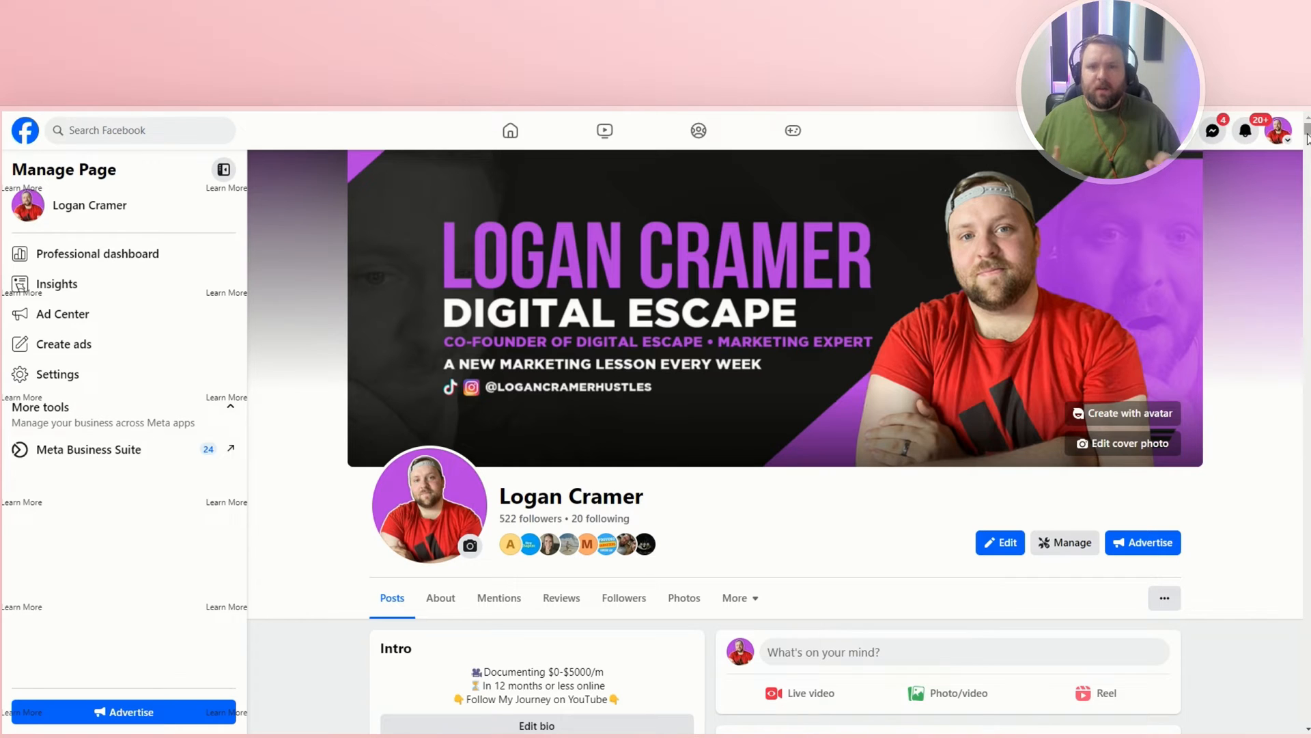
# Scroll through the Repurpose.io dashboard to review existing workflows and connections.
pyautogui.scroll(-3)
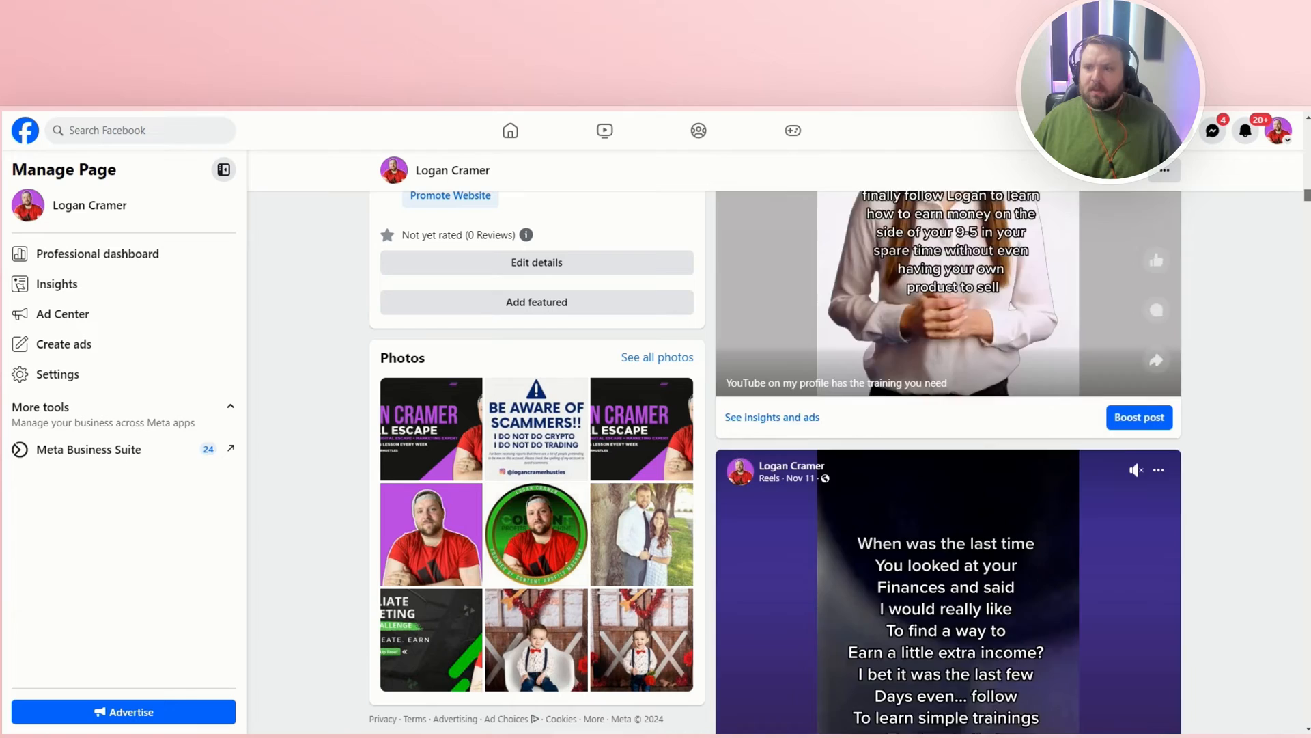
pyautogui.scroll(-3)
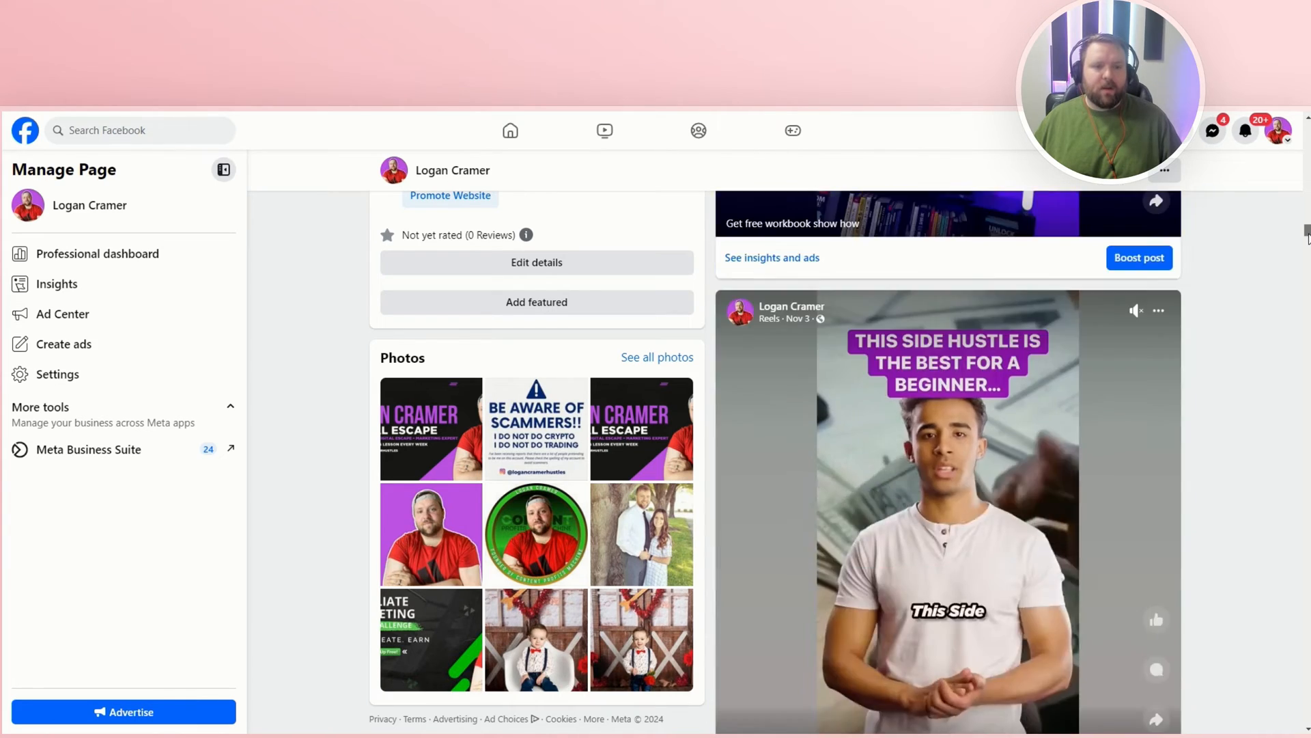
pyautogui.scroll(-3)
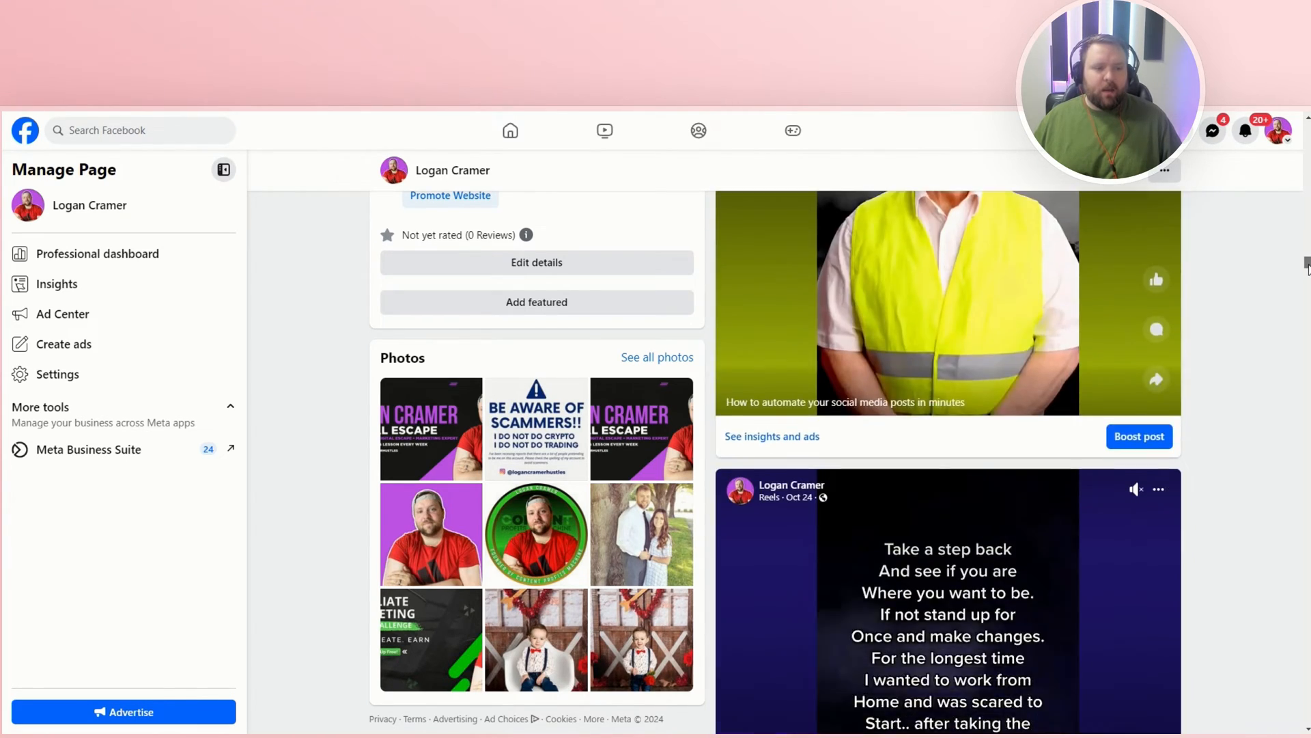
pyautogui.scroll(-3)
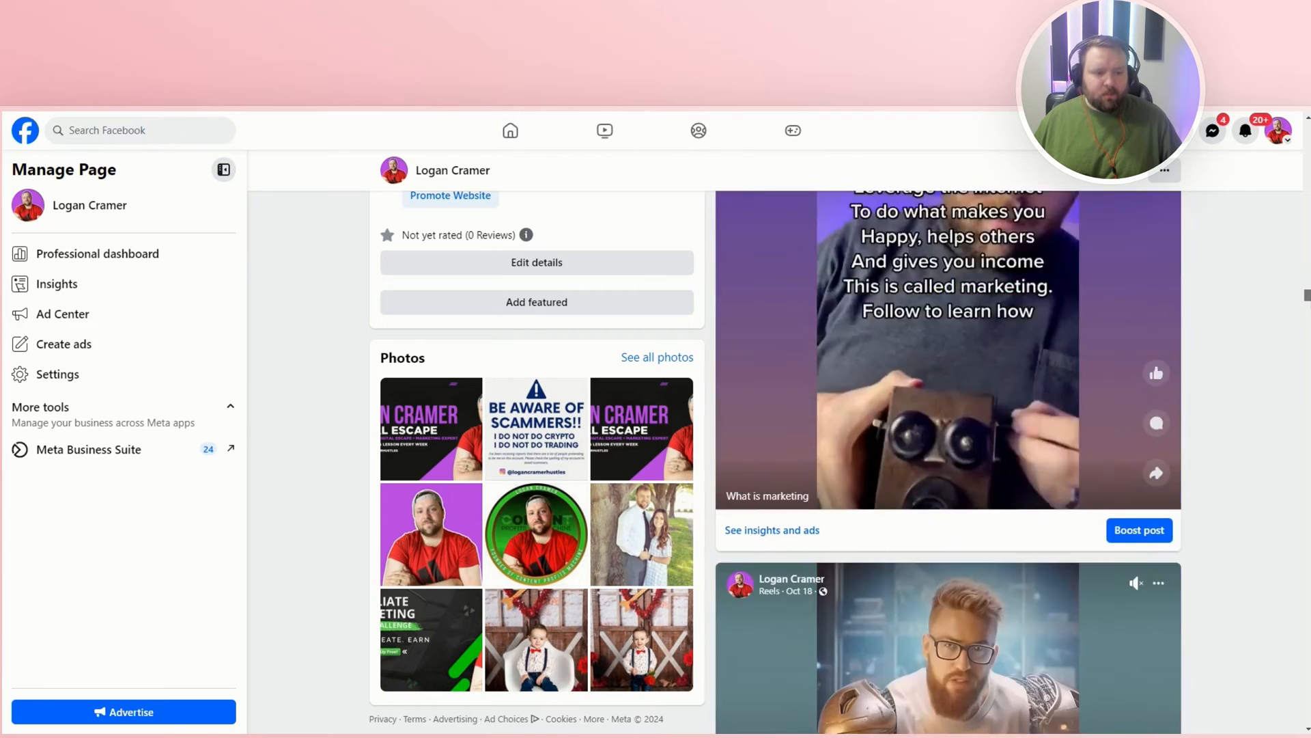
pyautogui.scroll(-3)
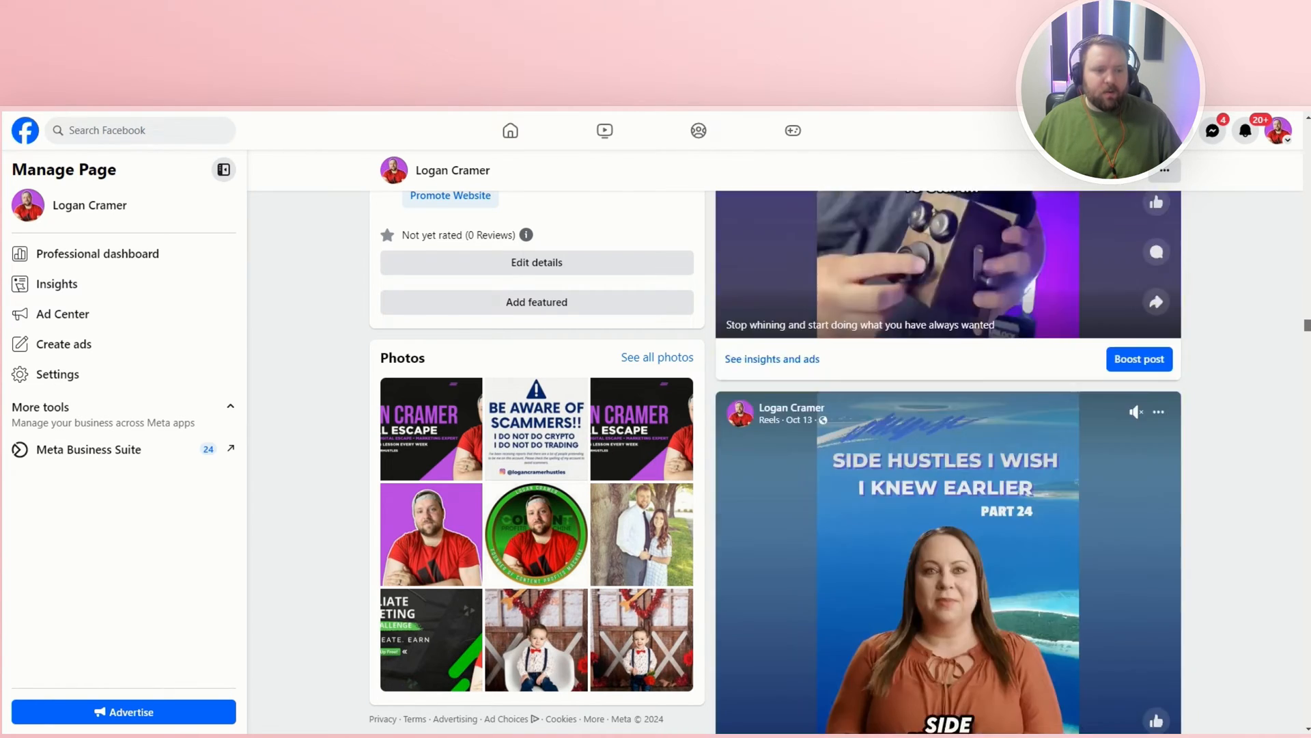
pyautogui.scroll(-3)
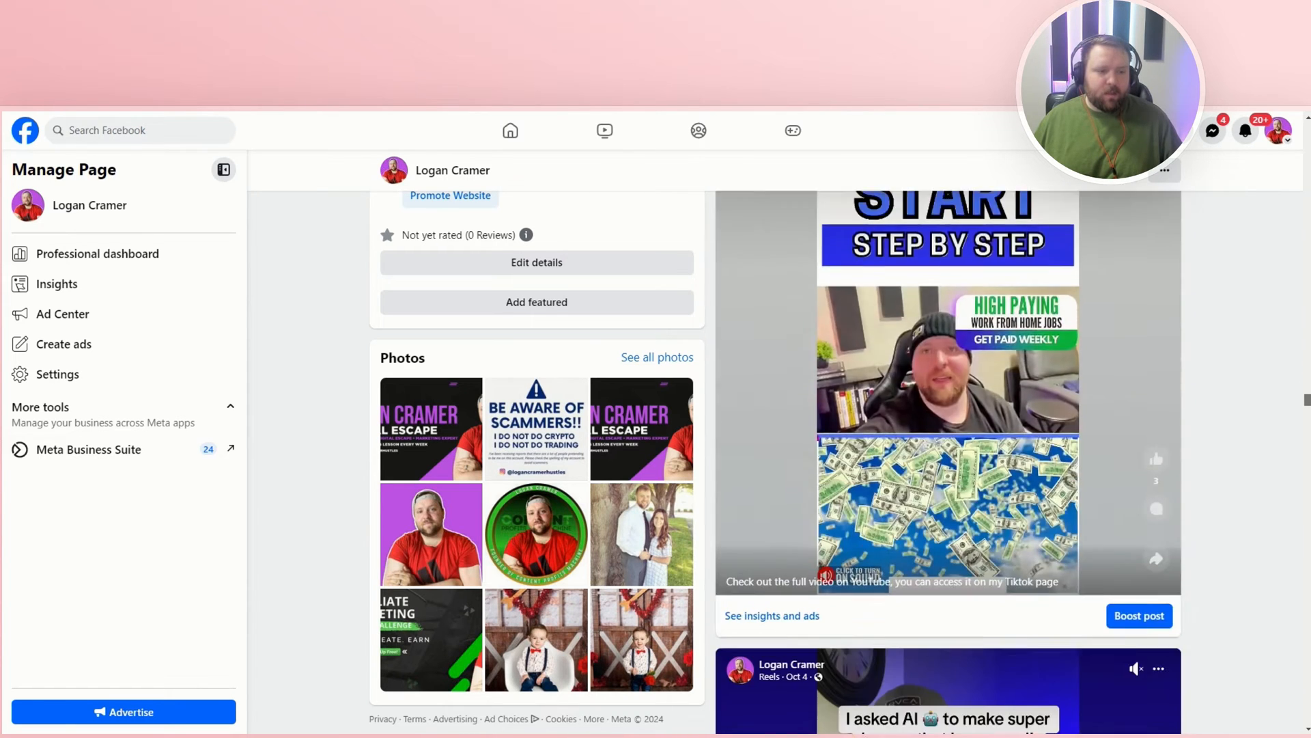
pyautogui.scroll(-3)
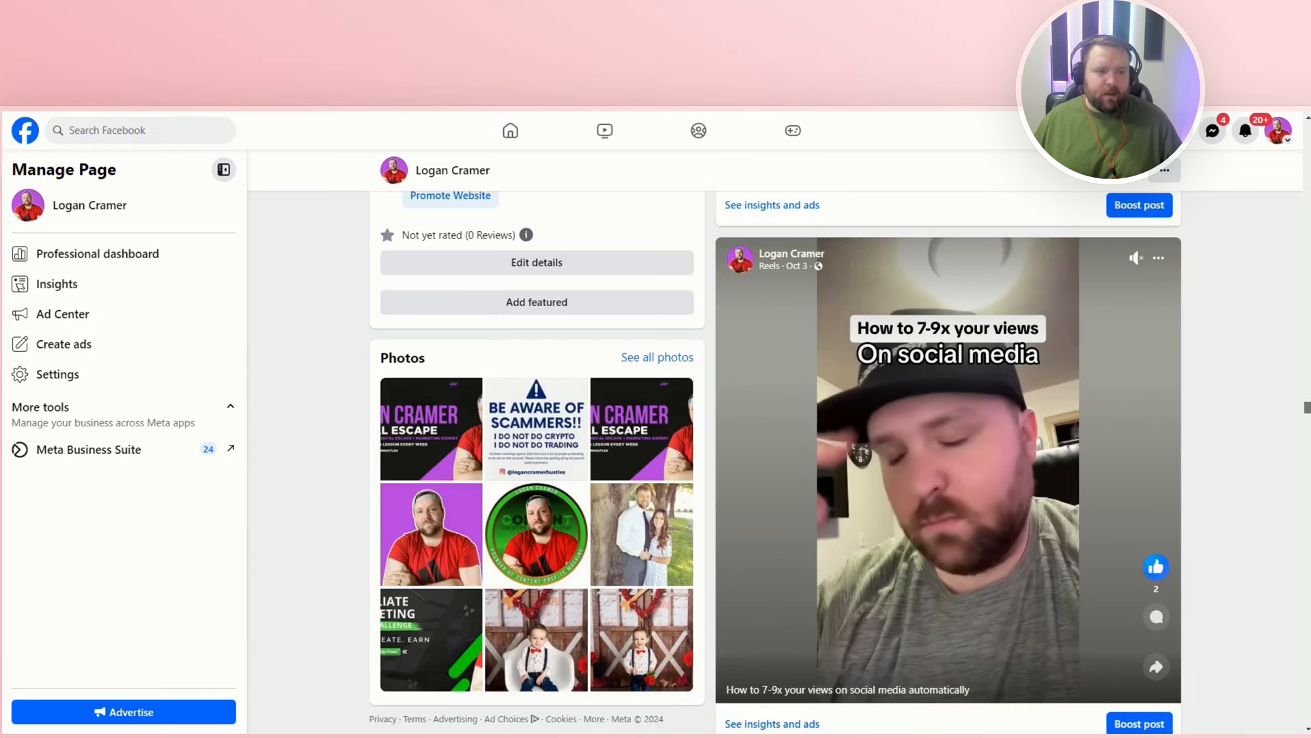
pyautogui.scroll(3)
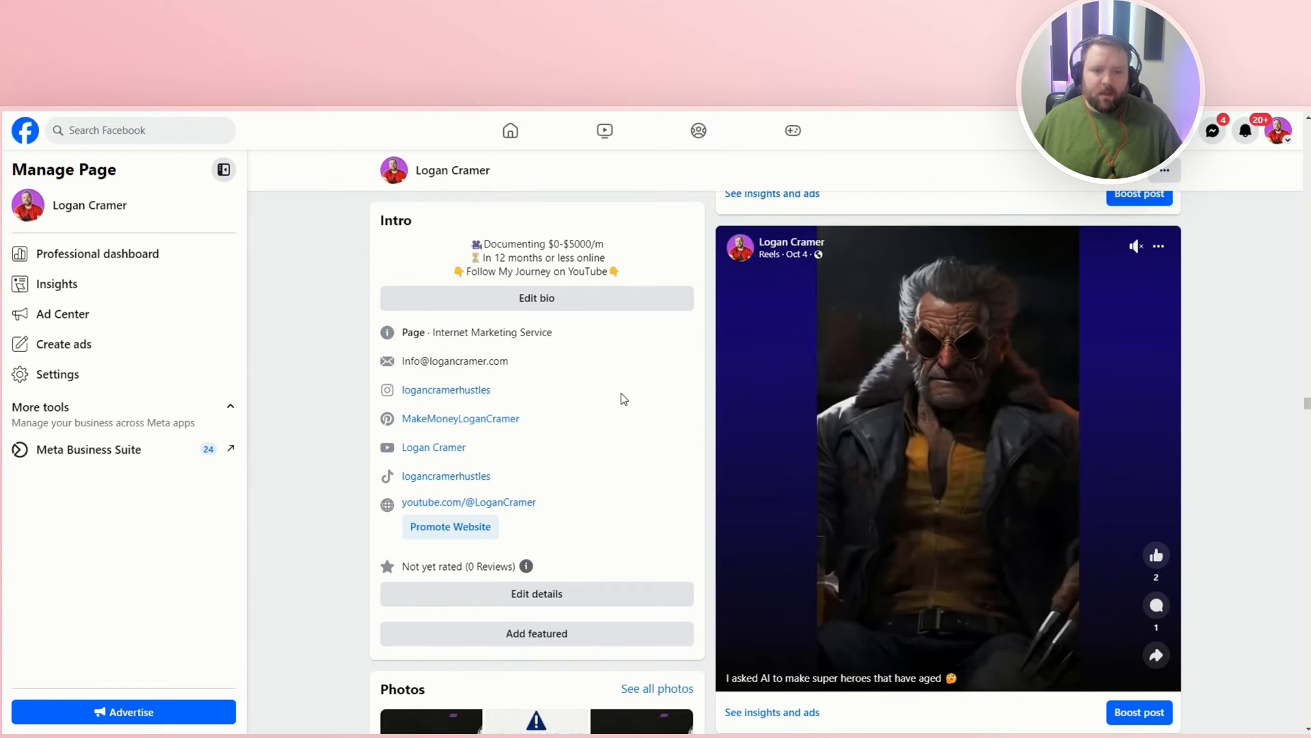
pyautogui.scroll(-3)
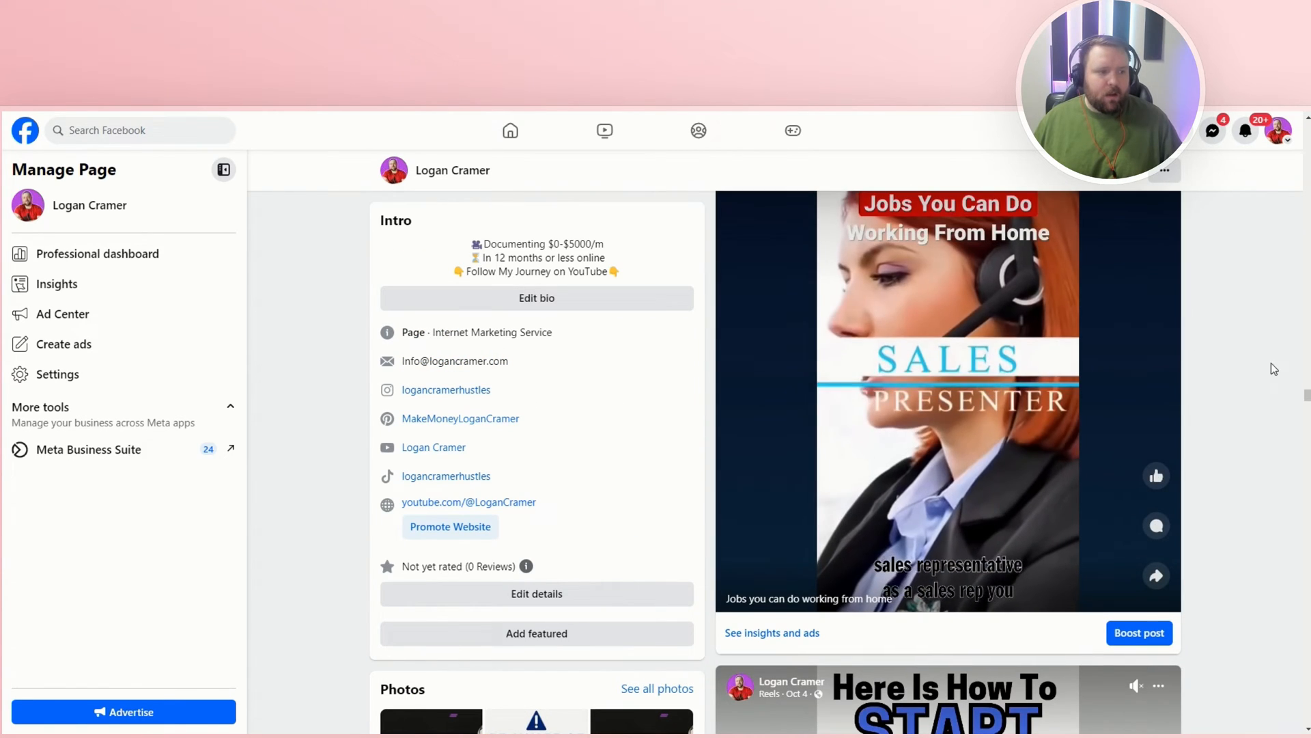
pyautogui.scroll(3)
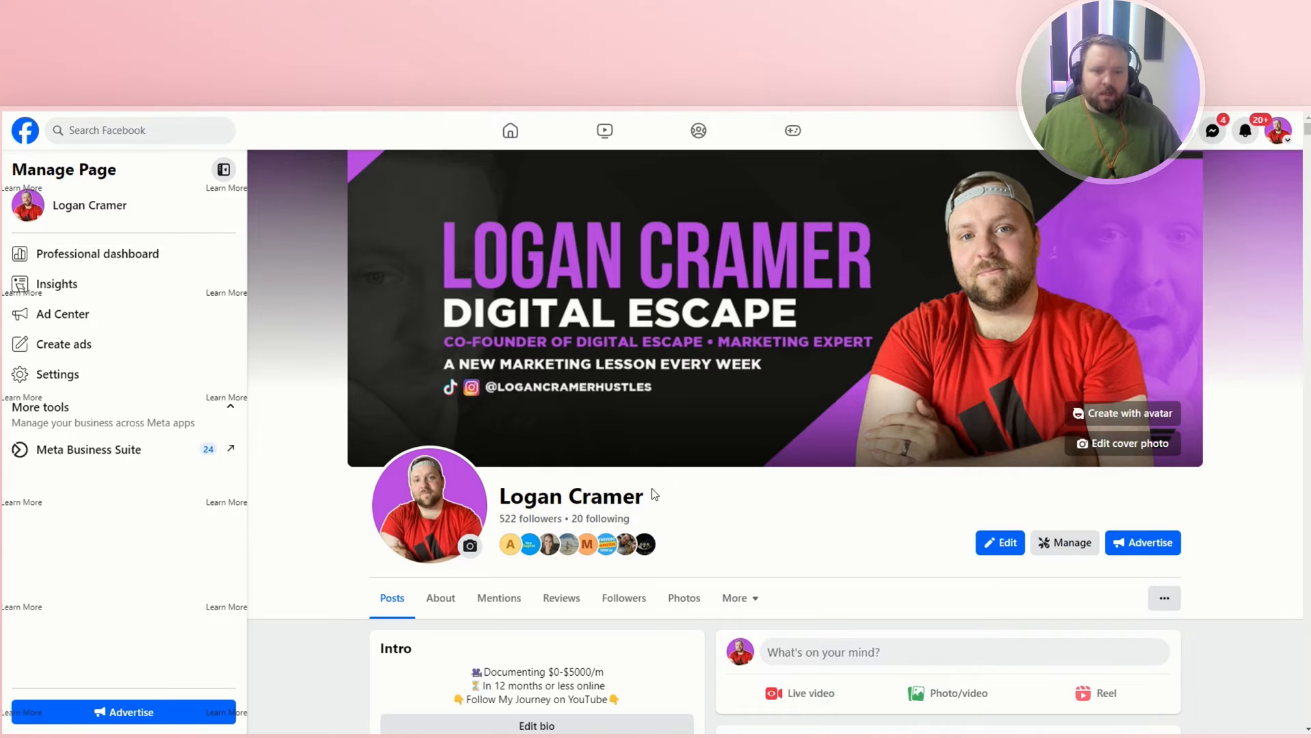
pyautogui.moveTo(360, 152)
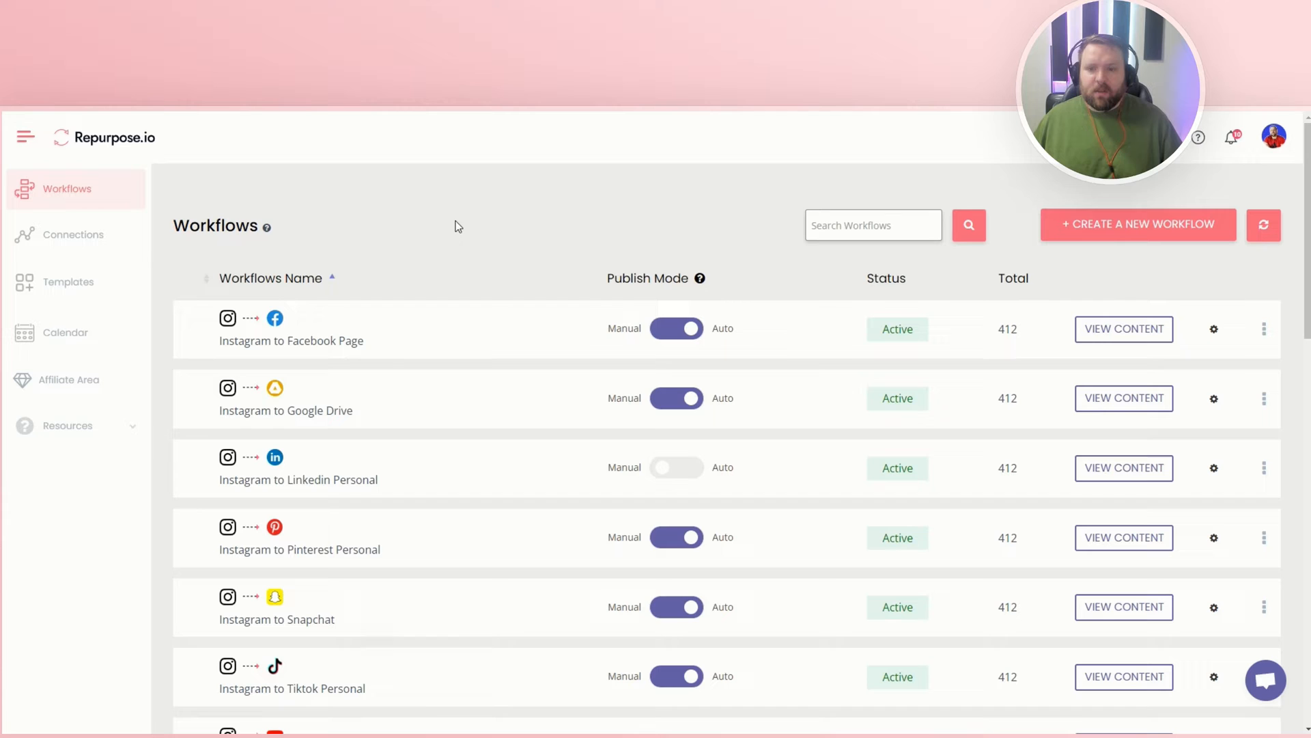
pyautogui.moveTo(665, 208)
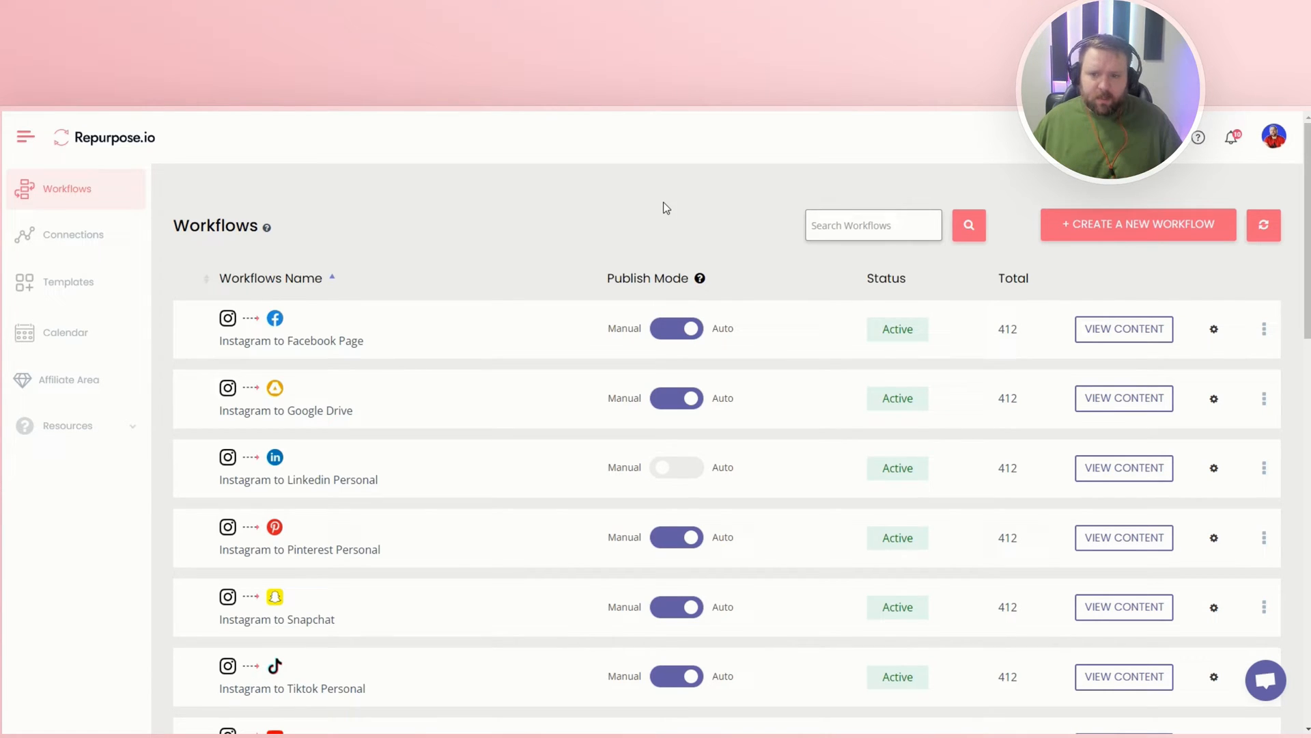
pyautogui.moveTo(74, 234)
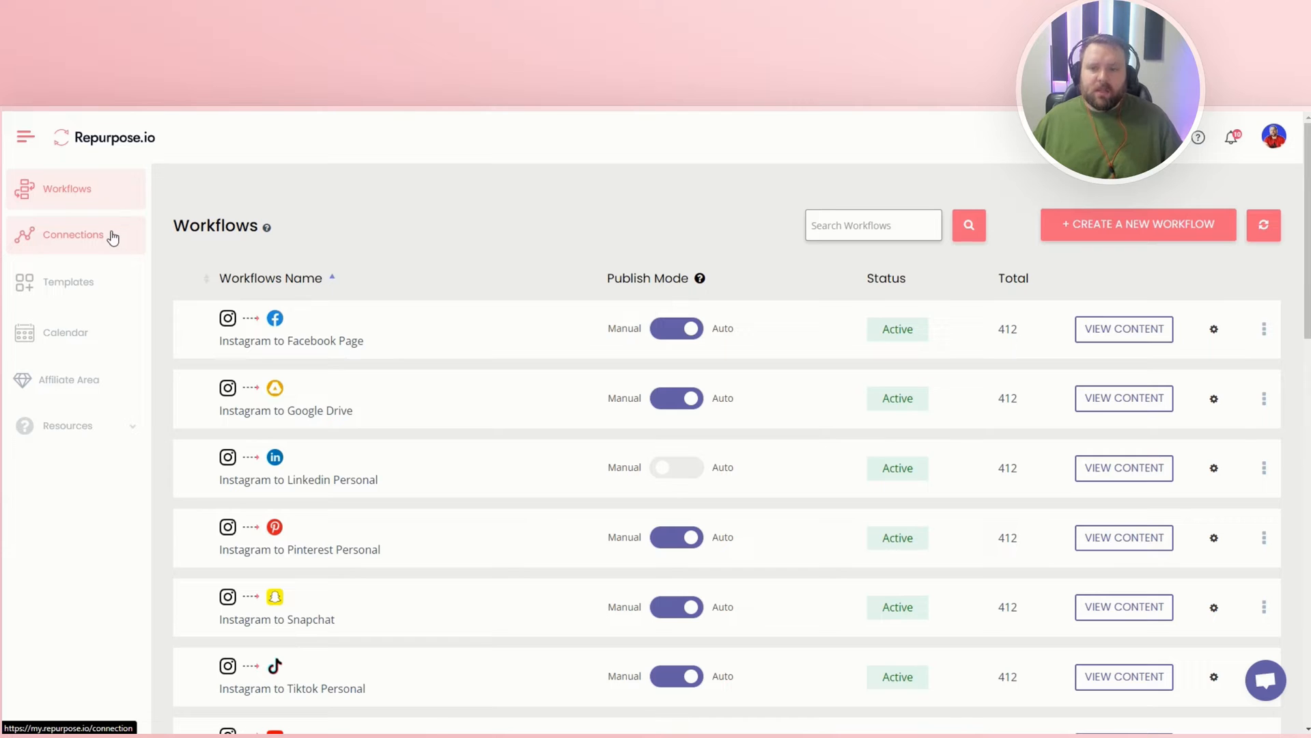
# Open Connections, preview the TikTok connection form without connecting, and browse the list.
pyautogui.click(74, 234)
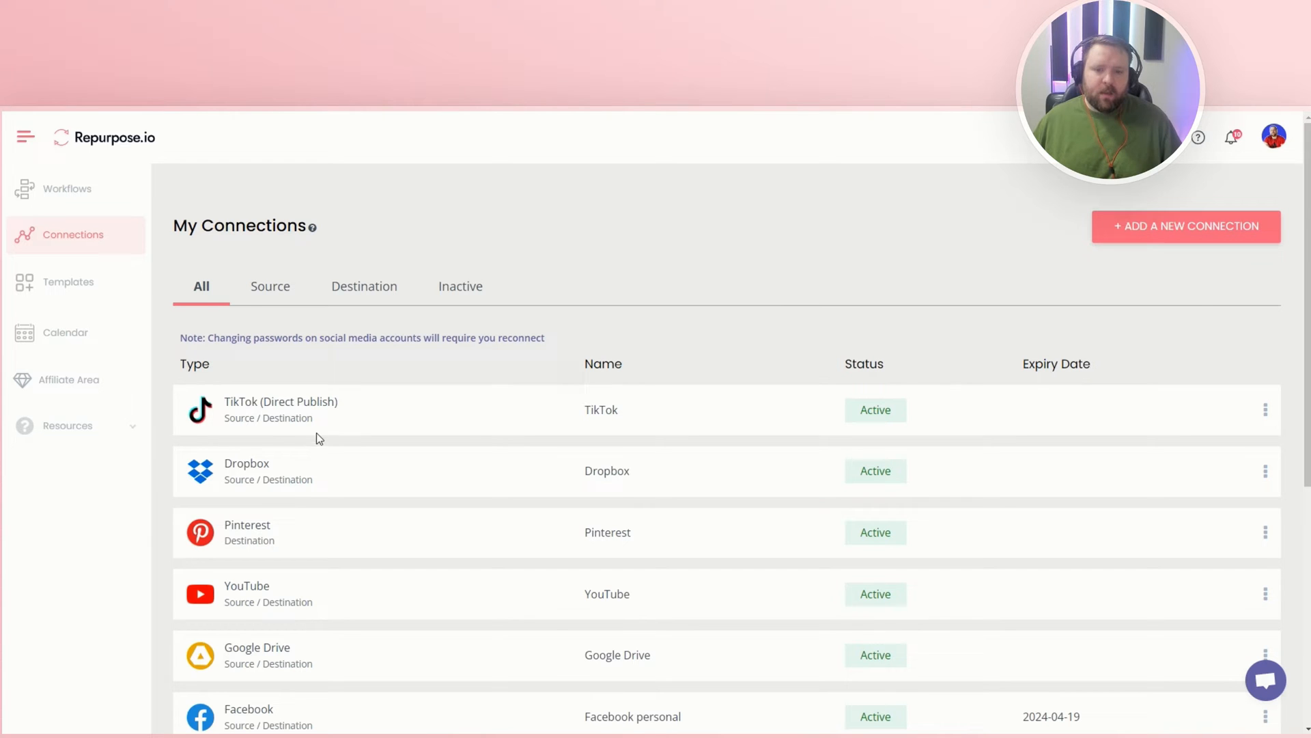
pyautogui.click(1185, 226)
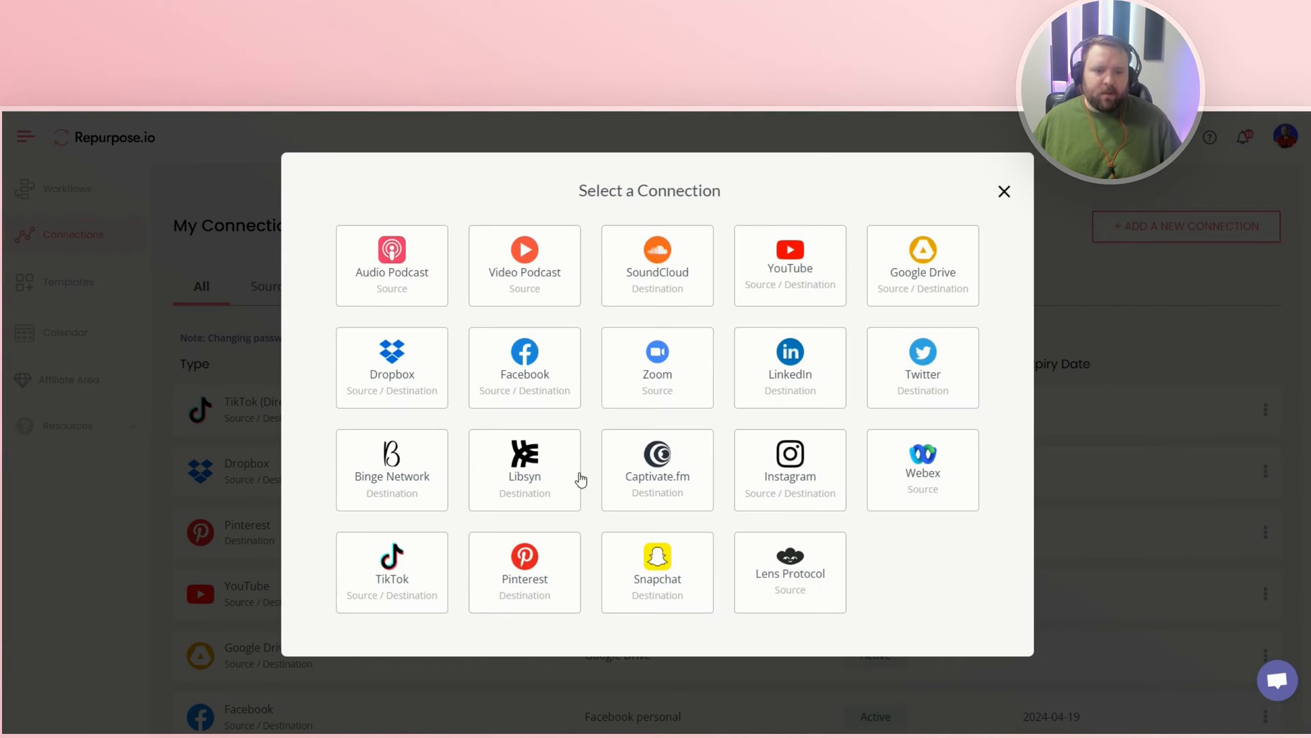
pyautogui.click(391, 571)
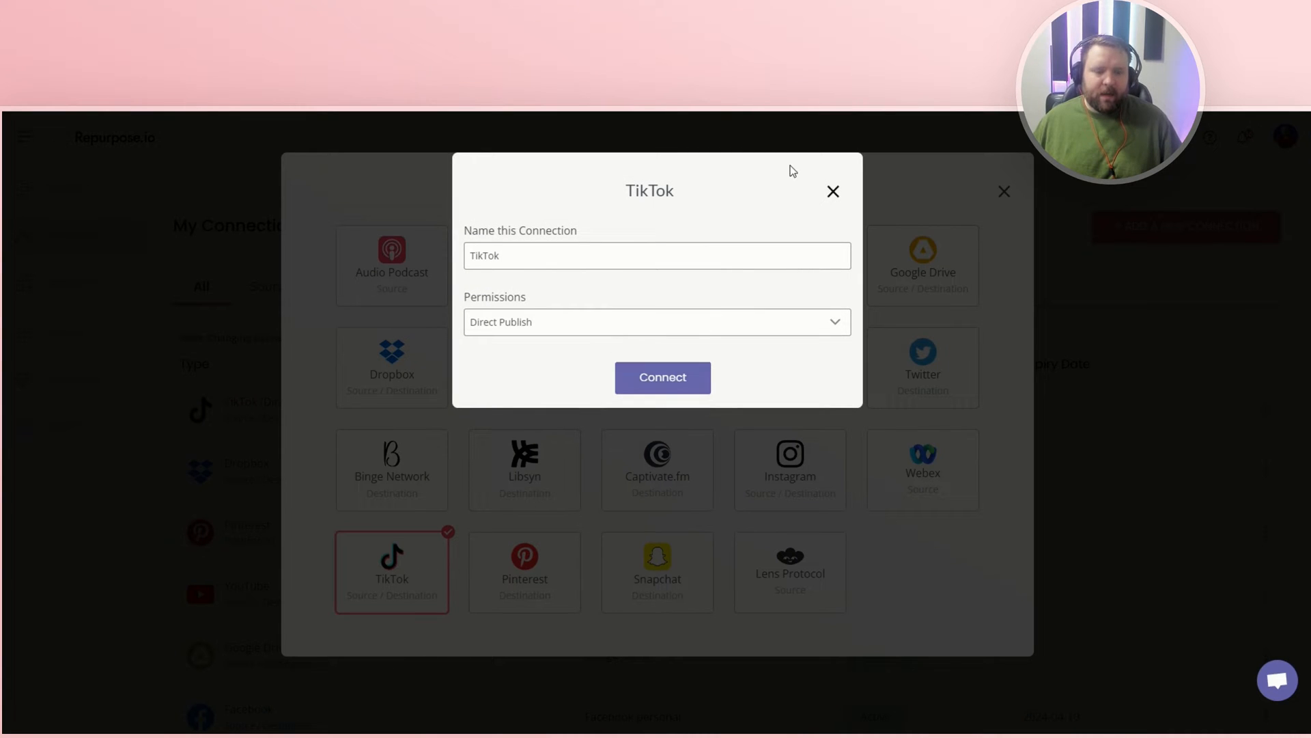
pyautogui.click(663, 377)
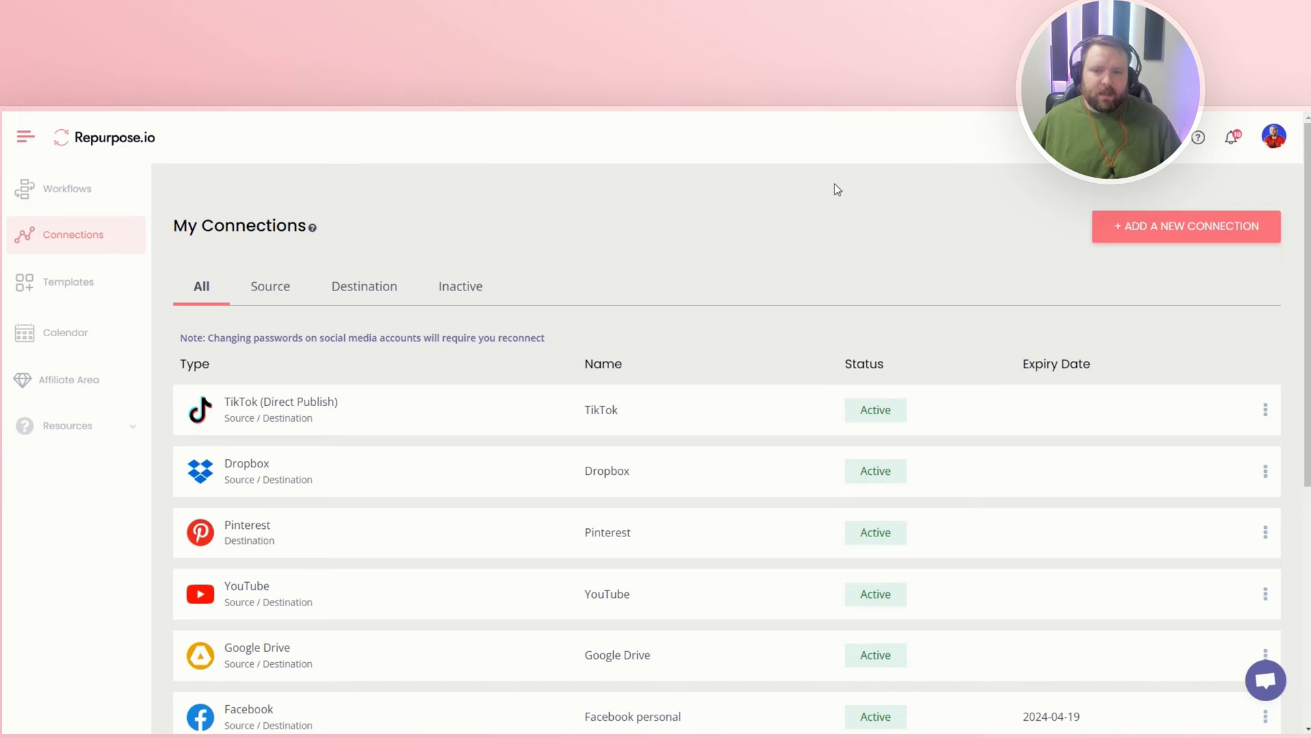
pyautogui.scroll(-3)
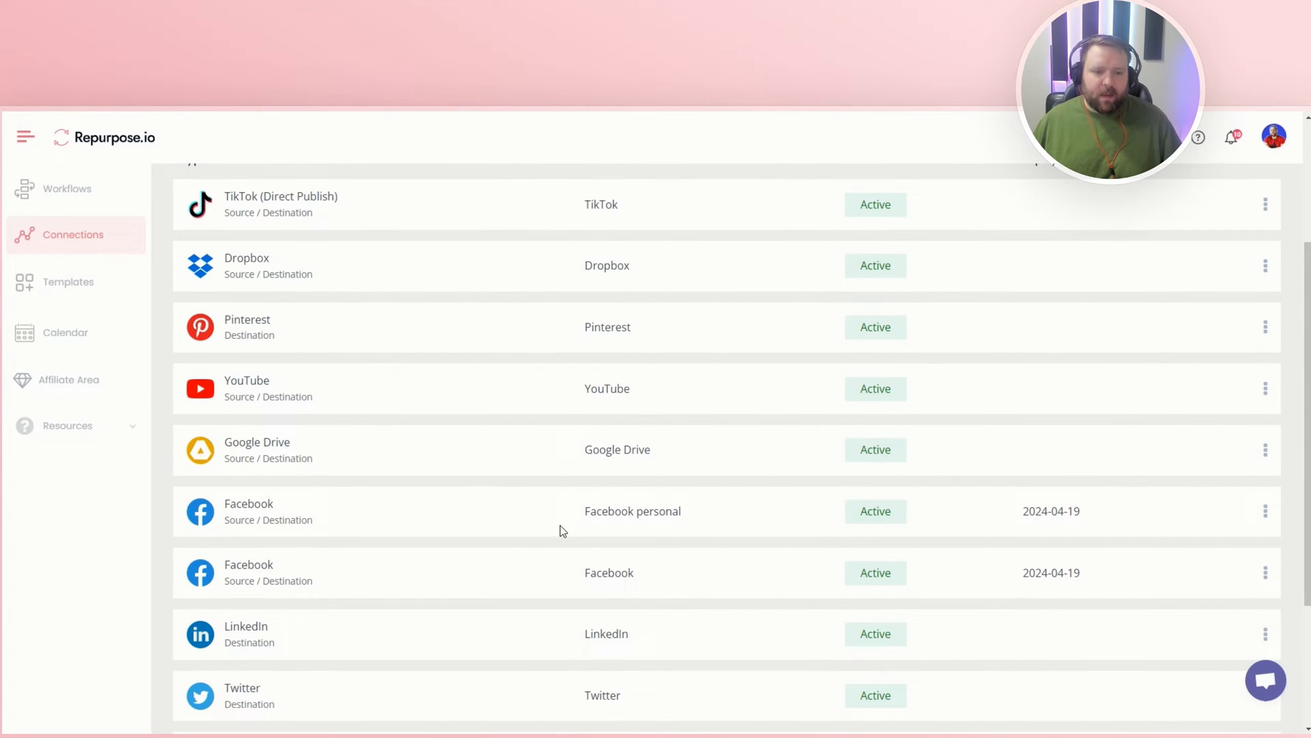
pyautogui.scroll(3)
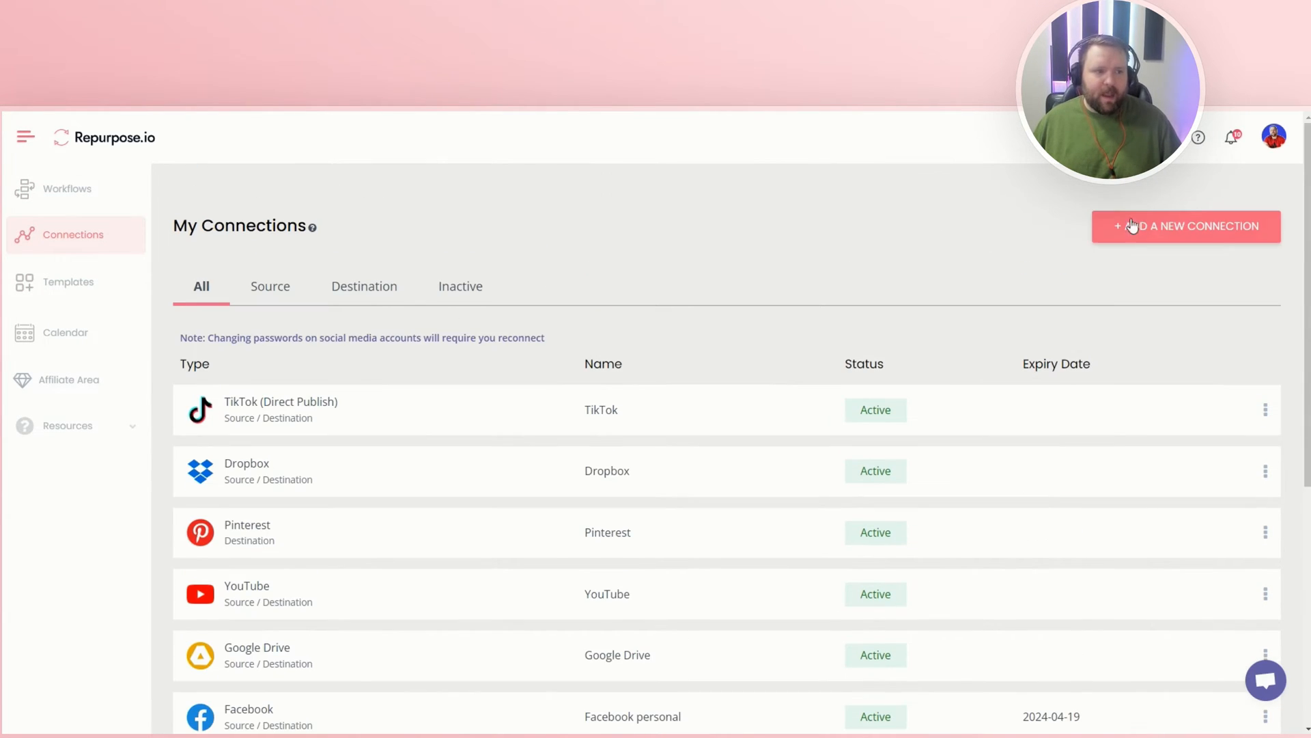
# Start a new Facebook account connection, then go back to the Workflows list.
pyautogui.click(1185, 226)
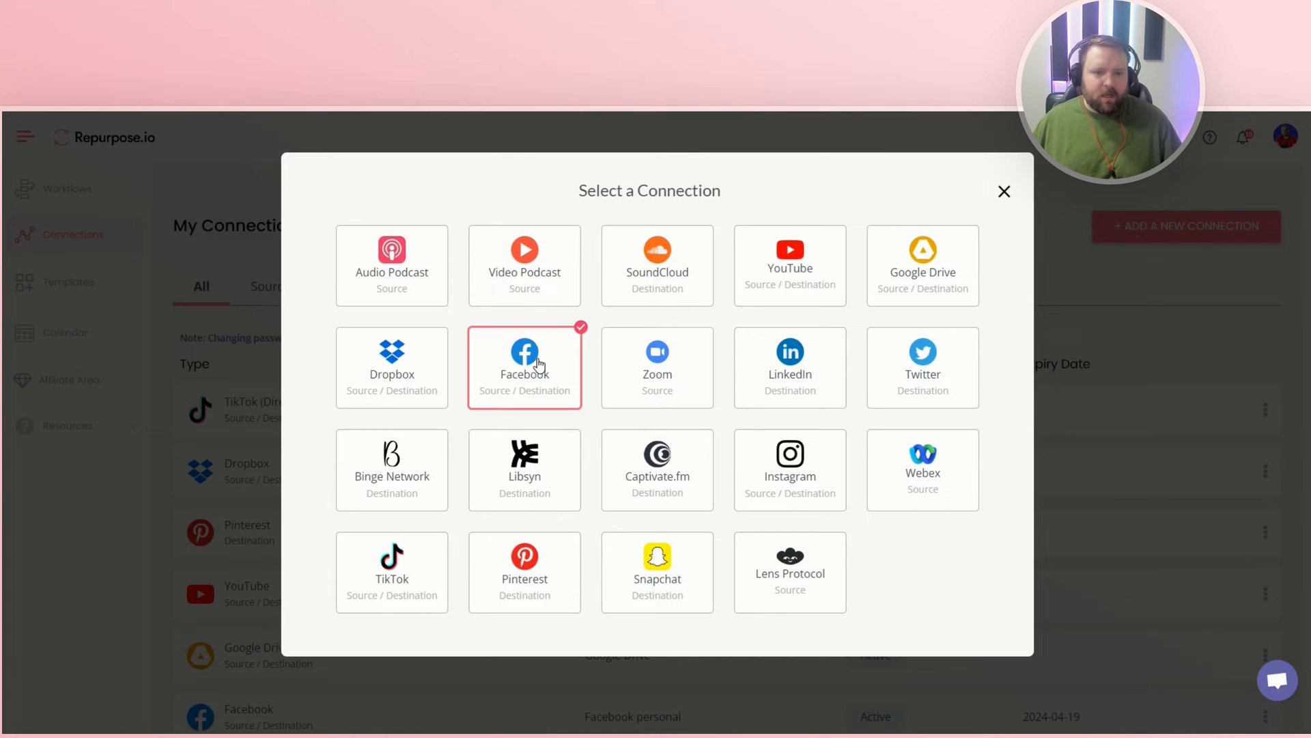
pyautogui.click(524, 366)
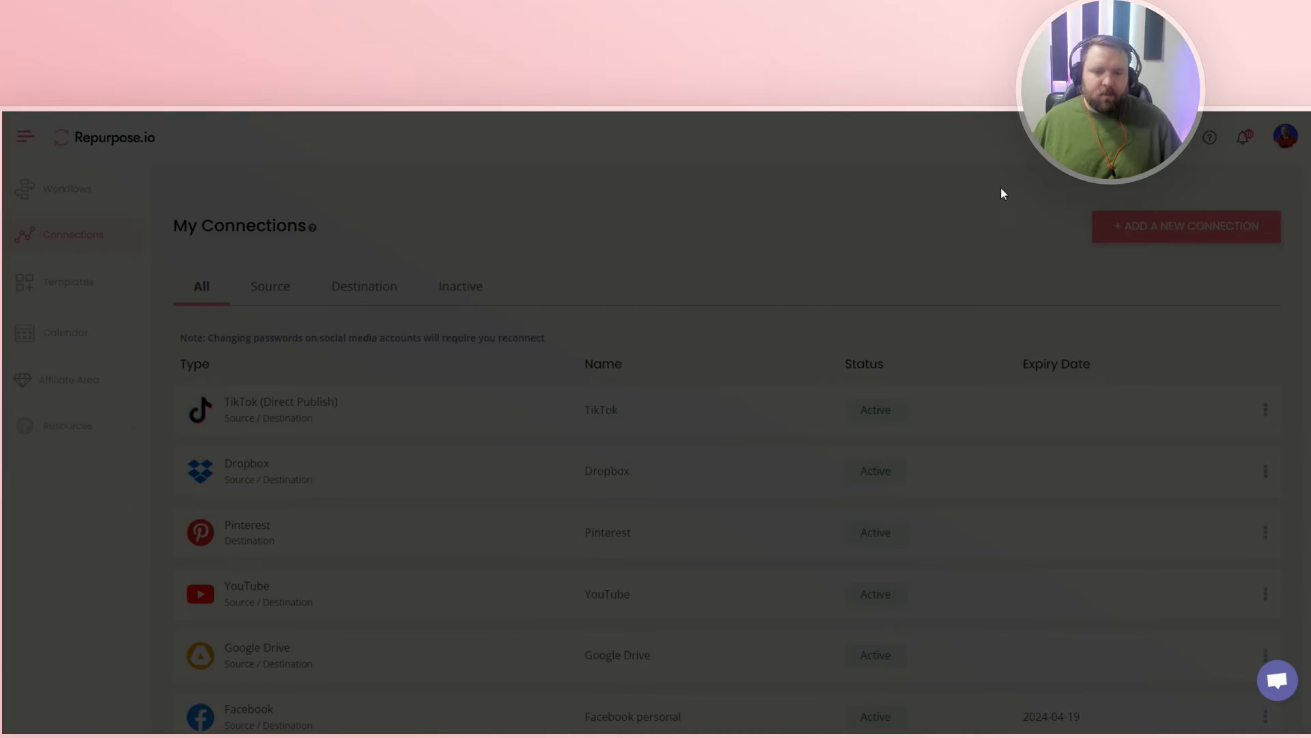
pyautogui.click(68, 188)
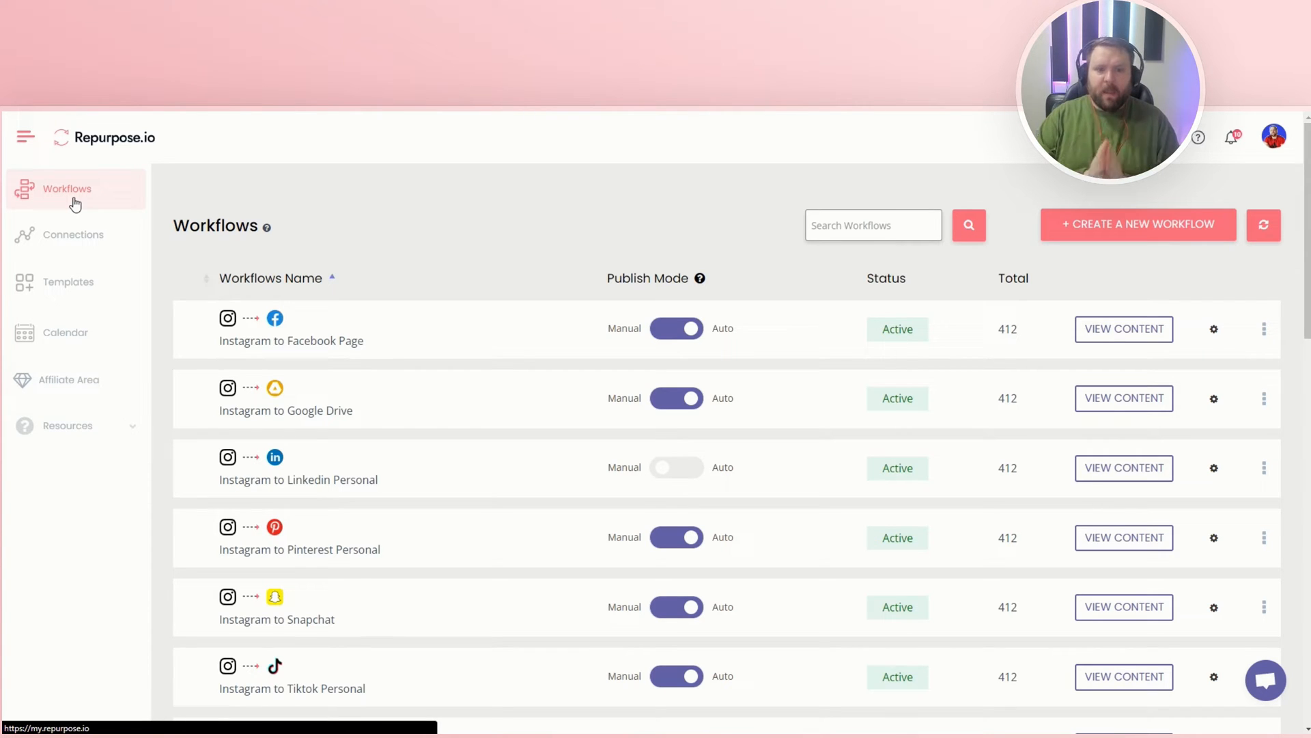
pyautogui.moveTo(1165, 245)
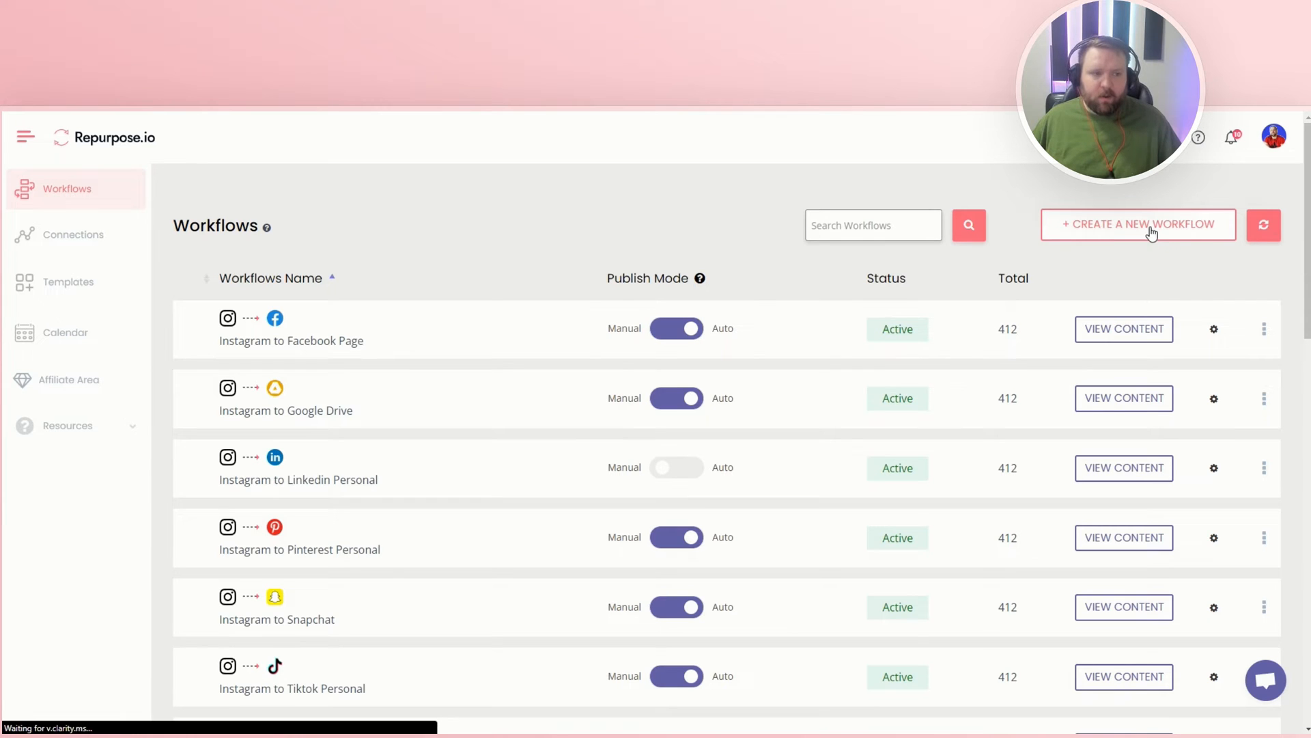
# Create a new workflow named 'Tiktok account to Facebook page'.
pyautogui.click(1137, 224)
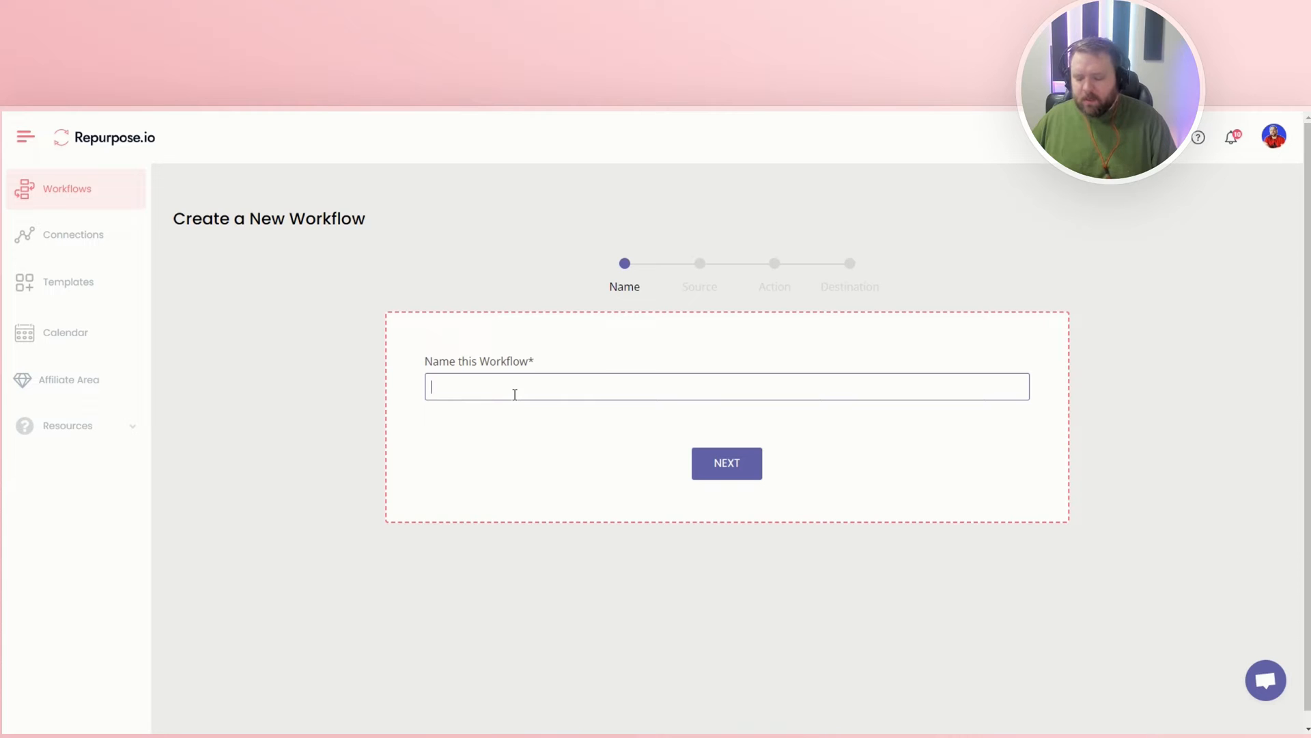
pyautogui.write('T')
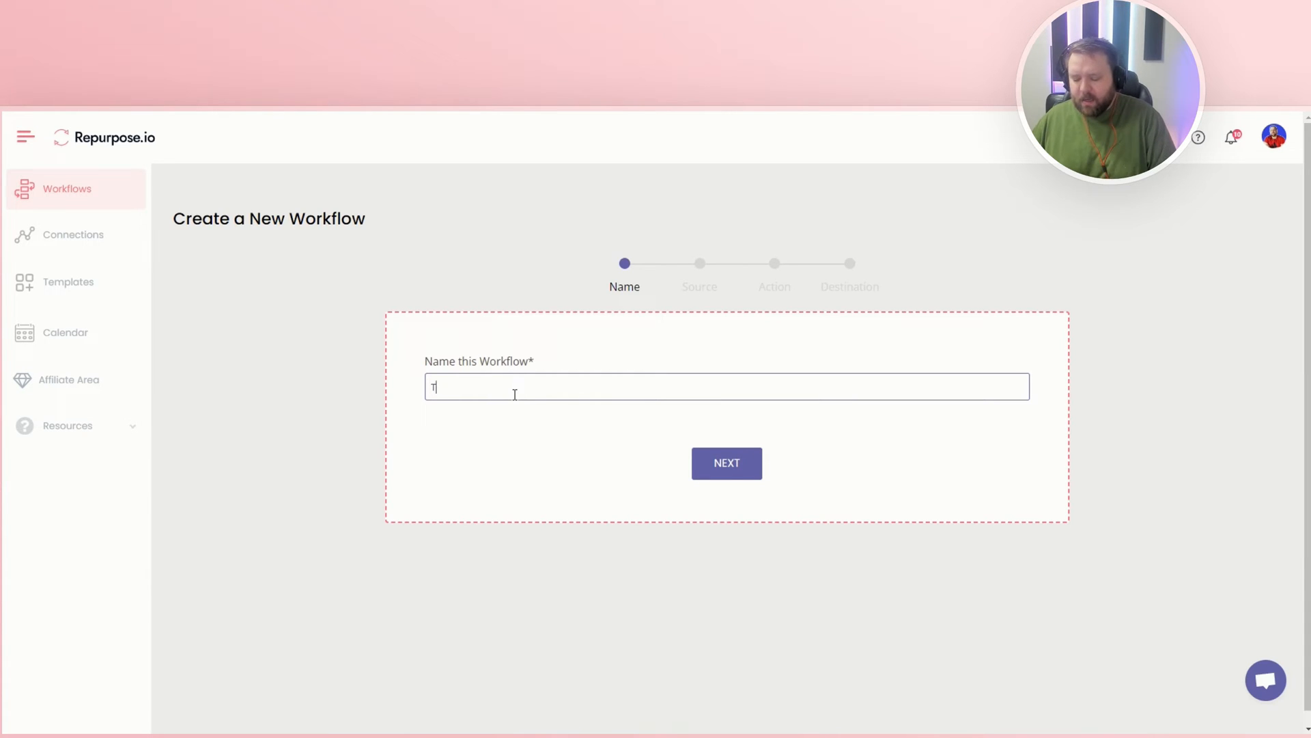
pyautogui.write('iktok account to Facebook page')
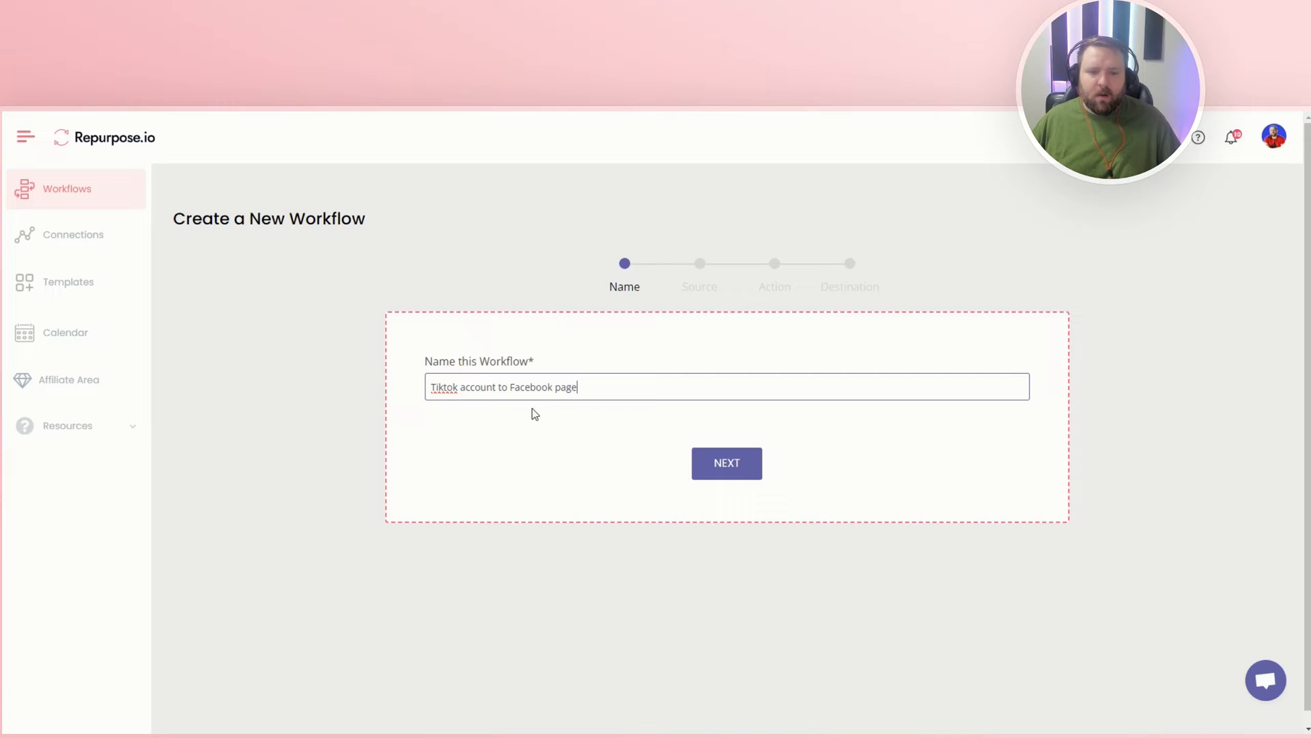
pyautogui.moveTo(726, 463)
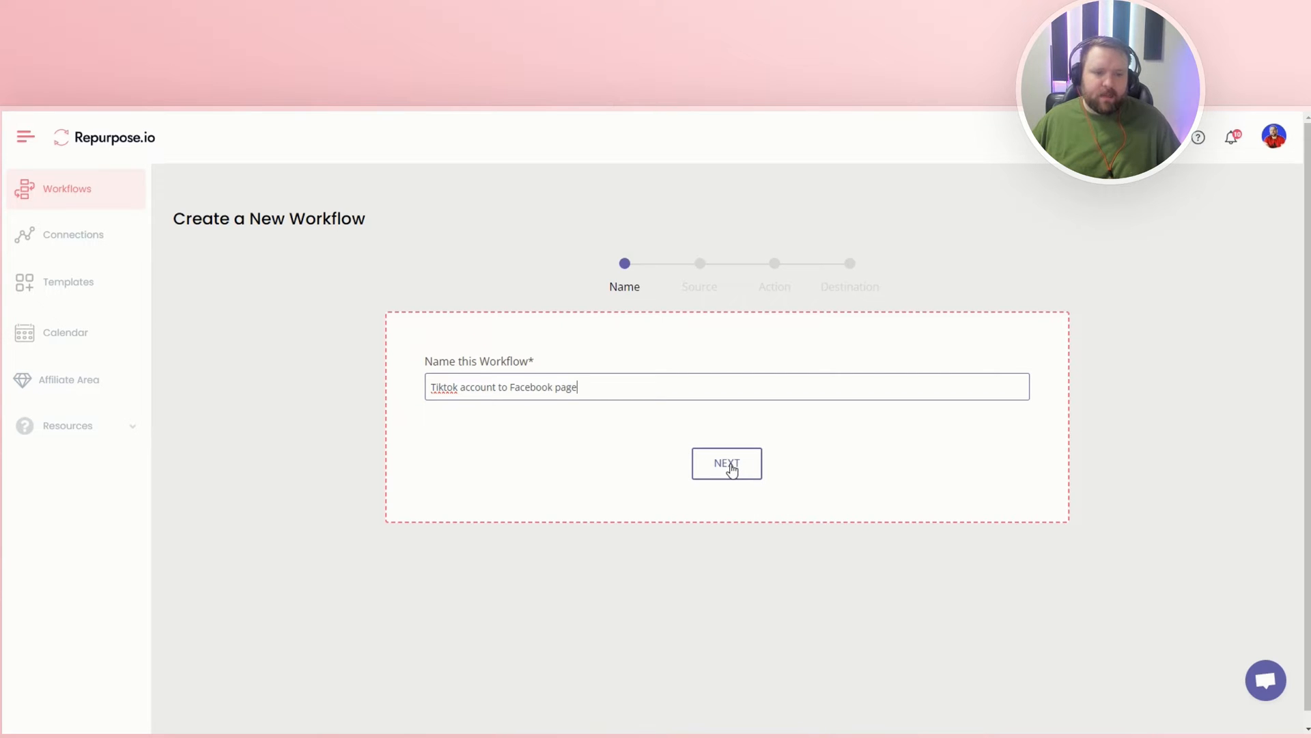
# Set TikTok as the workflow source and keep Upload Video / Full Video as the action.
pyautogui.click(726, 463)
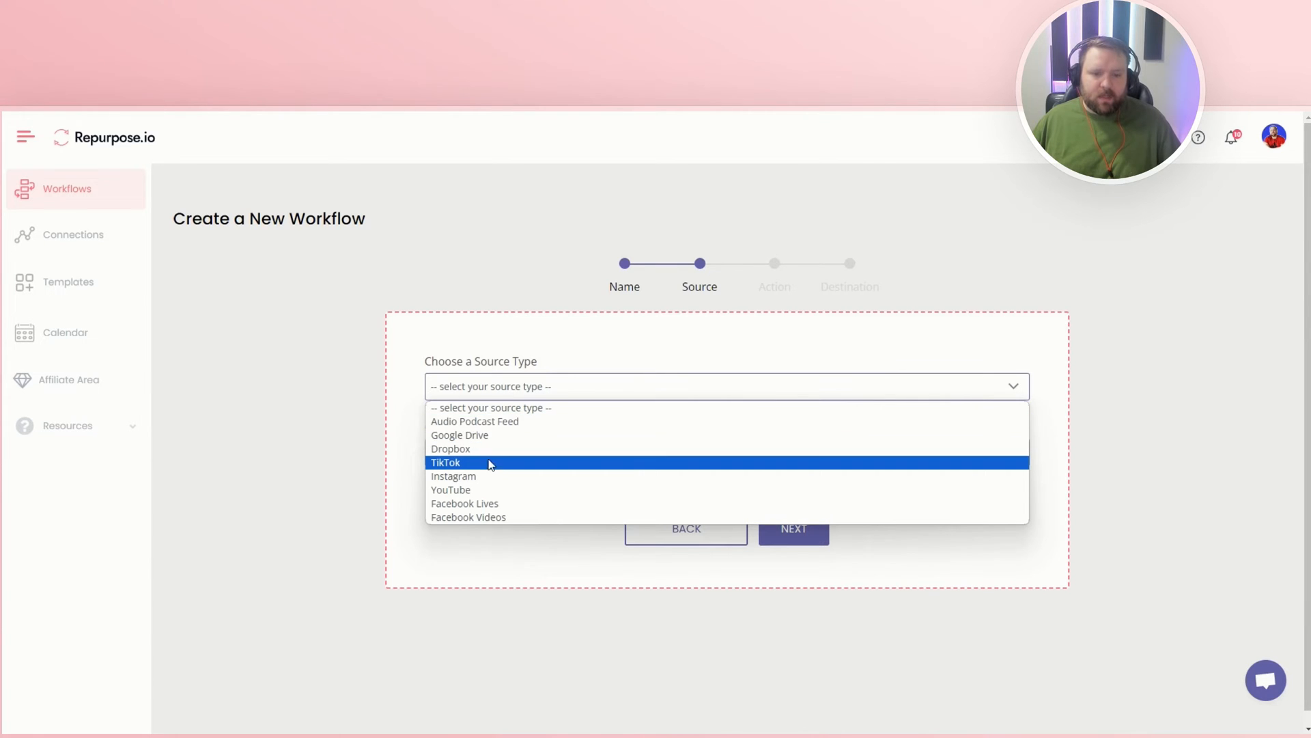
pyautogui.click(446, 463)
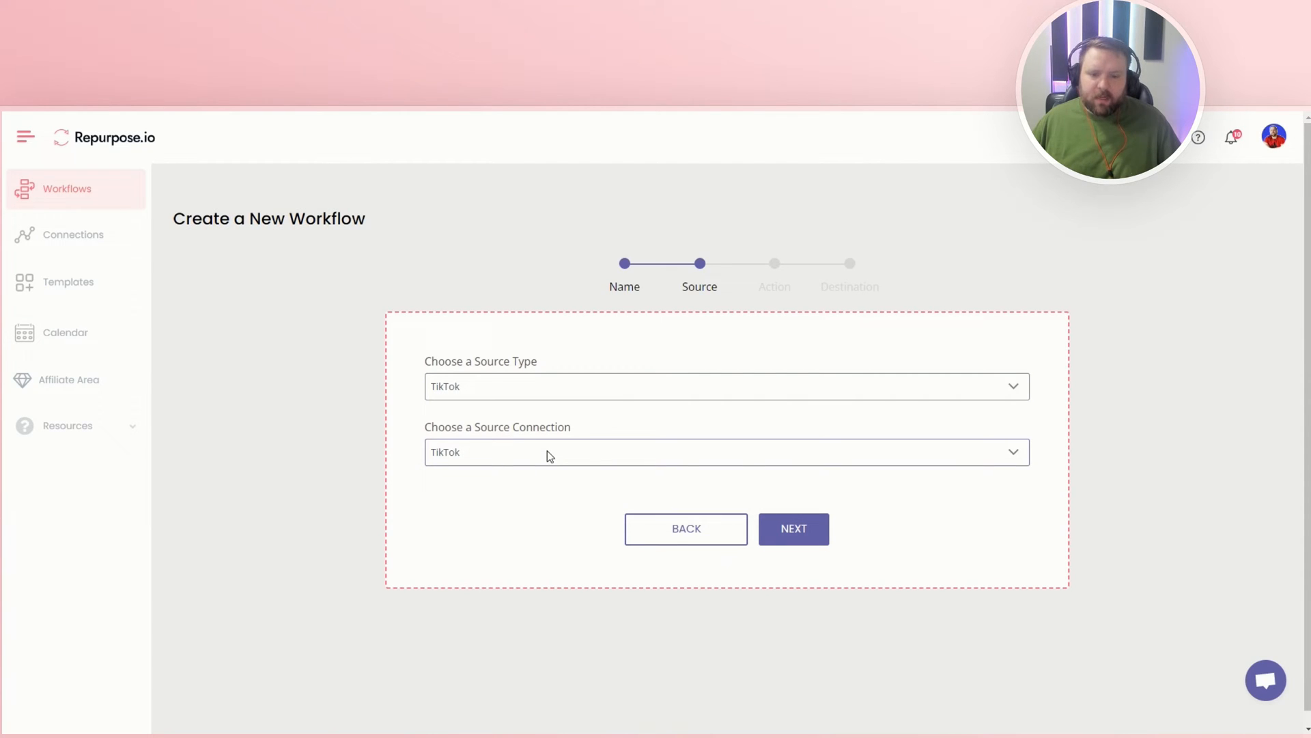
pyautogui.moveTo(793, 529)
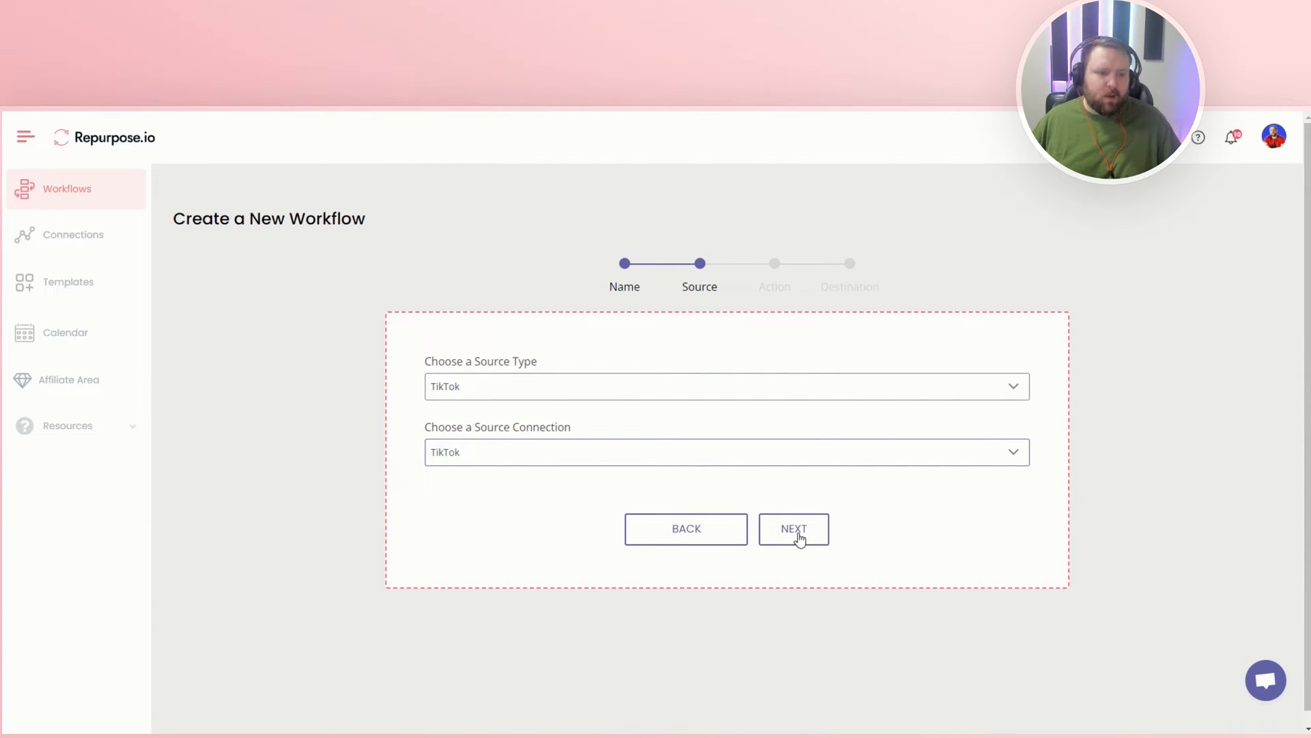
pyautogui.click(792, 529)
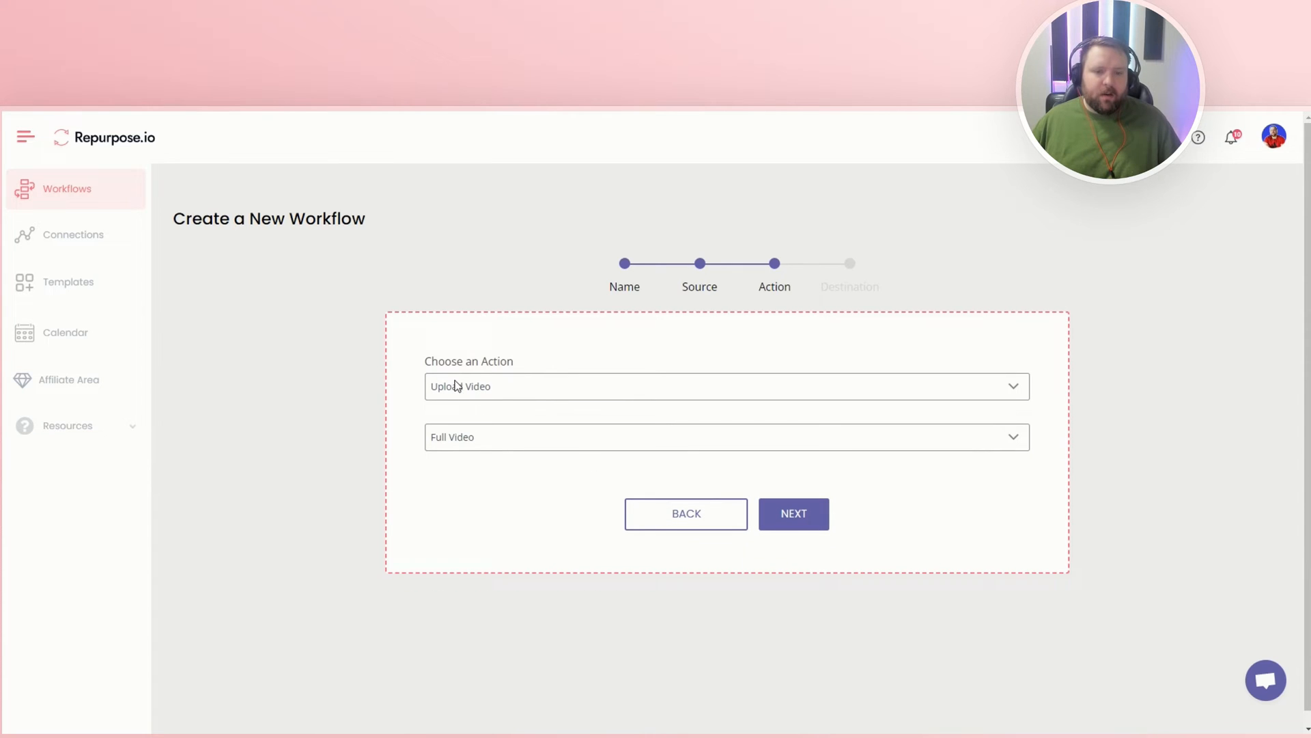
pyautogui.moveTo(491, 399)
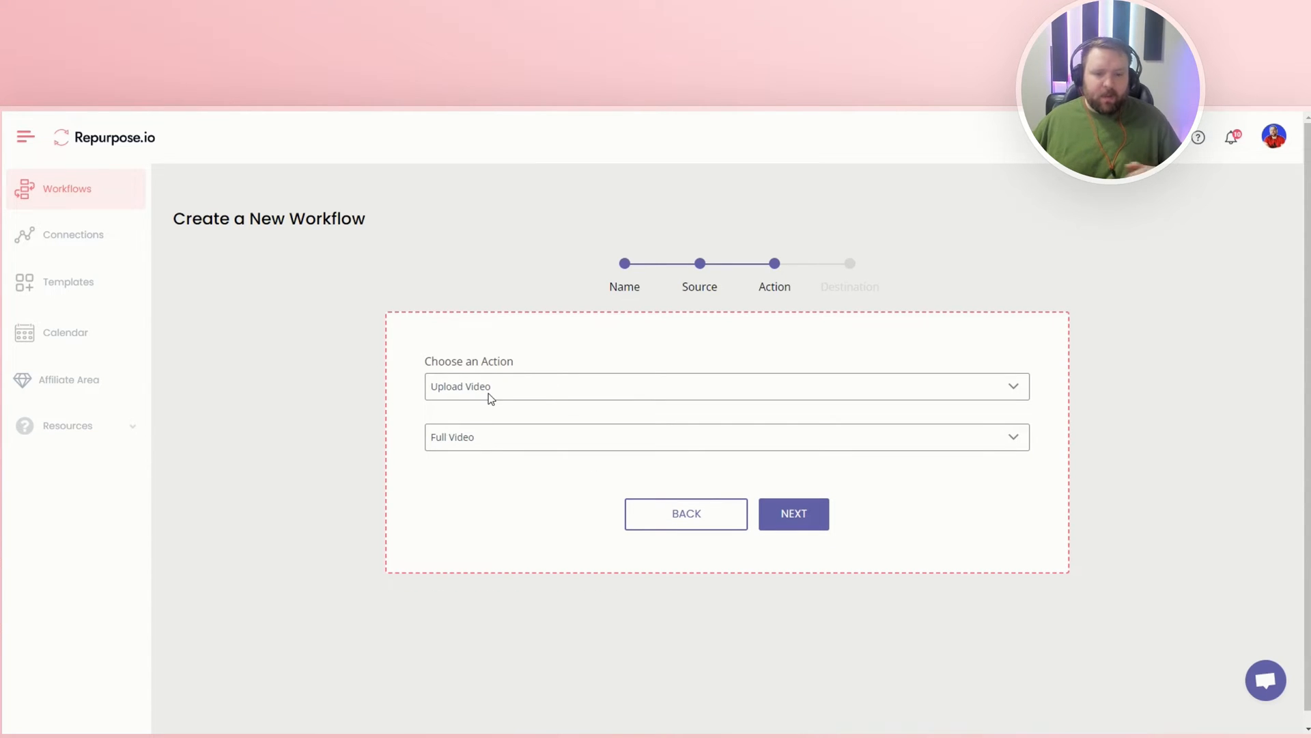
pyautogui.moveTo(608, 443)
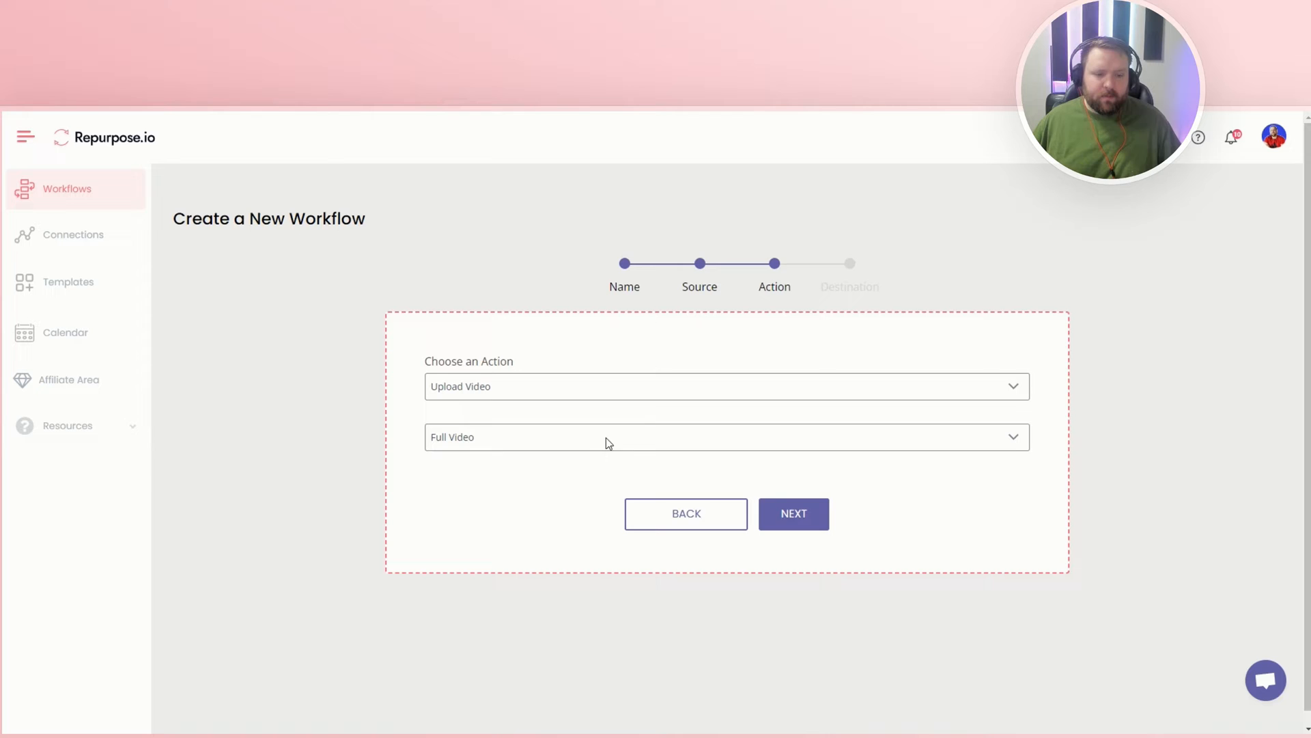
pyautogui.moveTo(793, 514)
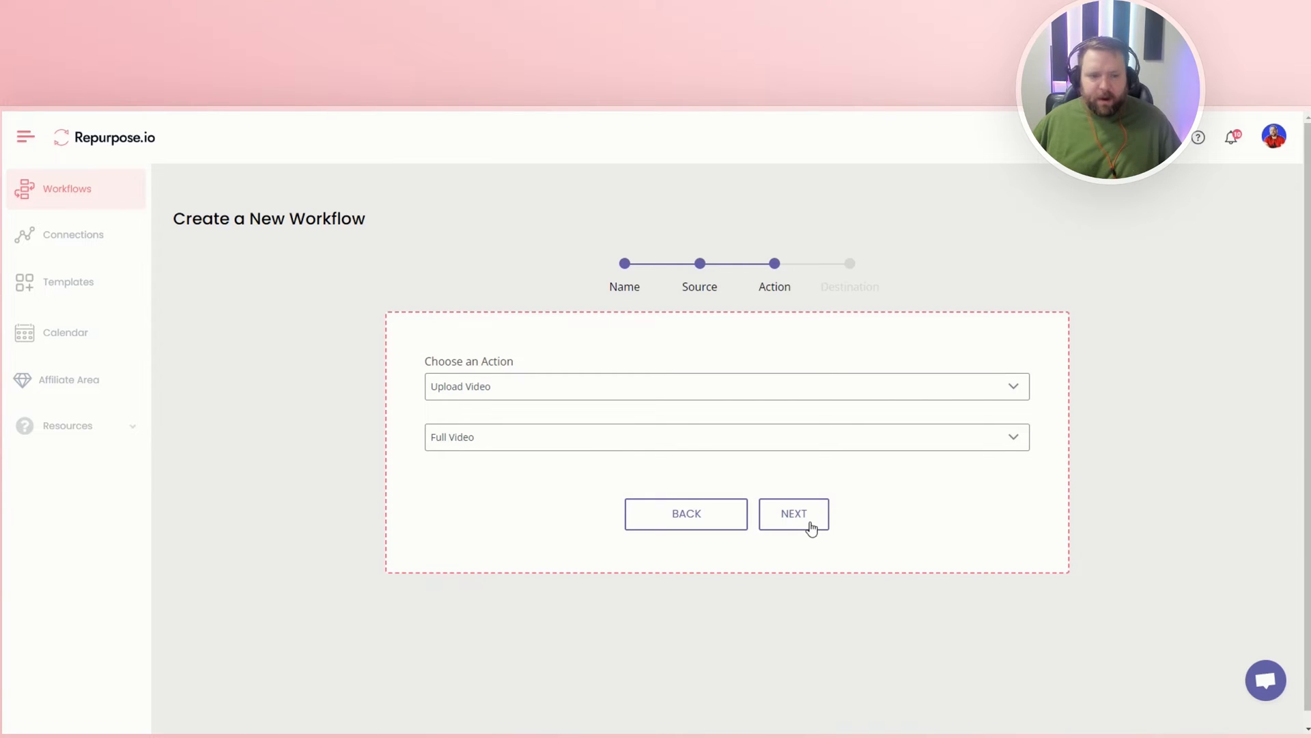
pyautogui.click(793, 513)
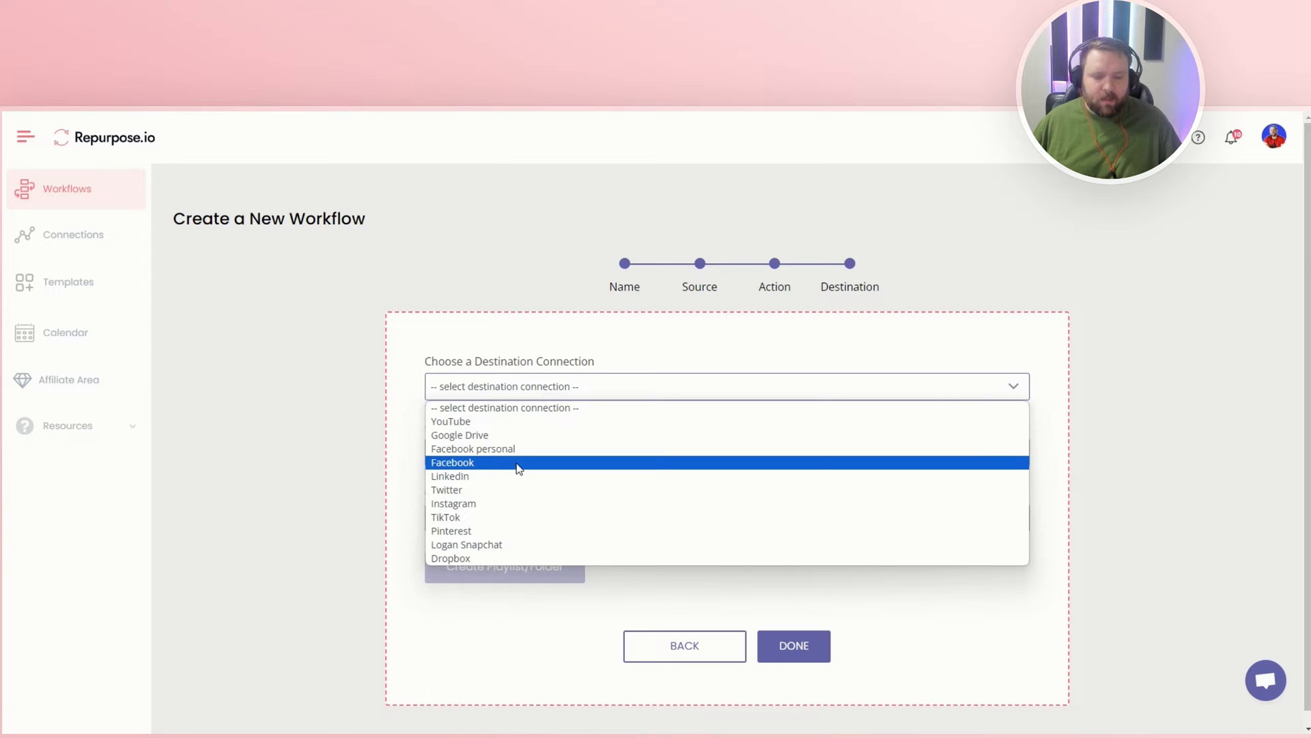
# Send the workflow to the Logan Cramer Facebook page as Reels and finish it.
pyautogui.click(451, 462)
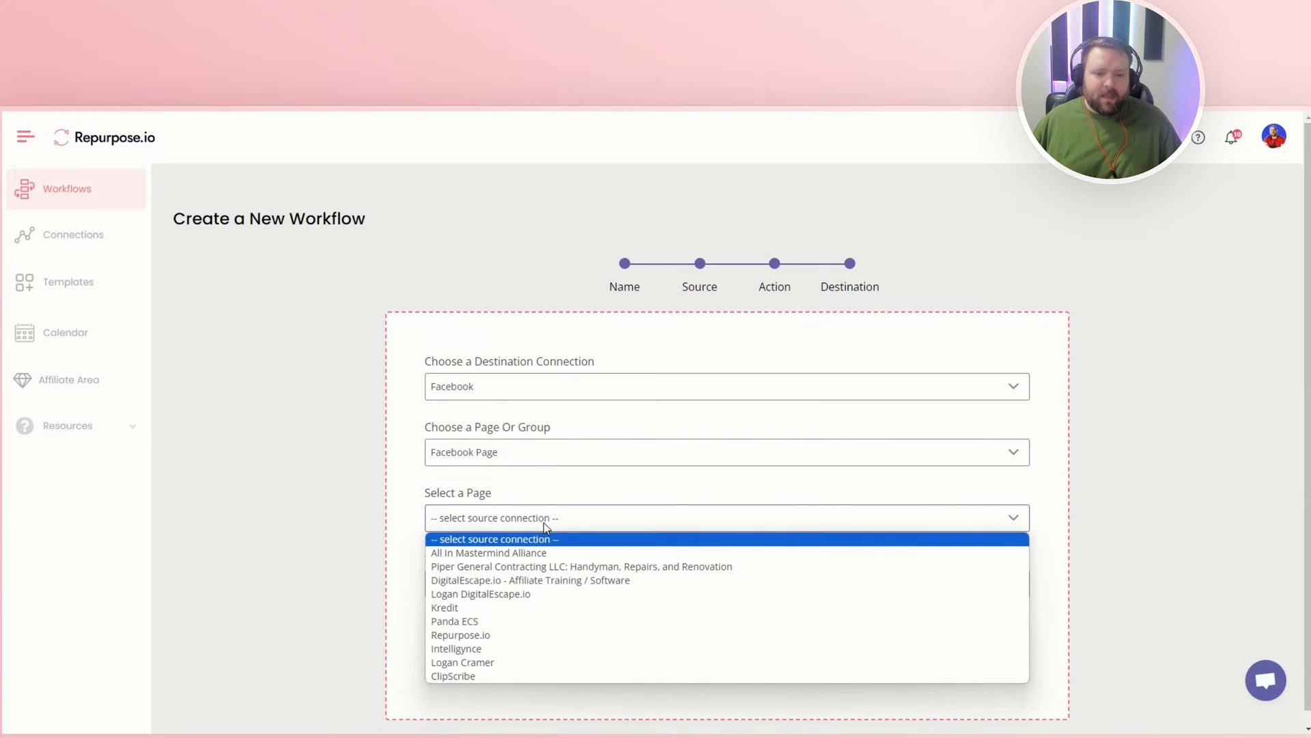
pyautogui.moveTo(488, 552)
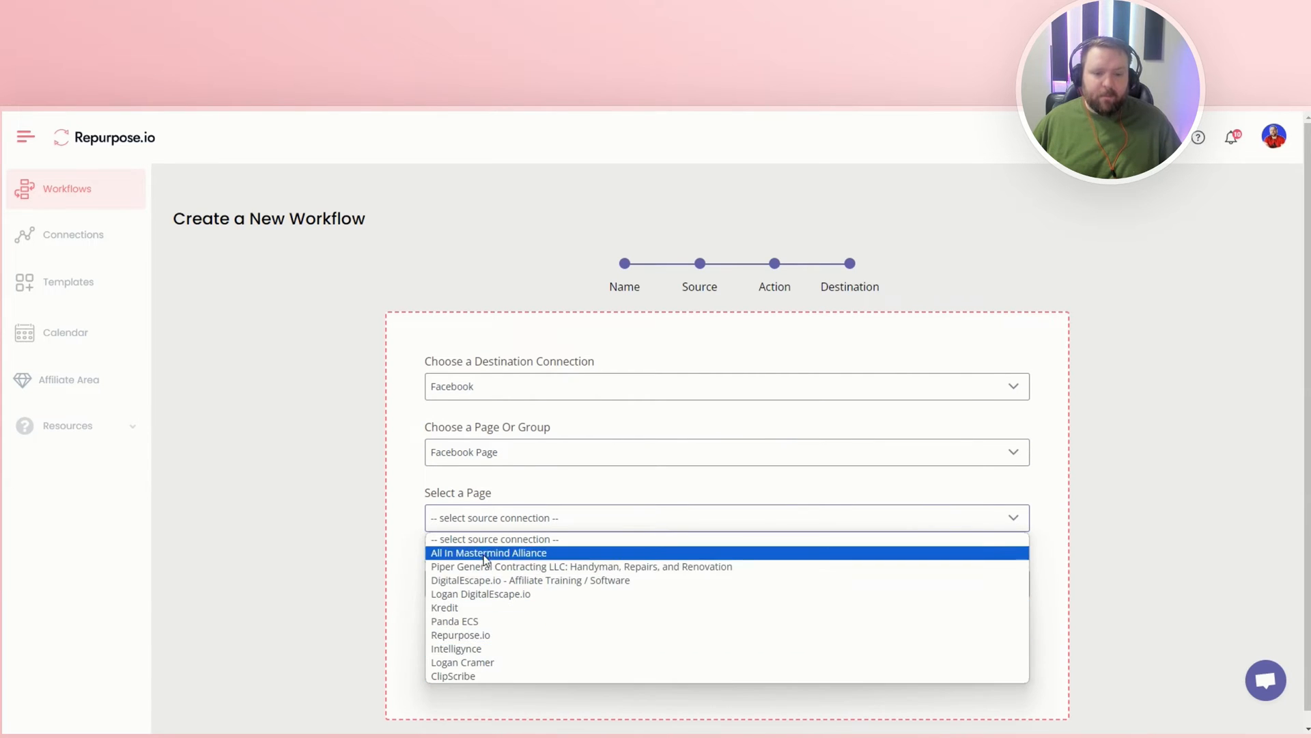
pyautogui.moveTo(460, 634)
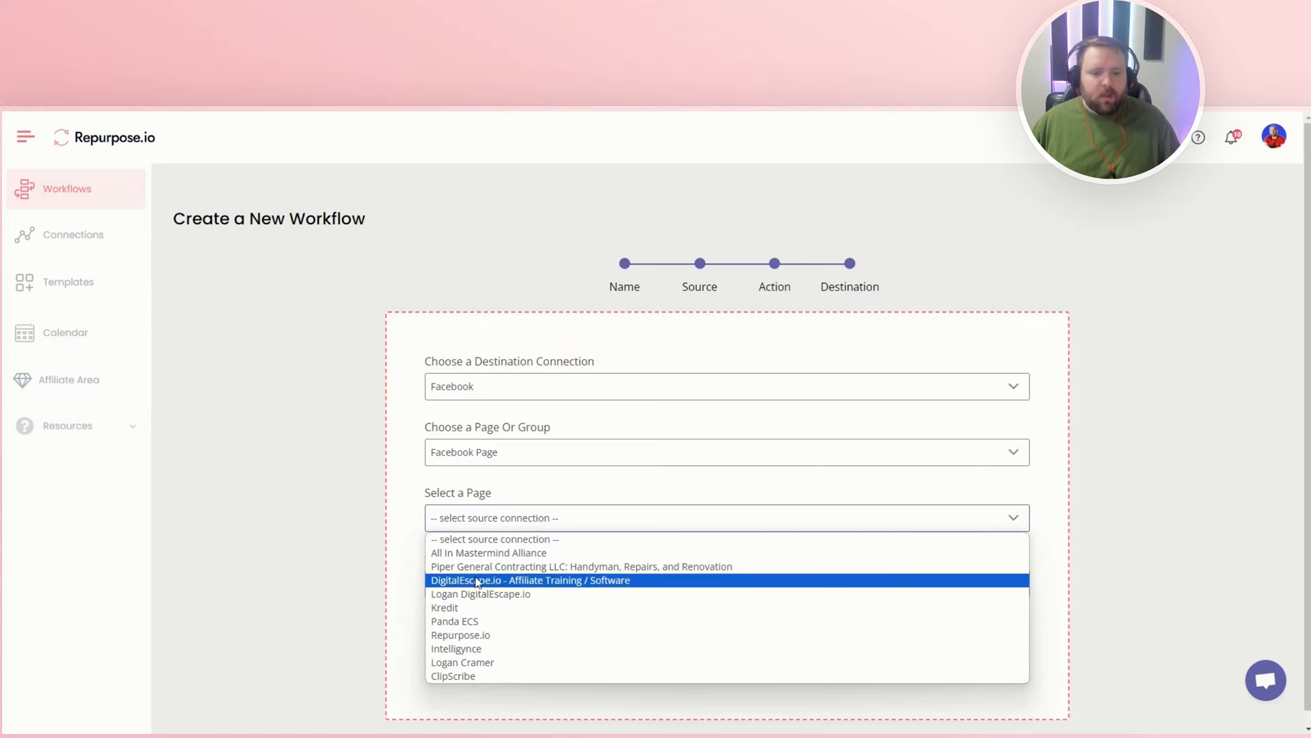
pyautogui.click(463, 662)
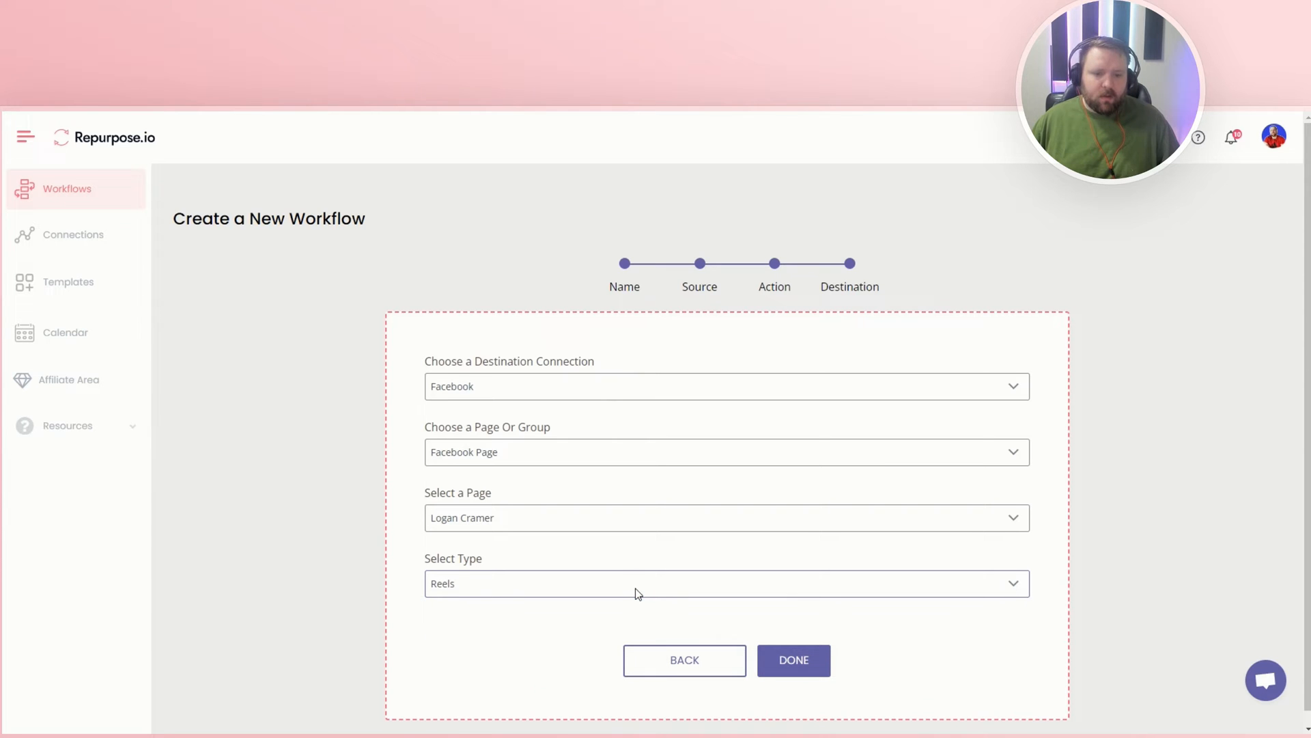
pyautogui.click(793, 660)
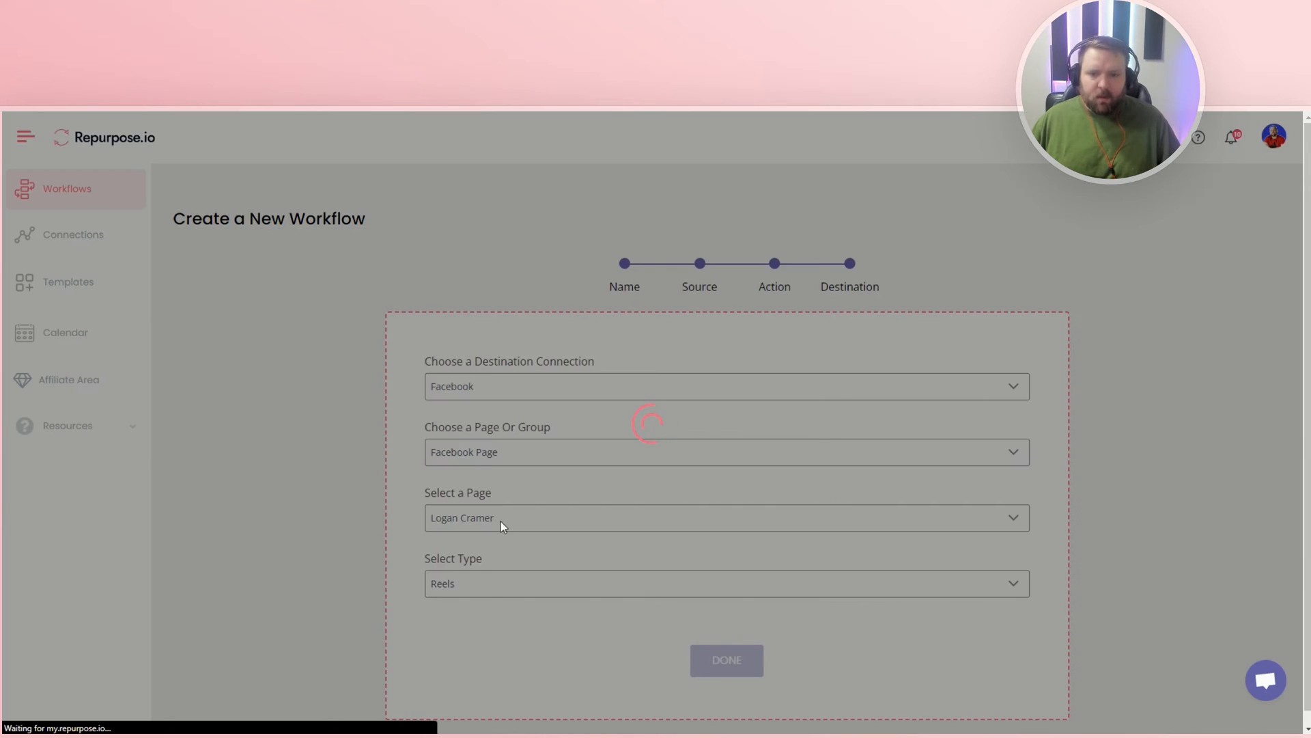
pyautogui.click(726, 660)
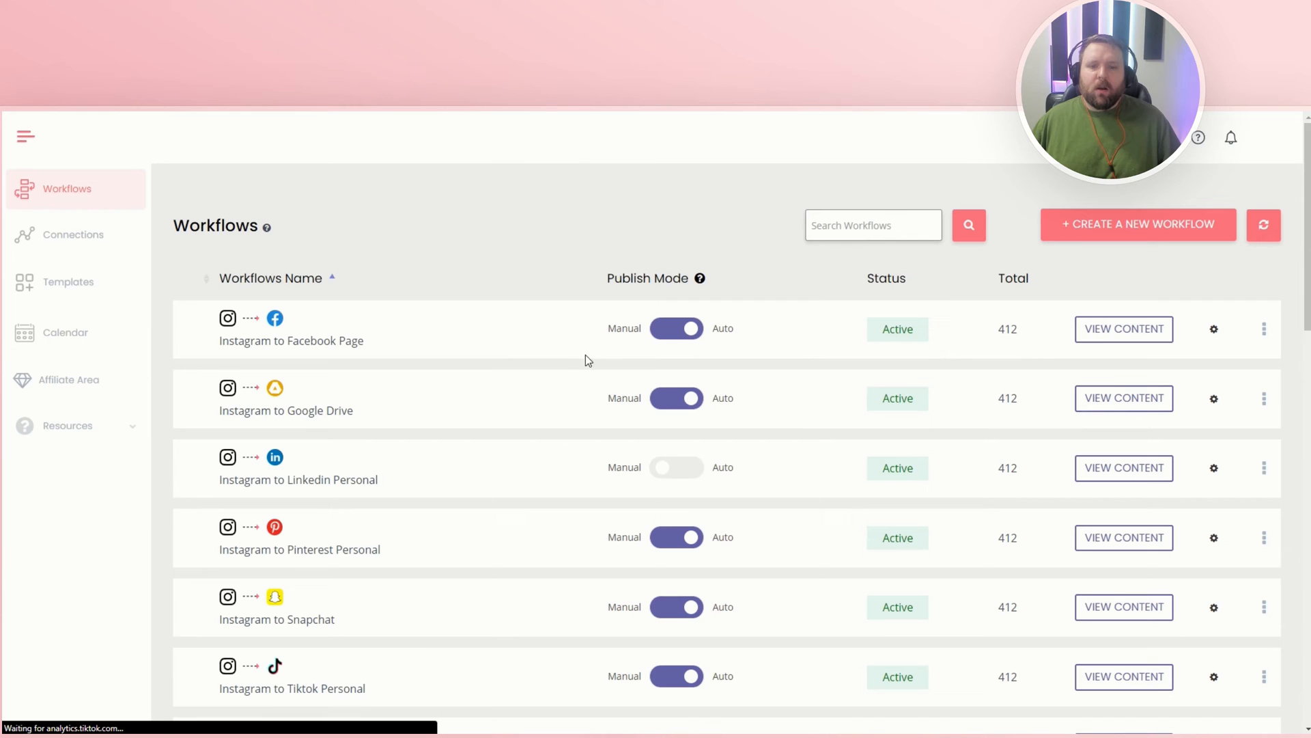
# Find 'Tiktok account to Facebook page' in the workflows list and open its settings.
pyautogui.scroll(-3)
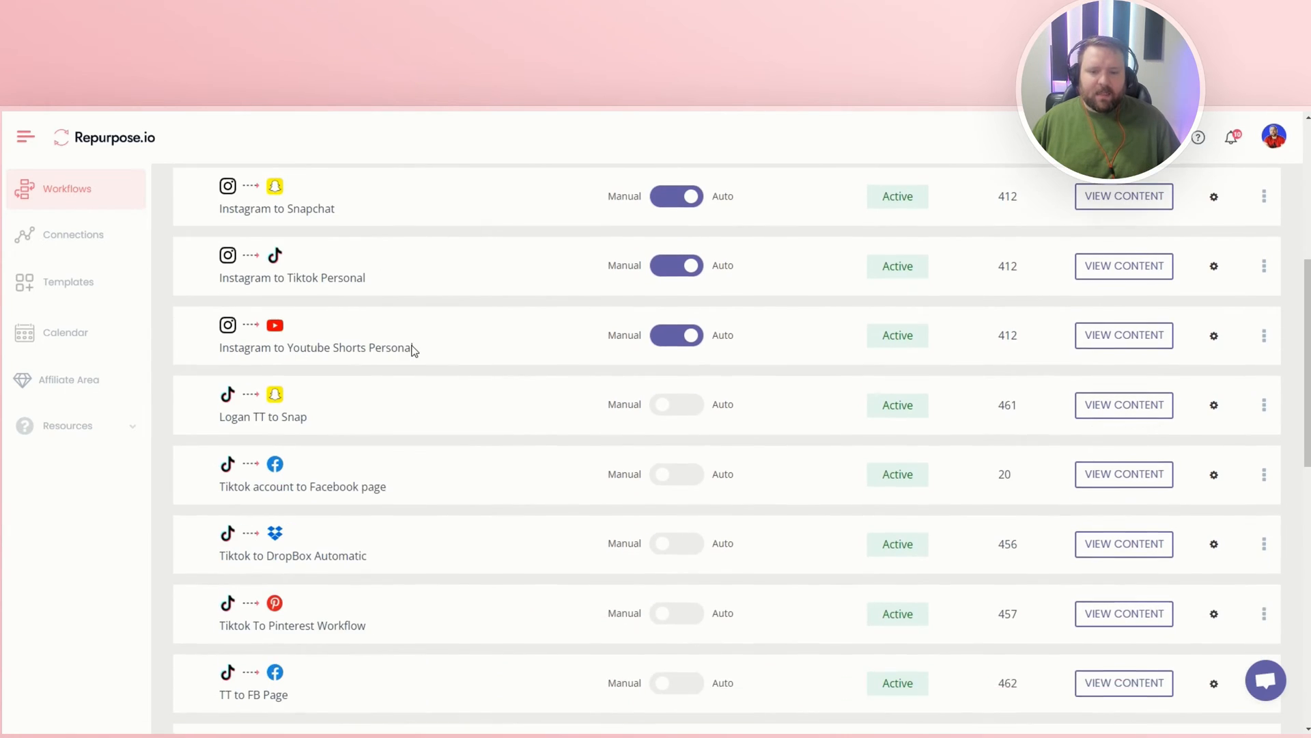
pyautogui.scroll(-3)
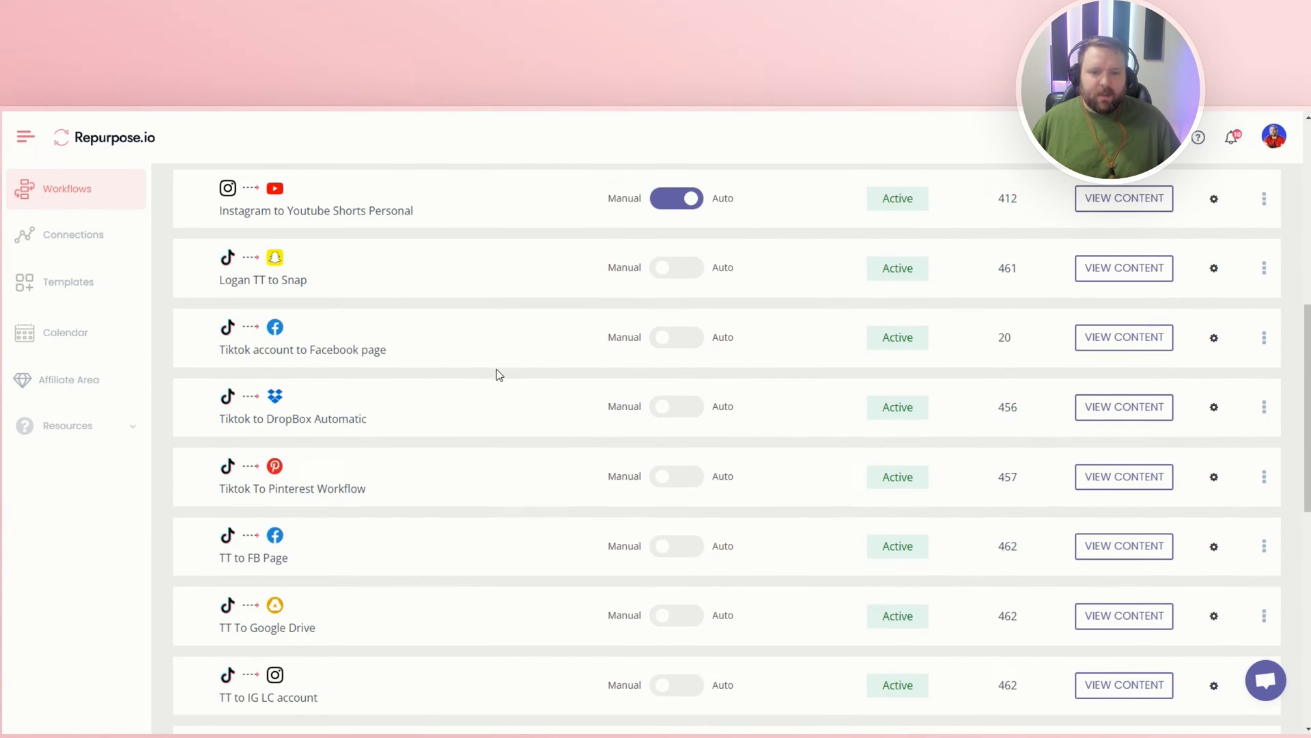
pyautogui.moveTo(473, 344)
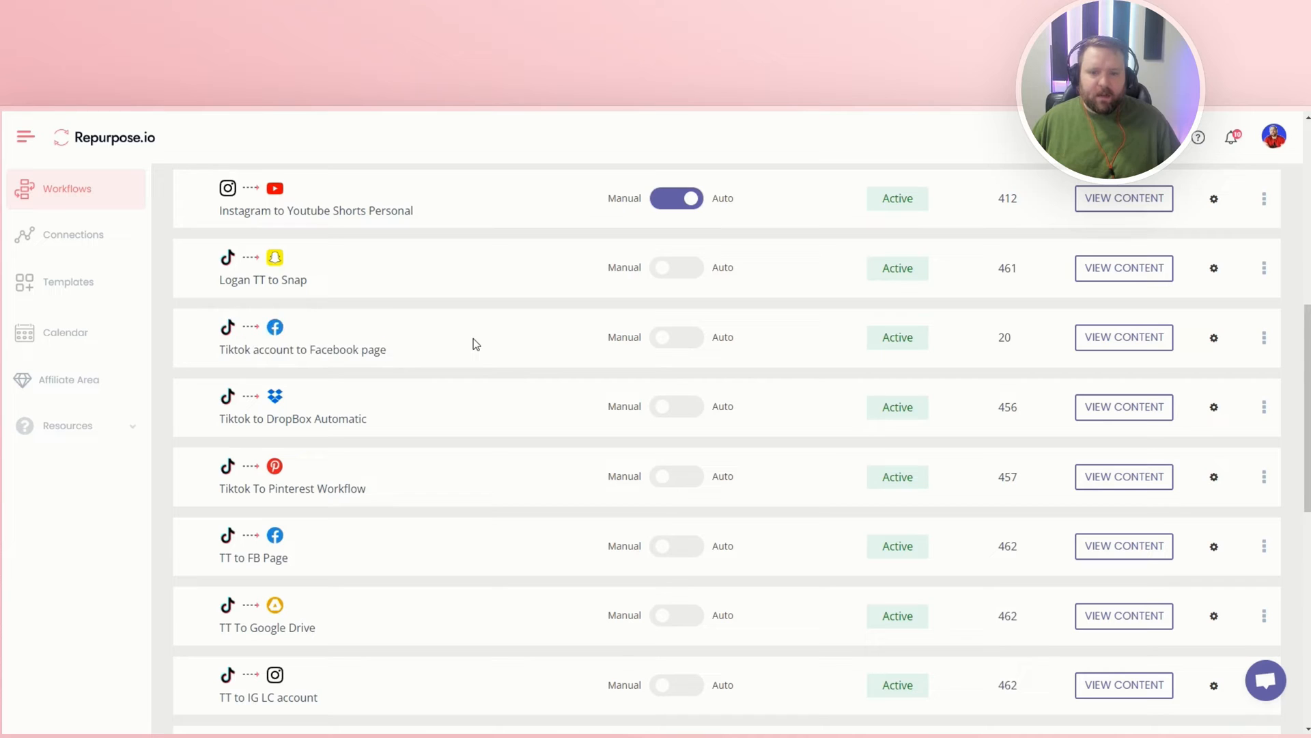
pyautogui.moveTo(1220, 346)
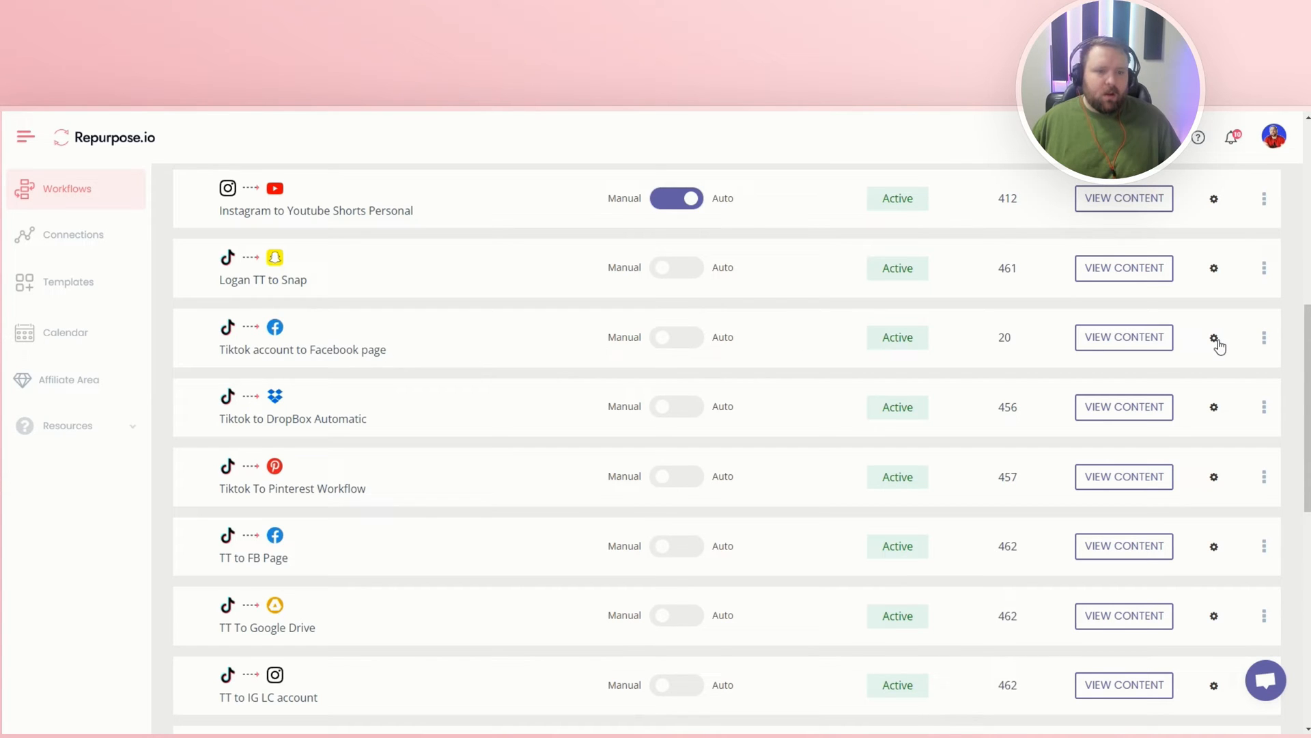
pyautogui.moveTo(1214, 342)
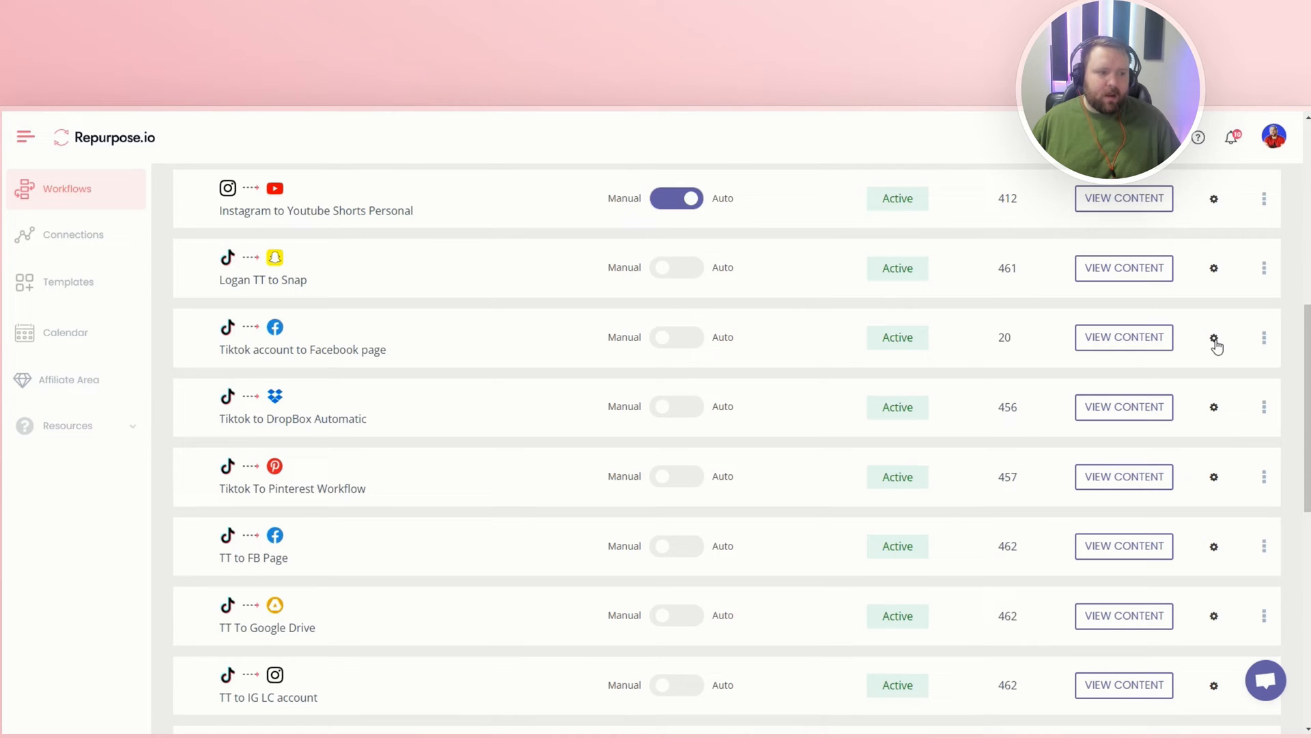
pyautogui.click(1213, 337)
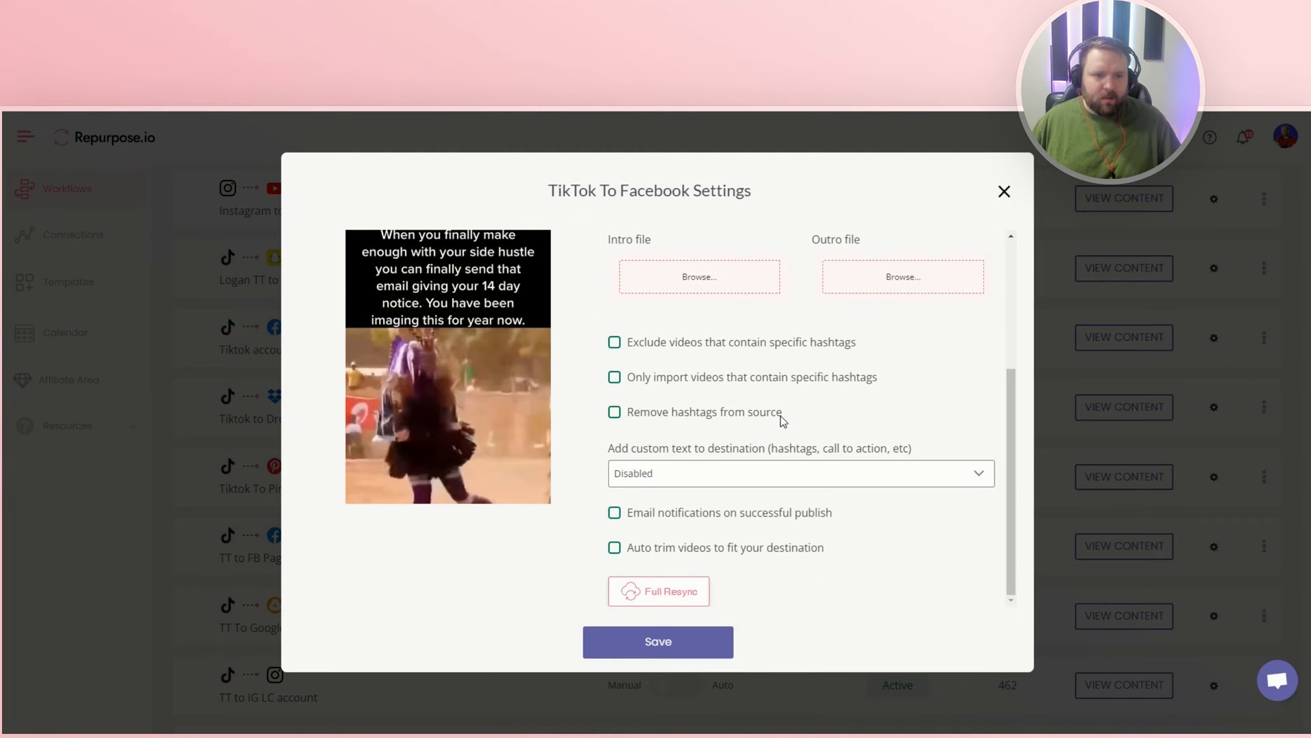
pyautogui.scroll(3)
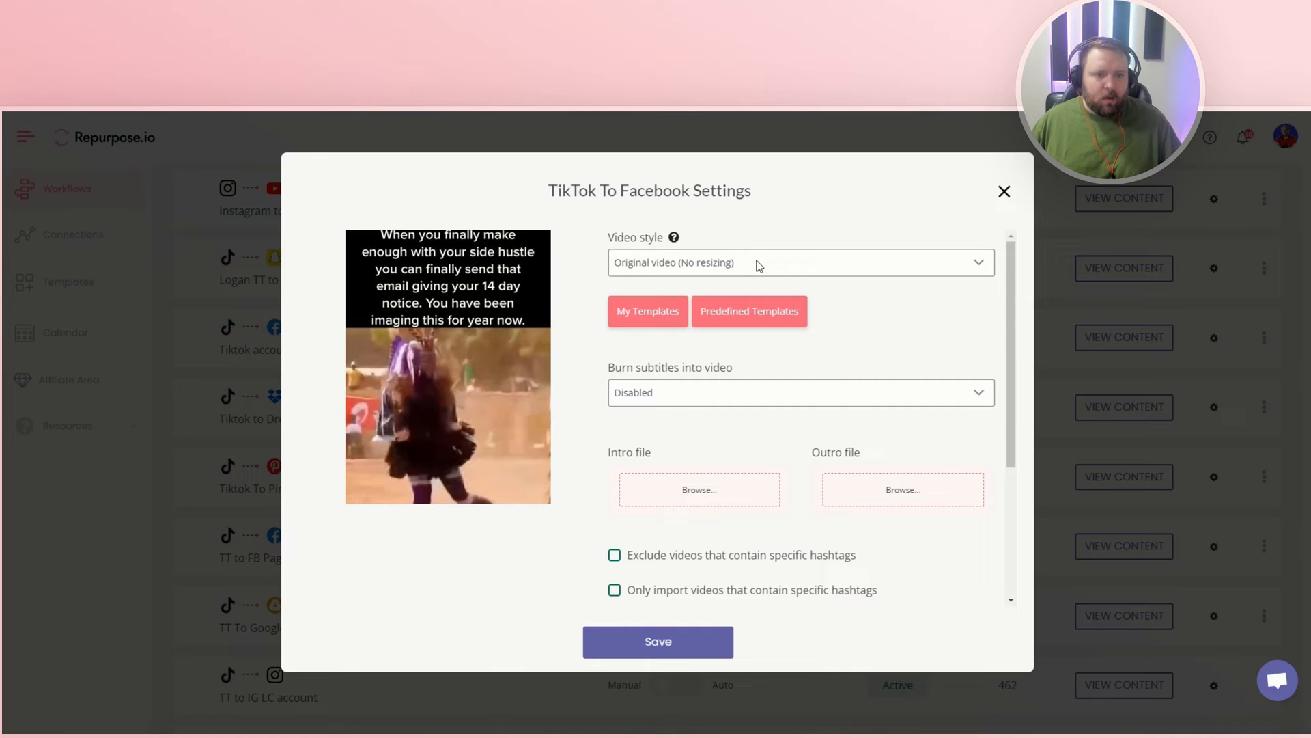
pyautogui.click(799, 261)
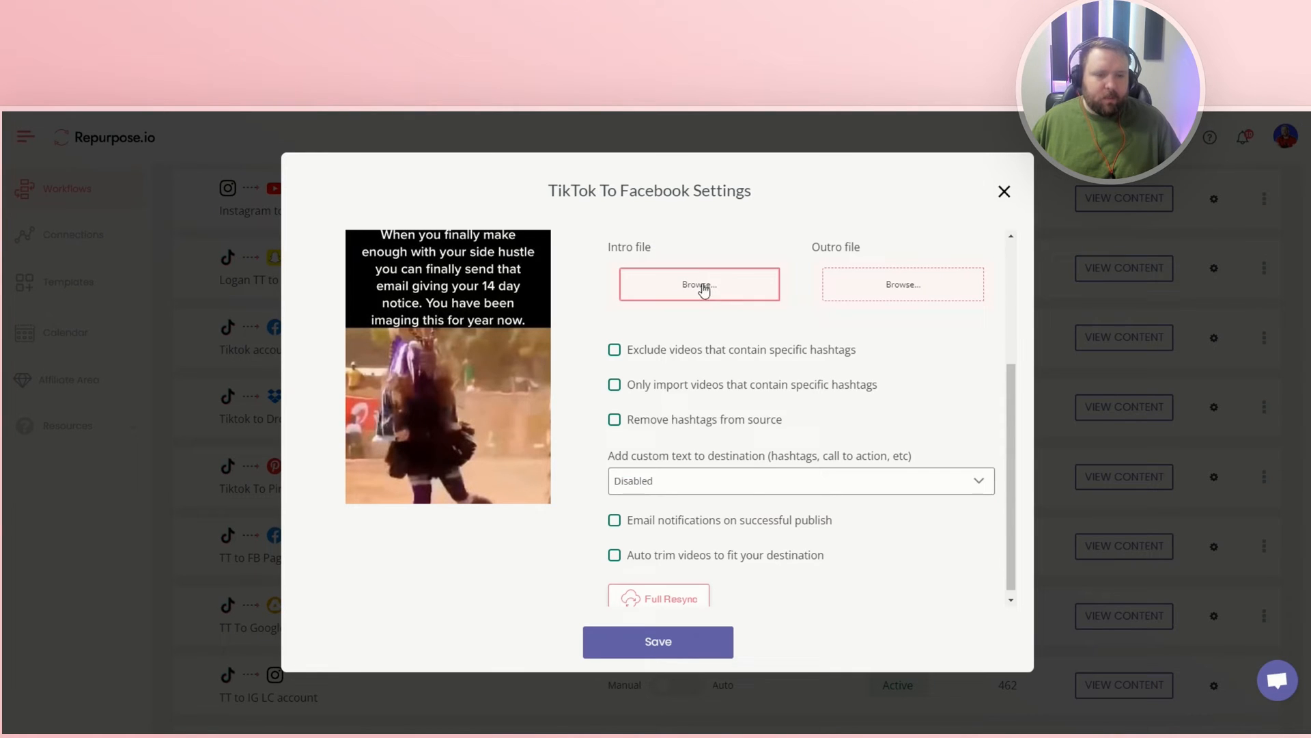
pyautogui.scroll(3)
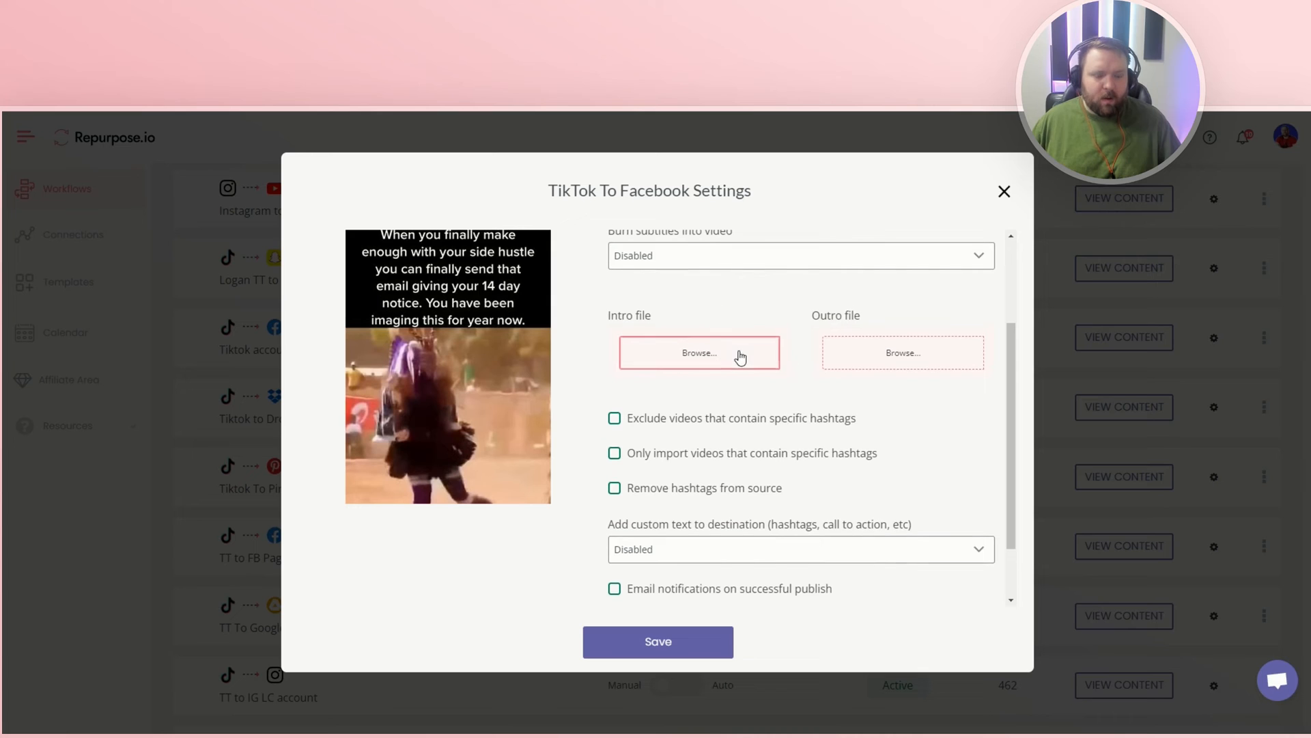
pyautogui.moveTo(700, 353)
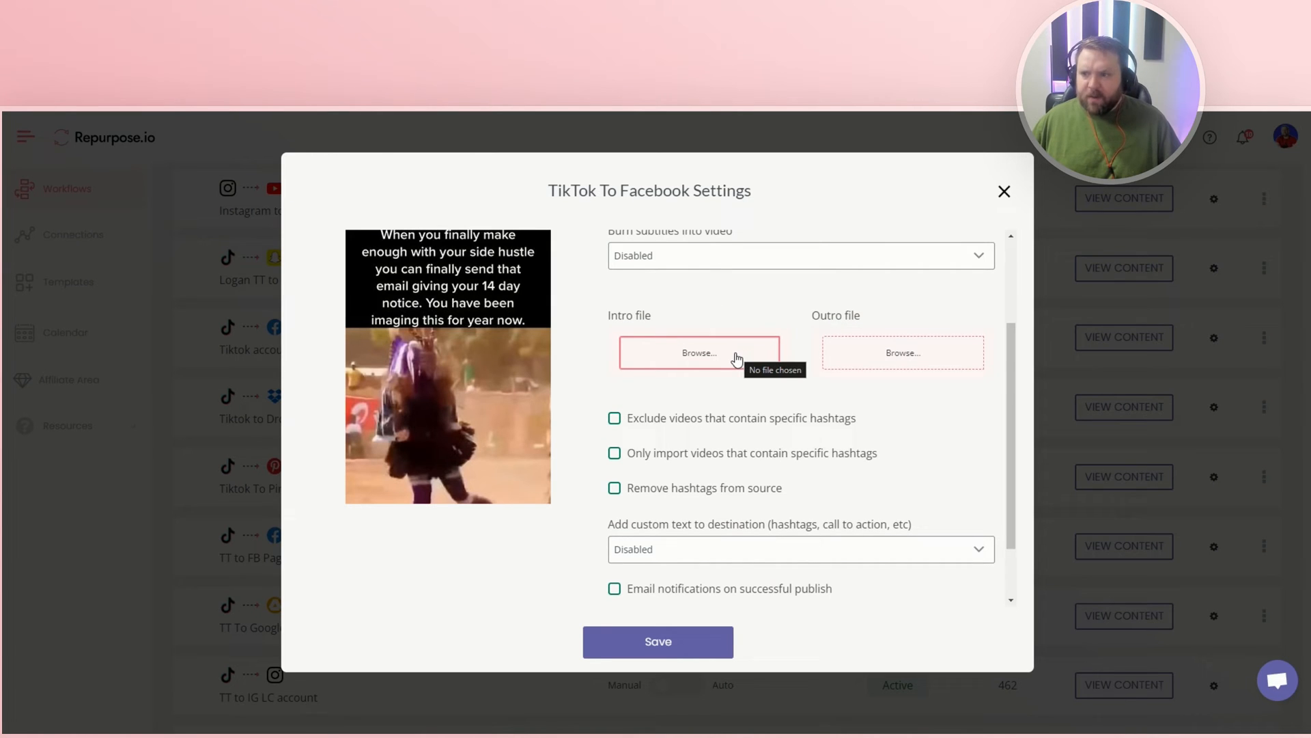
pyautogui.moveTo(903, 352)
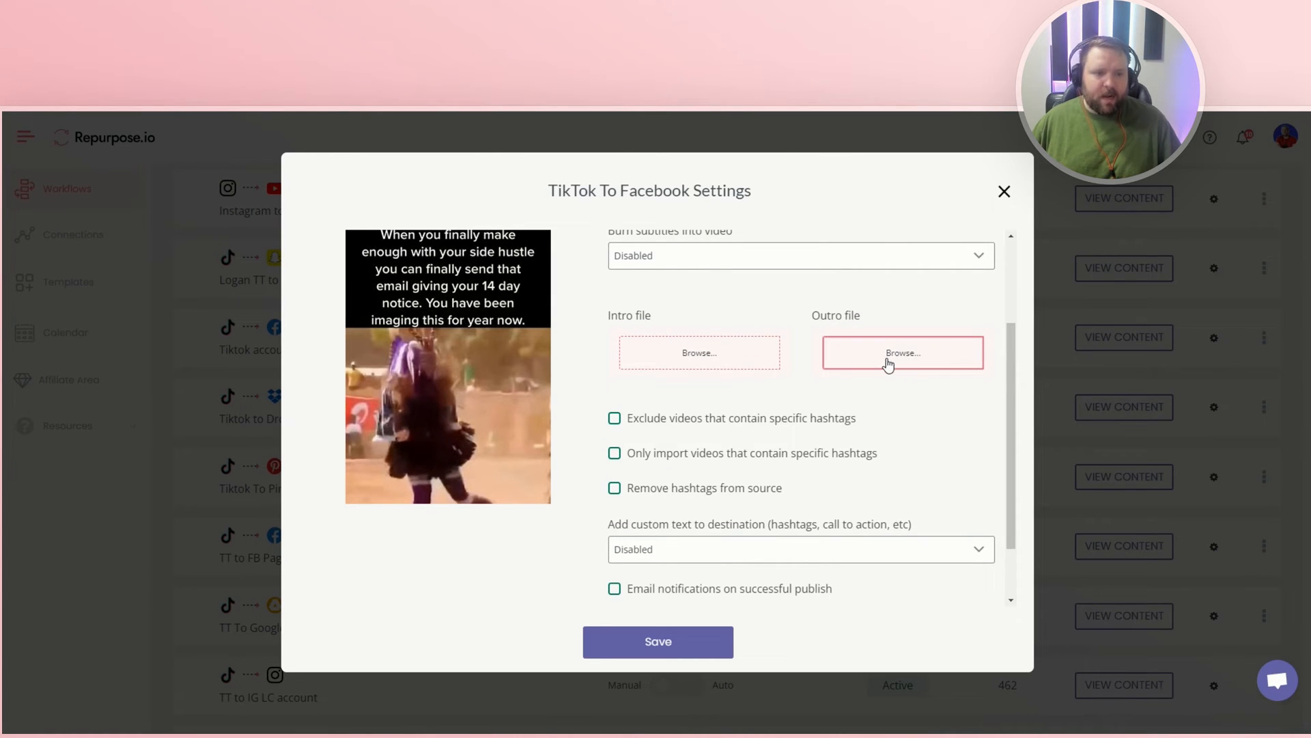
pyautogui.moveTo(902, 352)
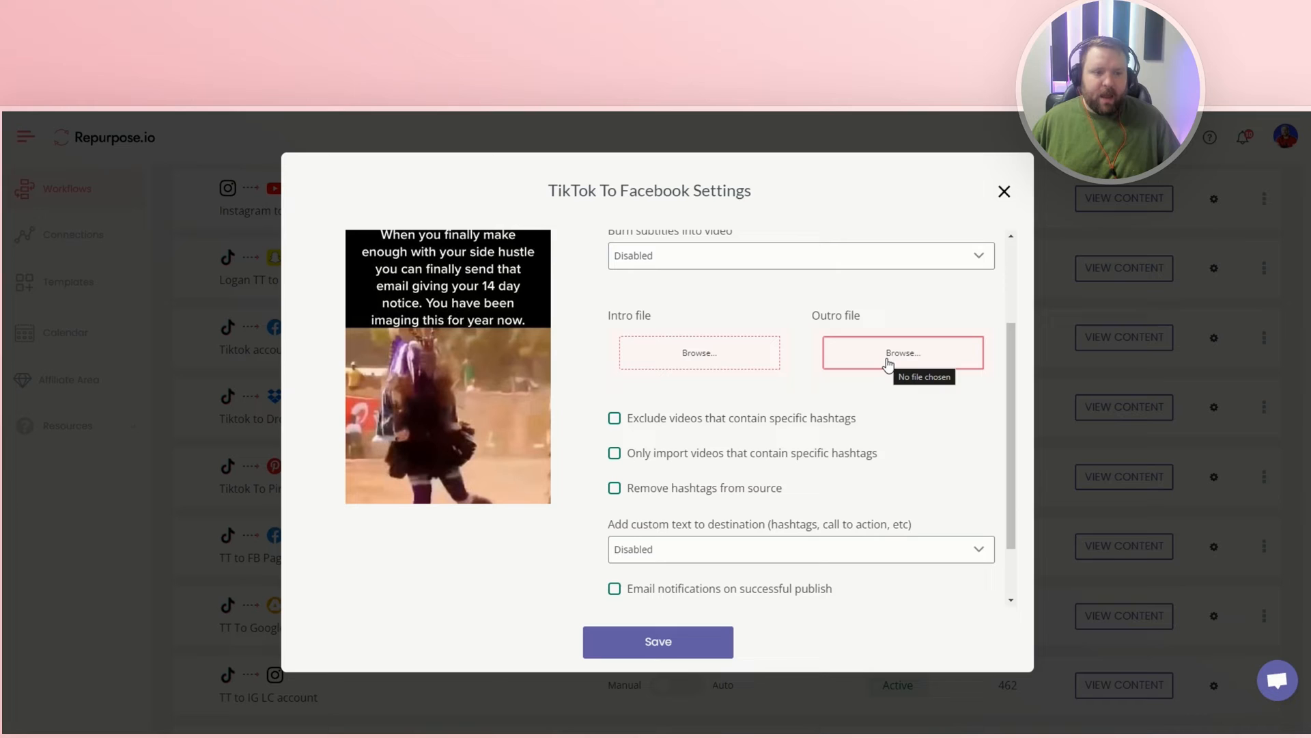
pyautogui.scroll(-3)
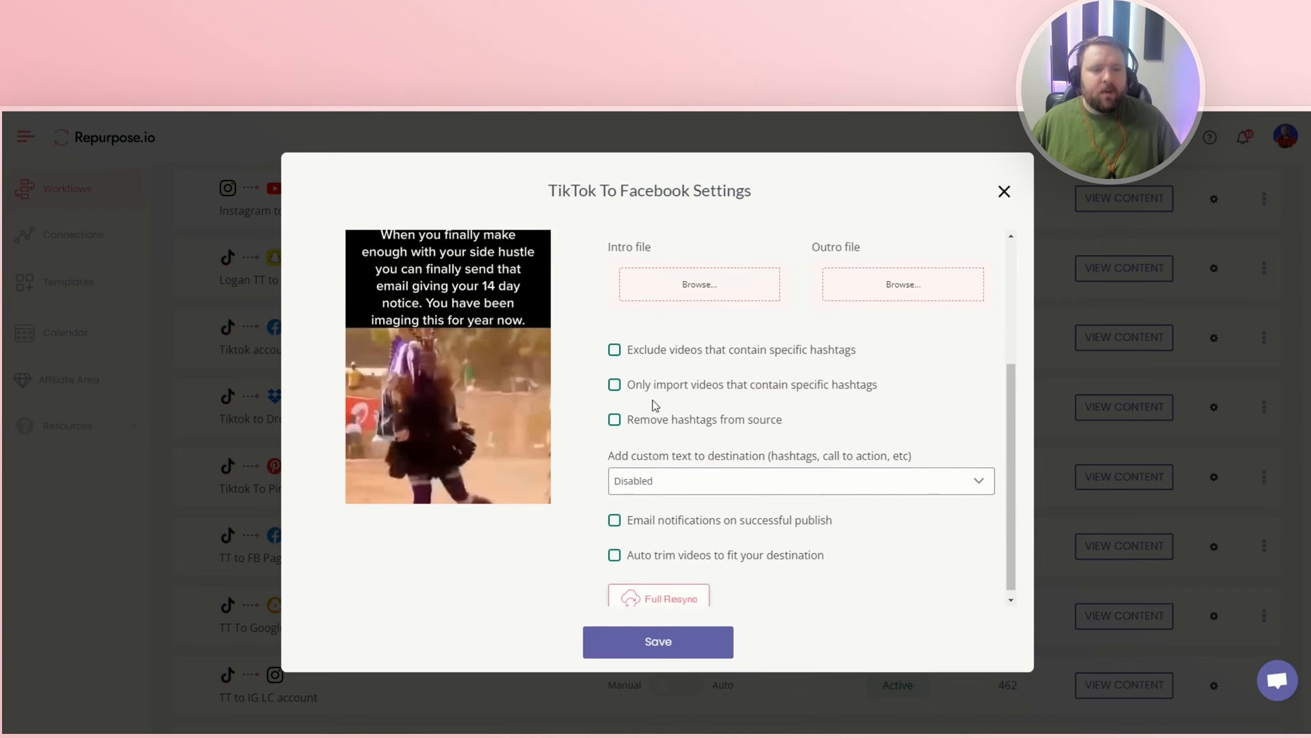
pyautogui.moveTo(620, 366)
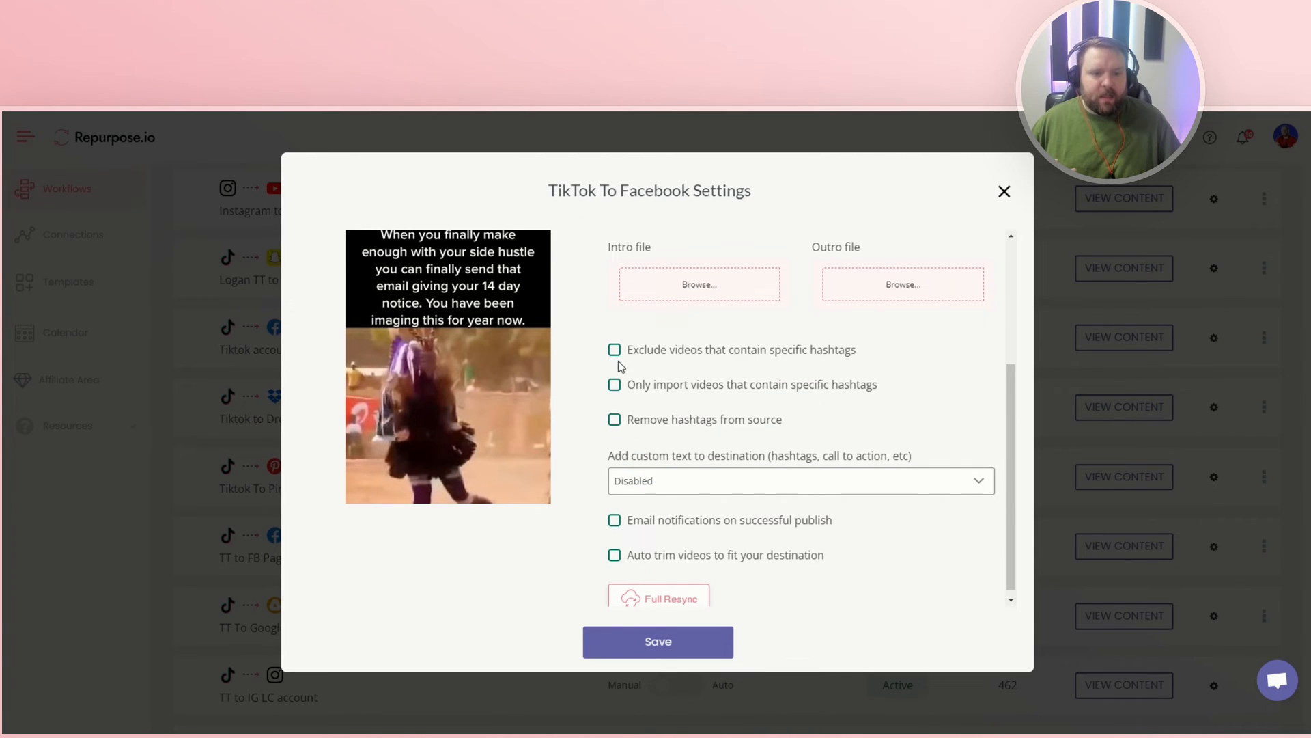
pyautogui.moveTo(617, 394)
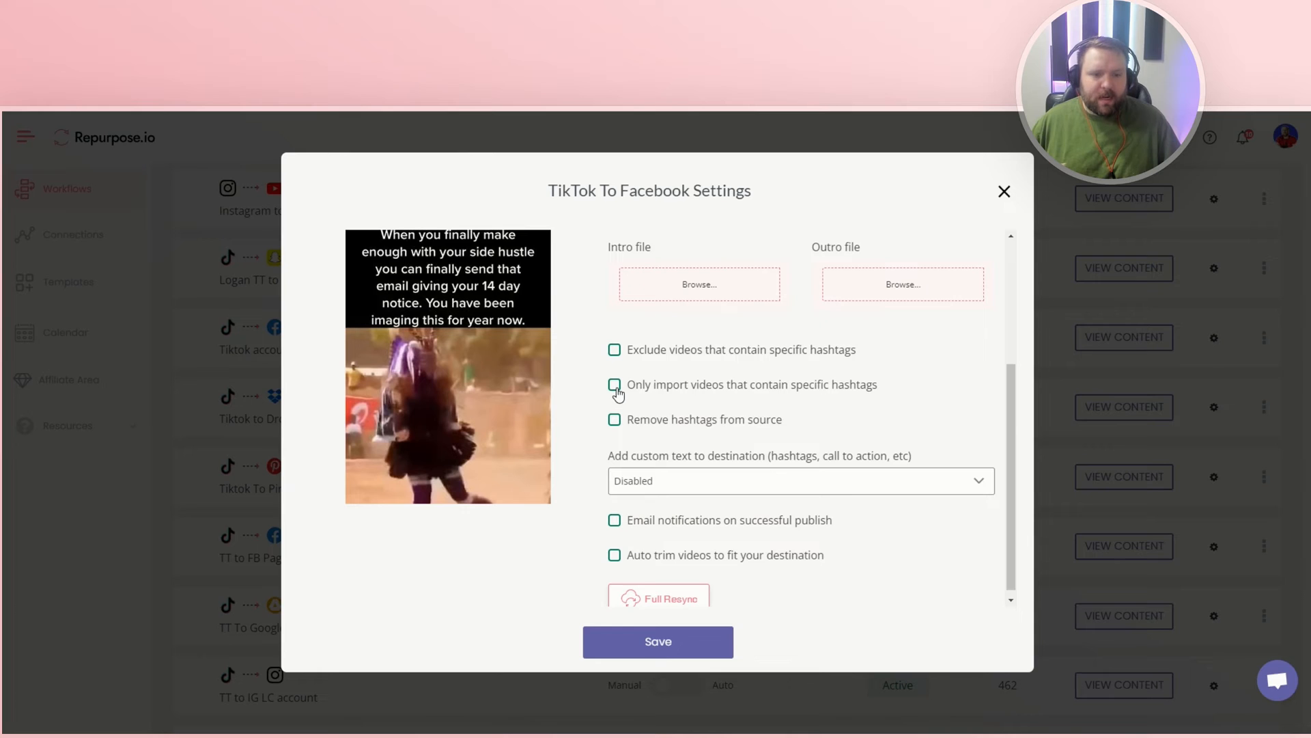
pyautogui.click(614, 384)
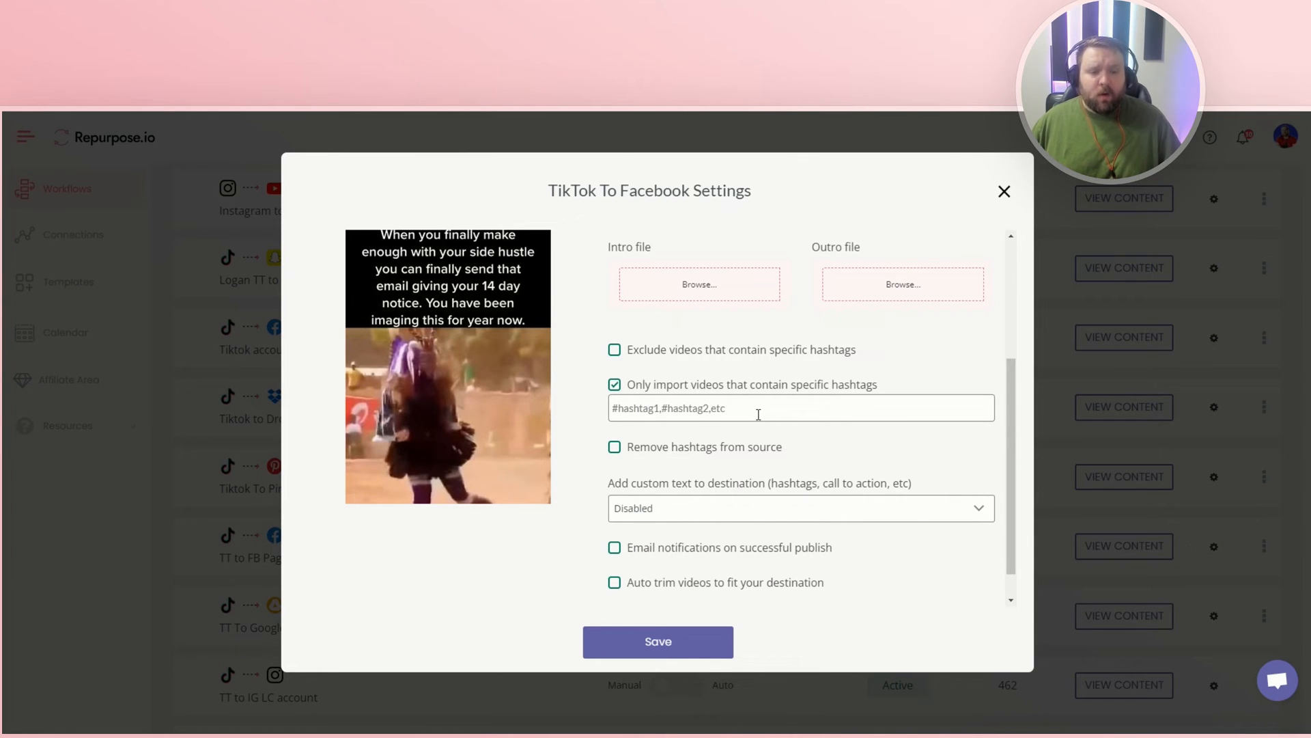
pyautogui.click(757, 409)
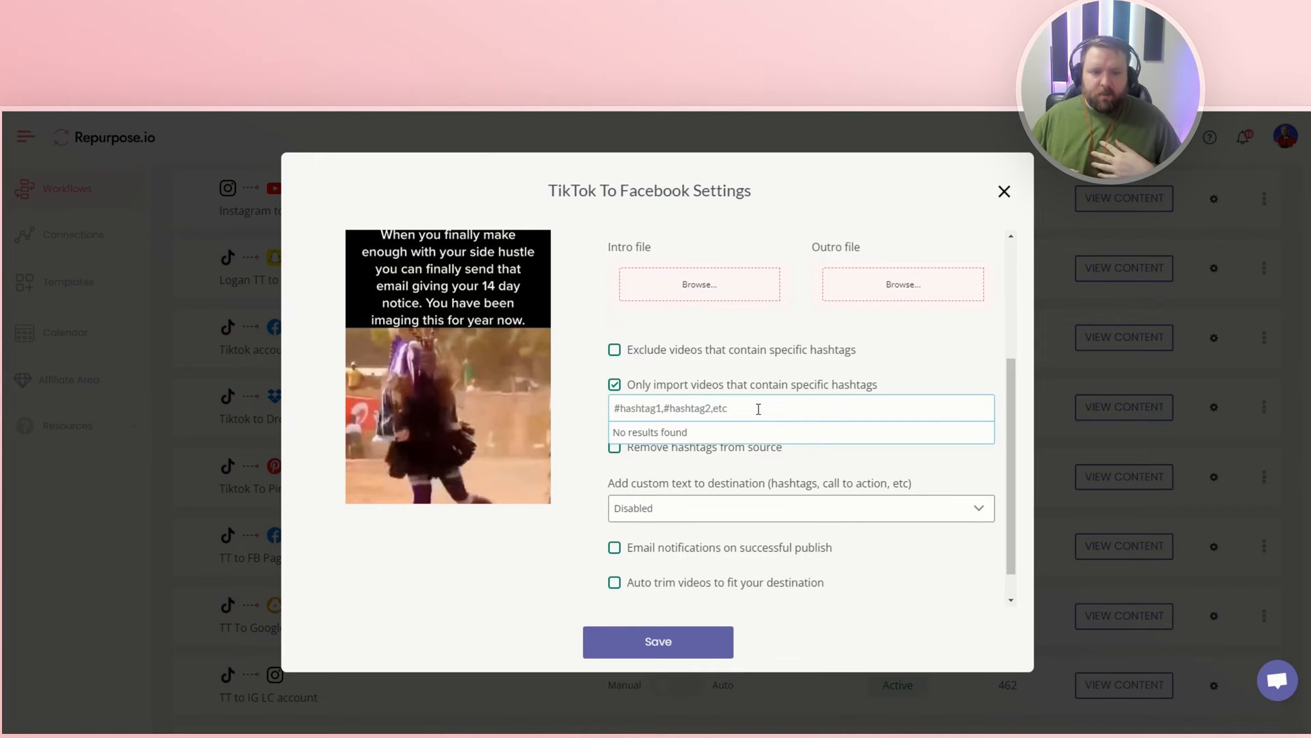
pyautogui.write('#')
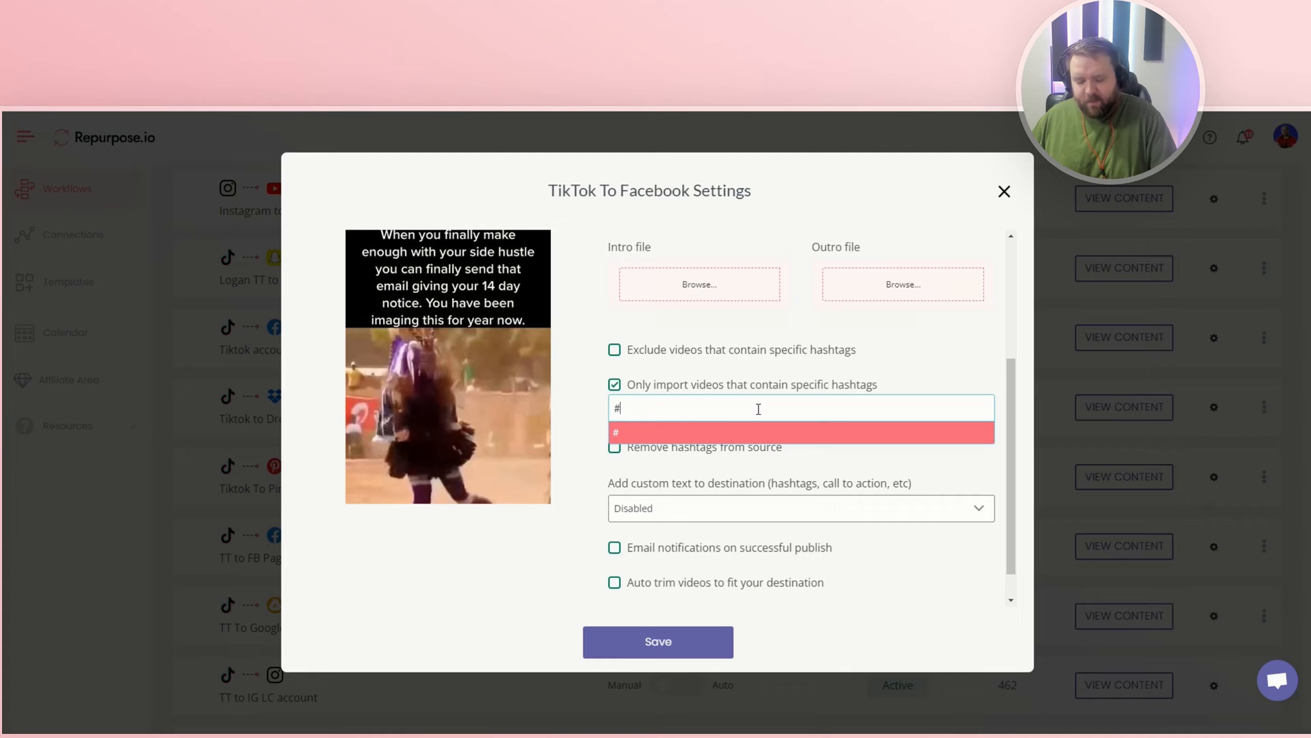
pyautogui.write('fbp')
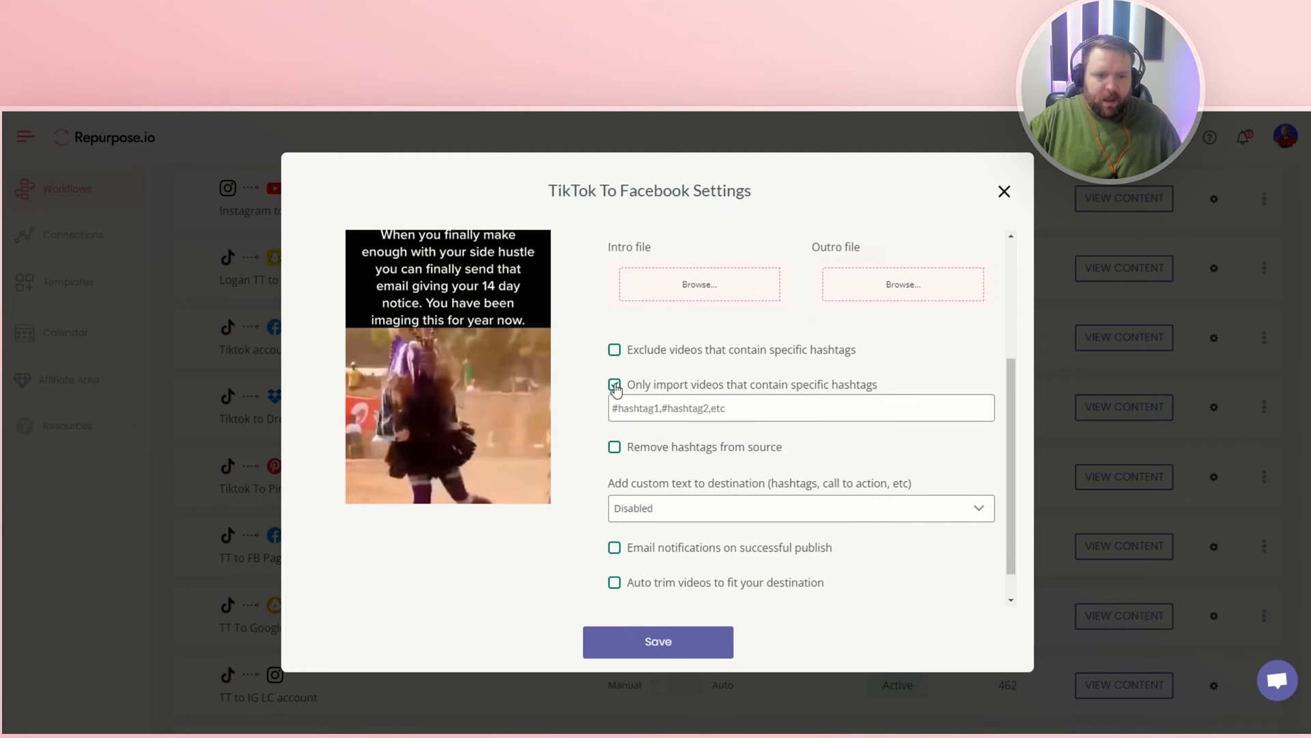
pyautogui.click(615, 384)
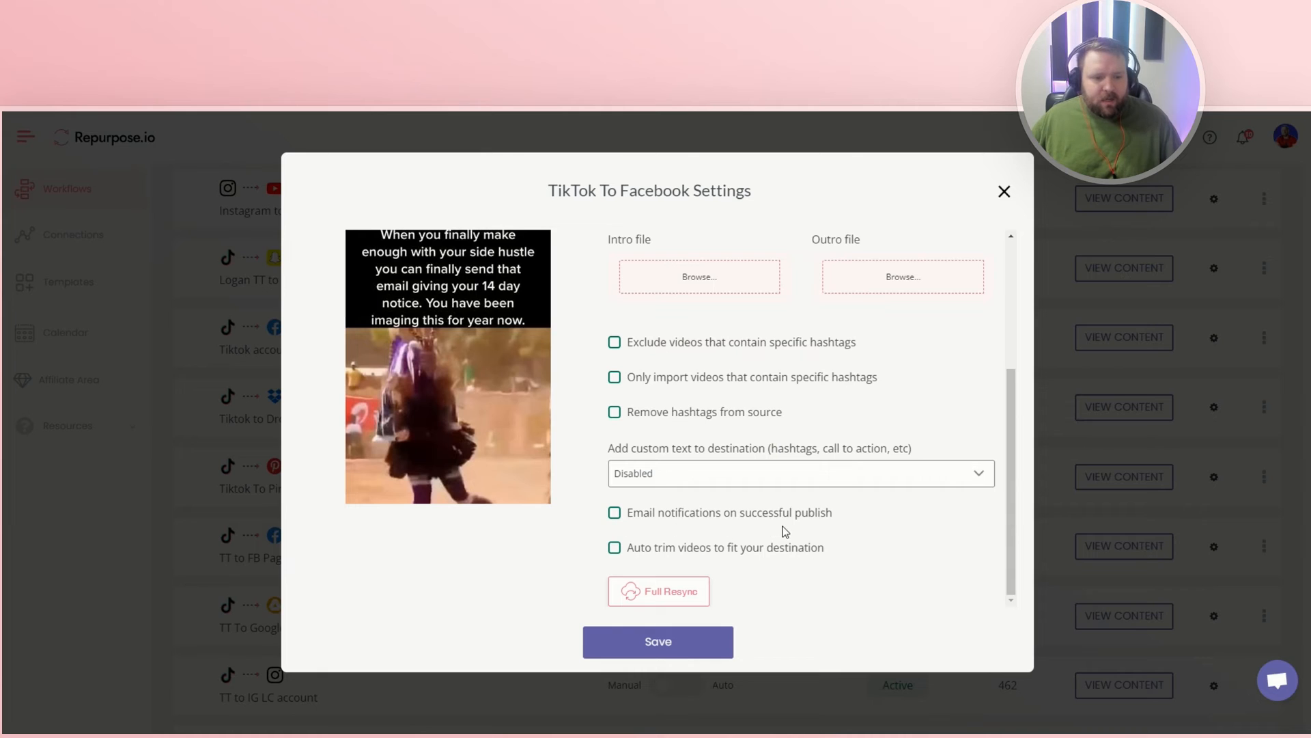
# Save the TikTok To Facebook workflow settings without changes.
pyautogui.scroll(3)
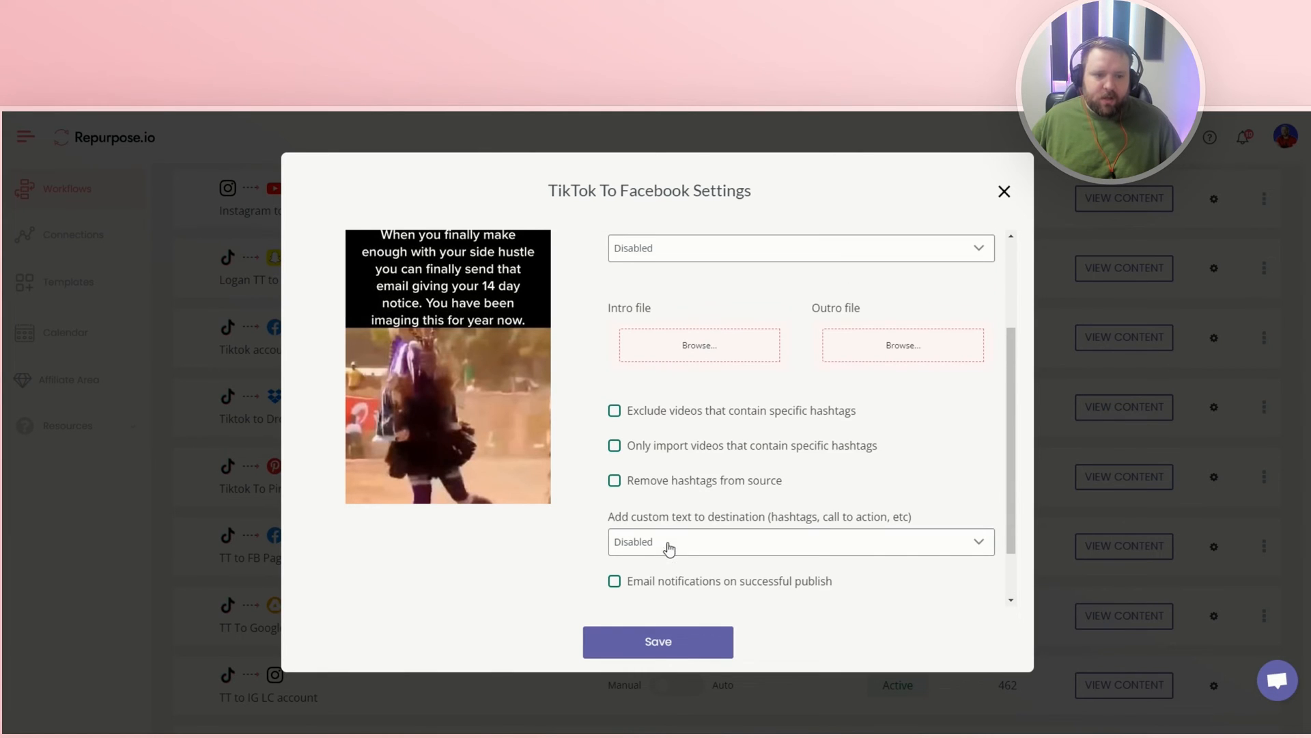
pyautogui.moveTo(613, 487)
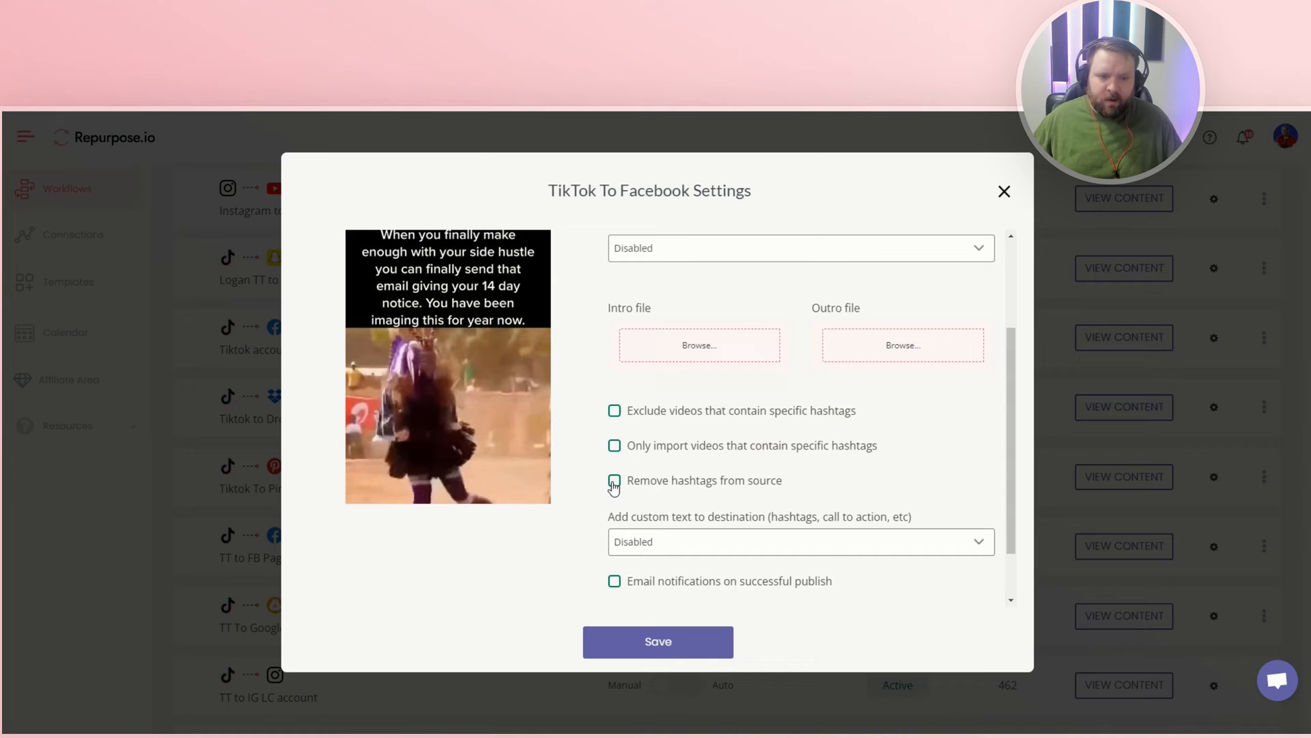
pyautogui.scroll(-3)
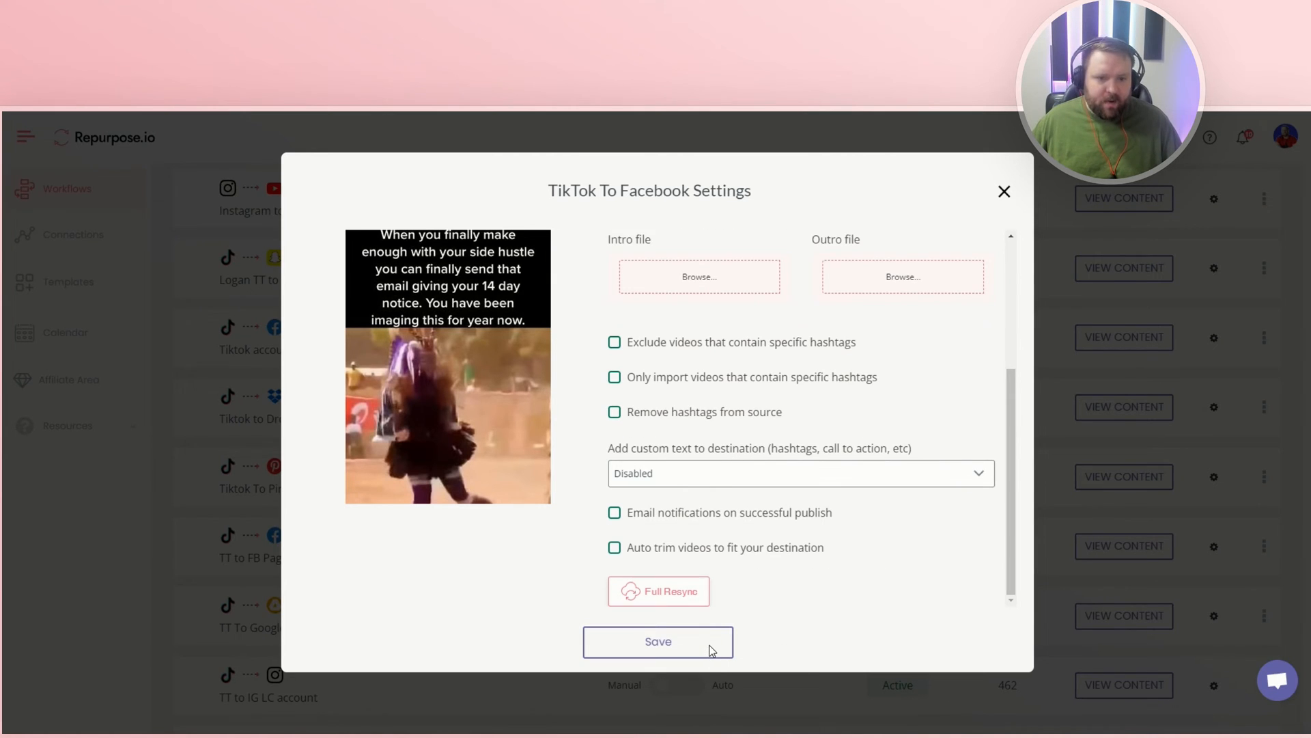
pyautogui.click(658, 641)
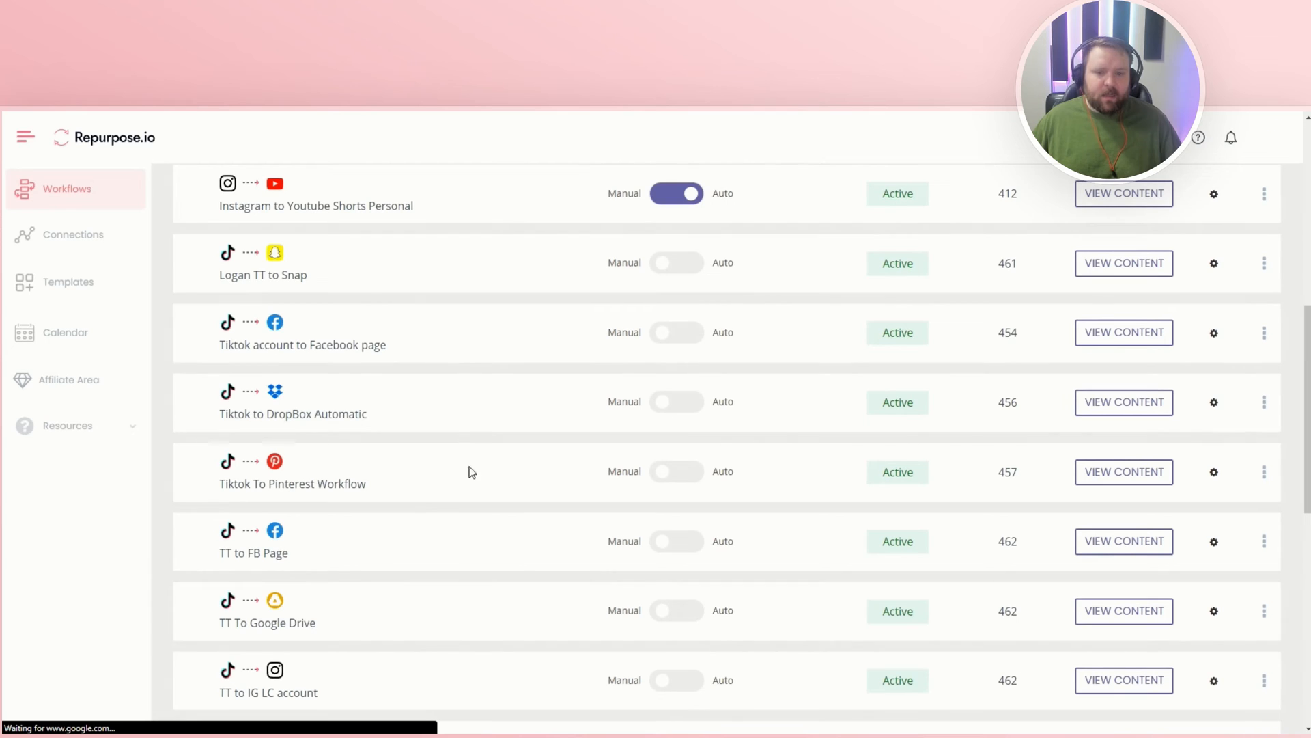
# Toggle the TikTok-to-Facebook page workflow from Manual to Auto publishing.
pyautogui.scroll(-3)
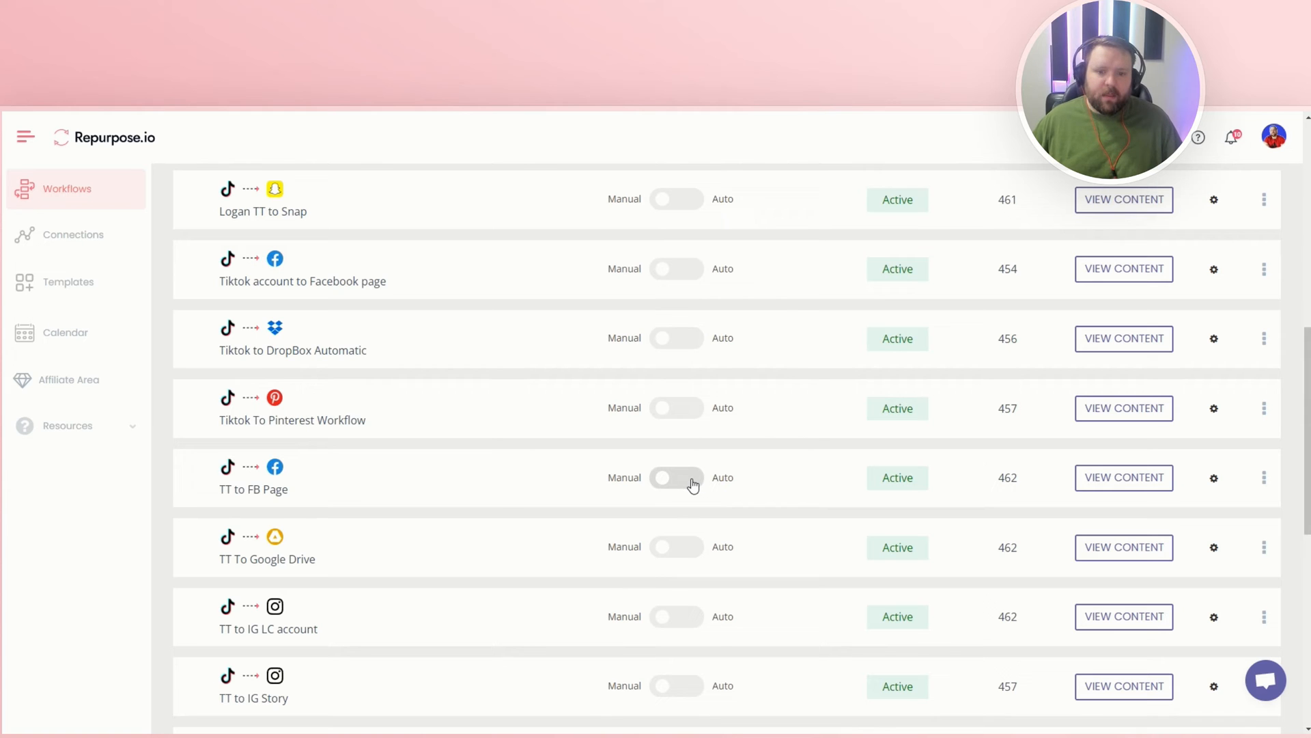
pyautogui.scroll(3)
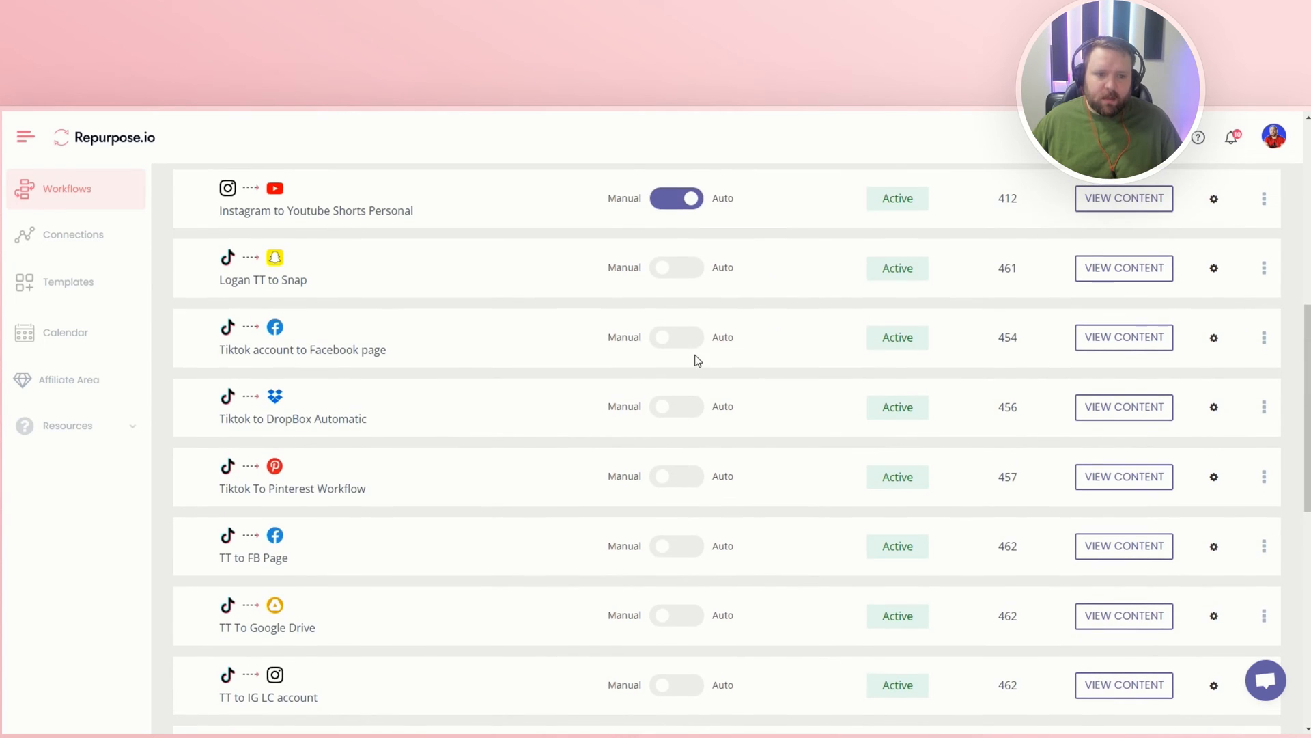
pyautogui.click(678, 337)
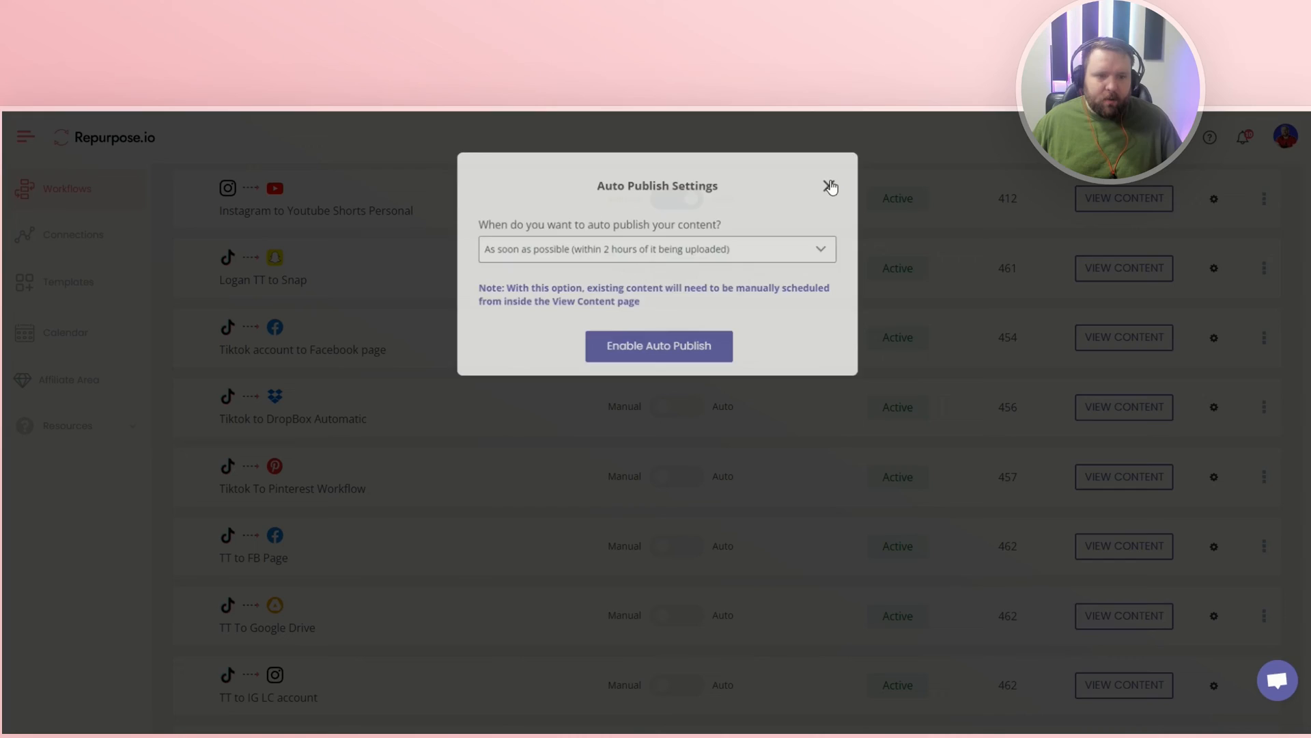
# Set auto publish to 'Based on a publishing schedule' with 'No - publish new content only'.
pyautogui.click(828, 186)
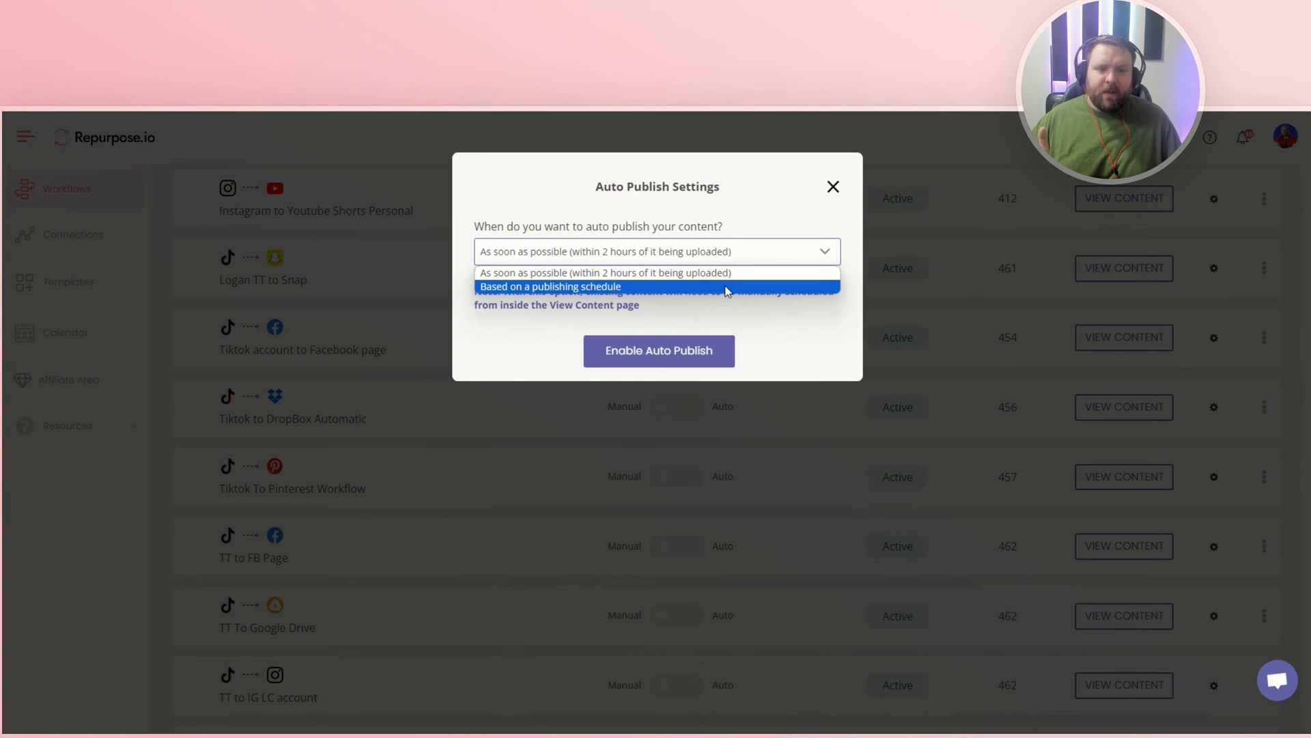
pyautogui.click(551, 286)
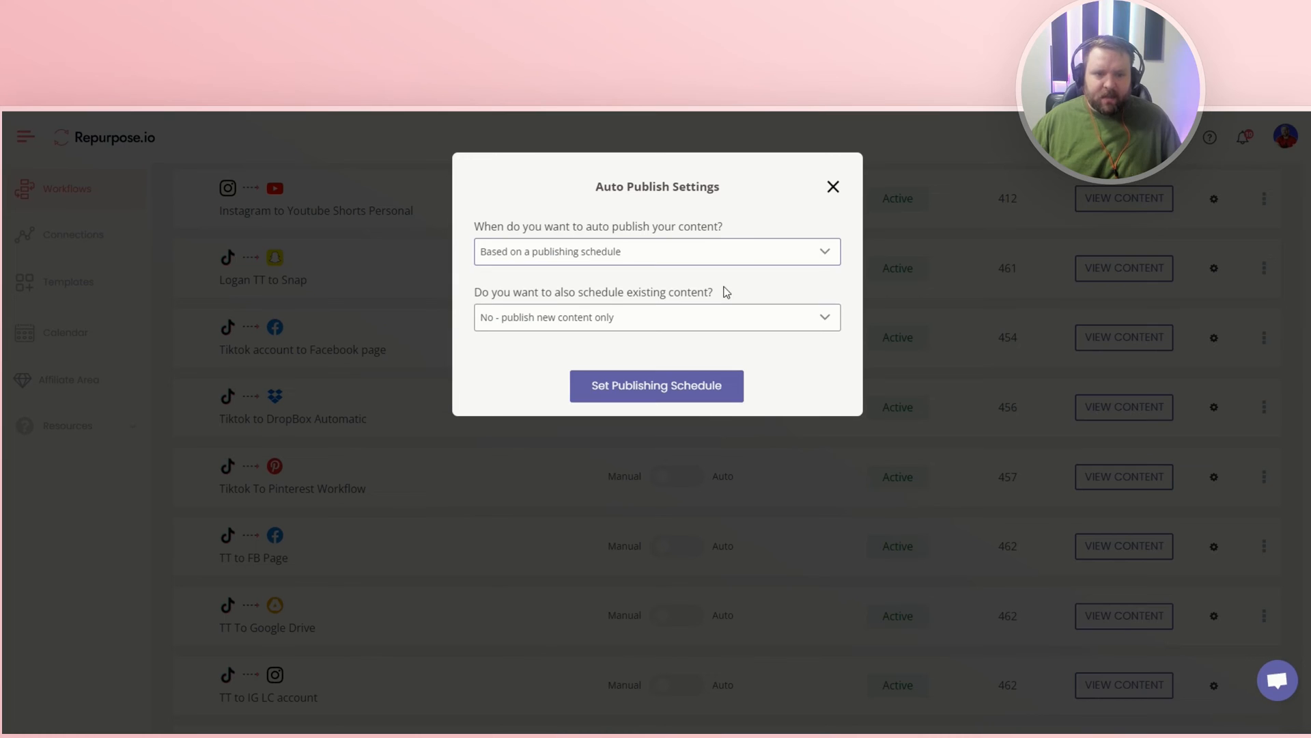
pyautogui.moveTo(681, 324)
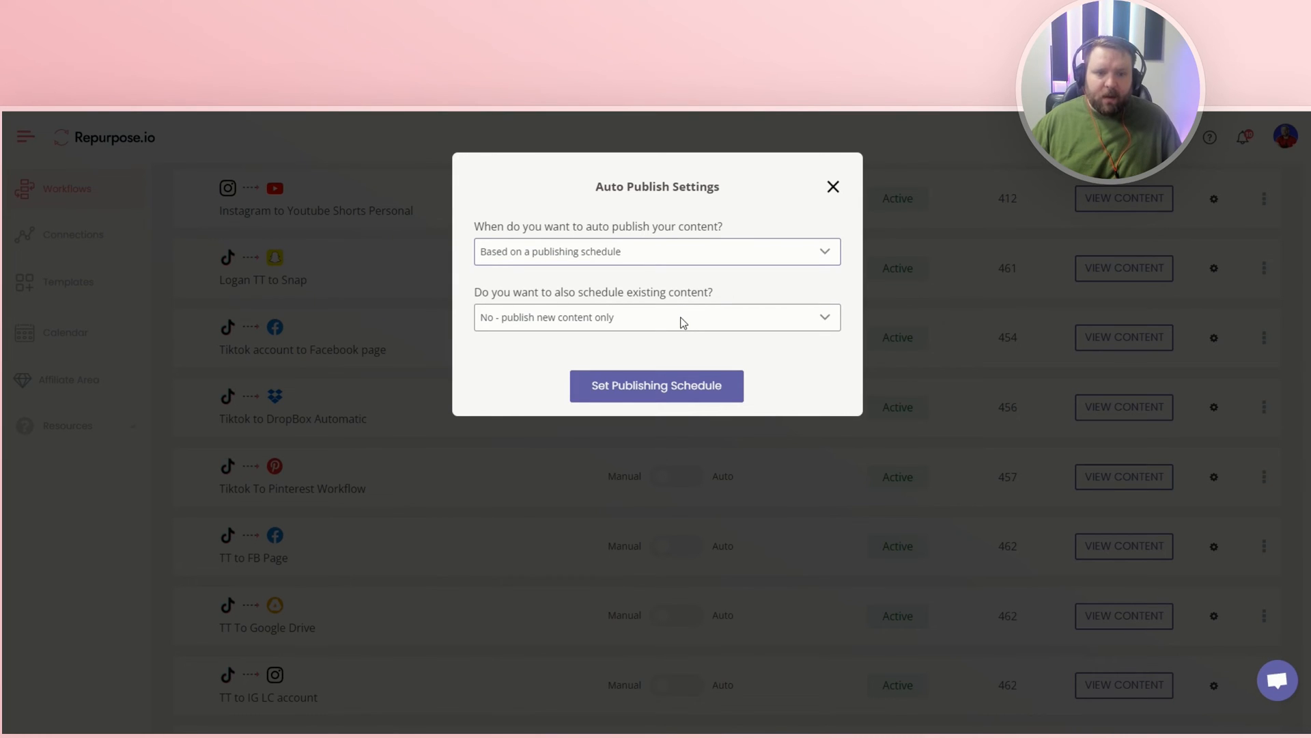
pyautogui.click(656, 317)
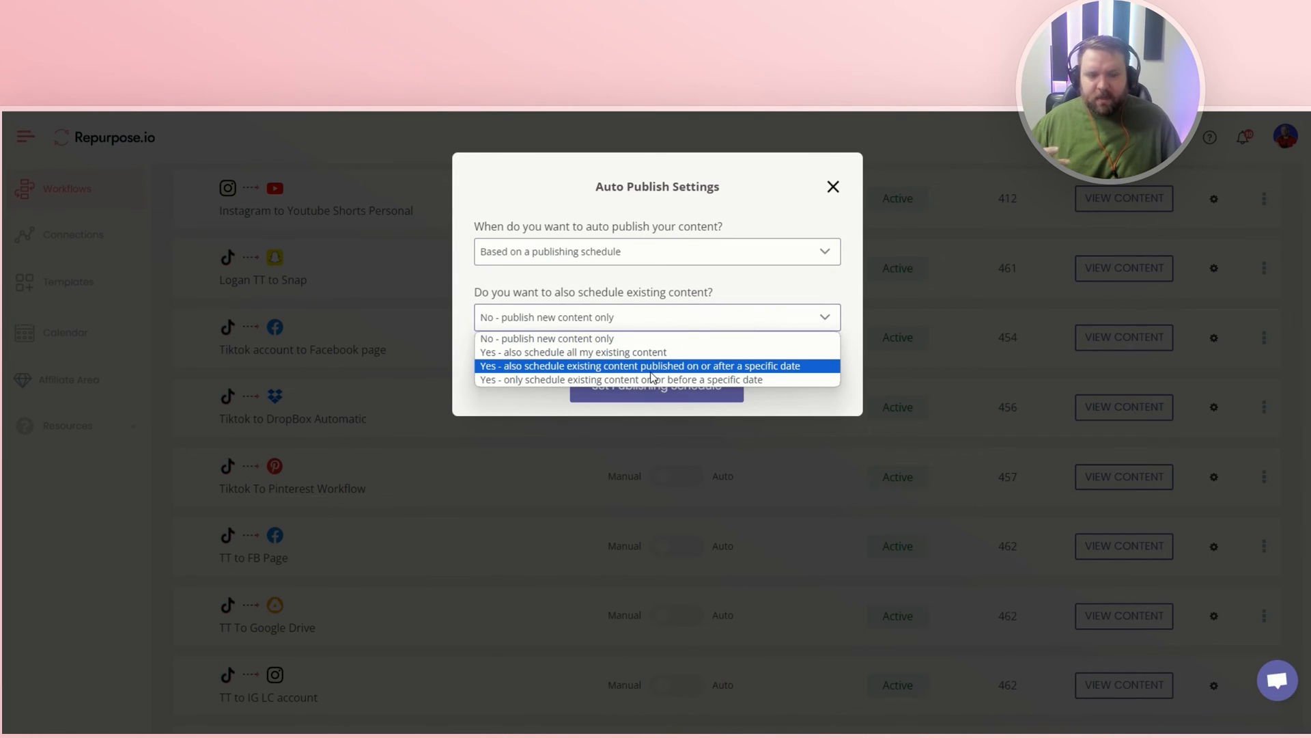
pyautogui.click(547, 338)
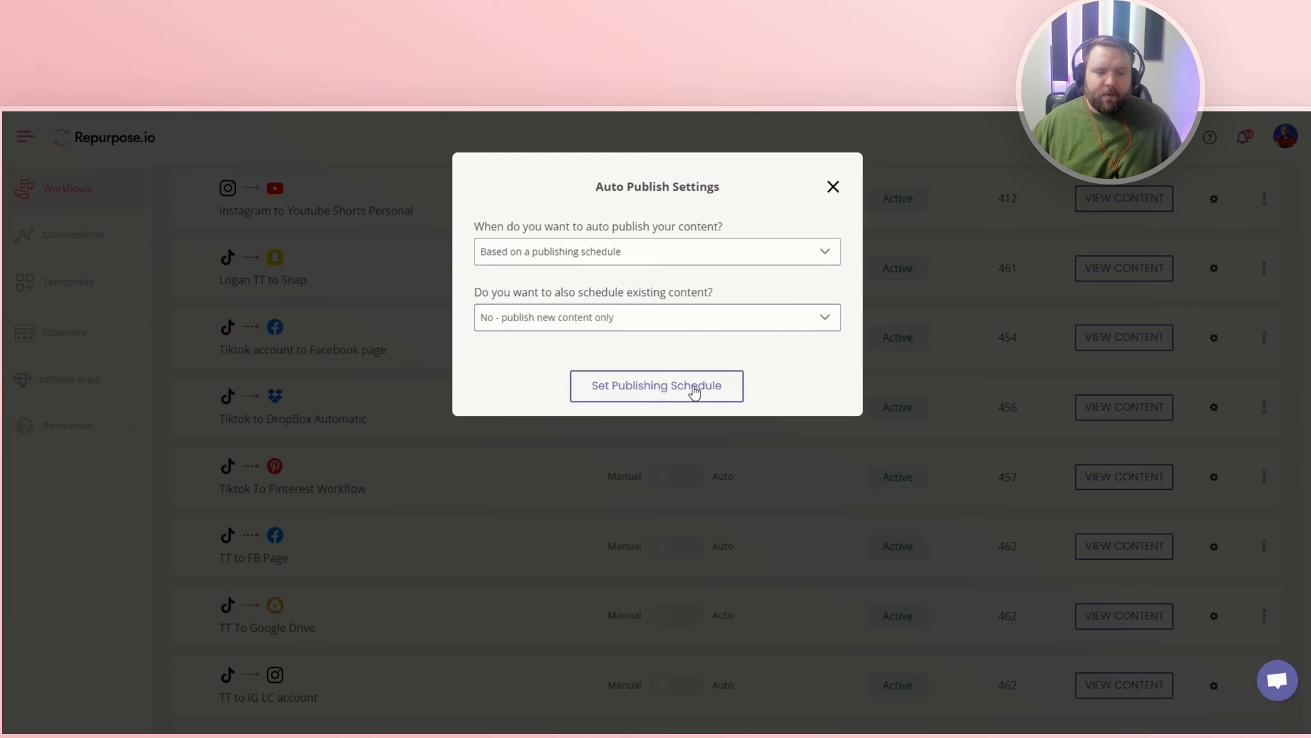
pyautogui.moveTo(642, 399)
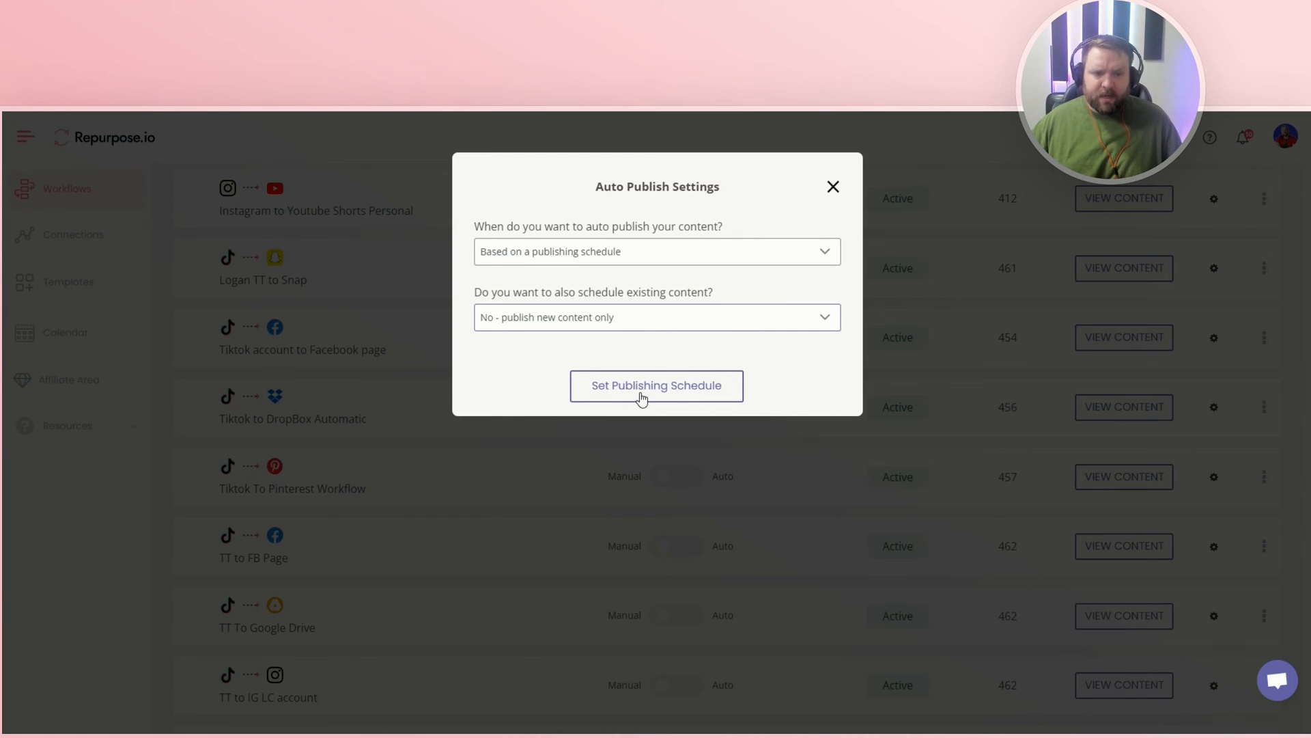
# Schedule auto publishing on Monday, Wednesday and Friday, 9:00–11:00 AM each, dropping Tuesday.
pyautogui.click(656, 385)
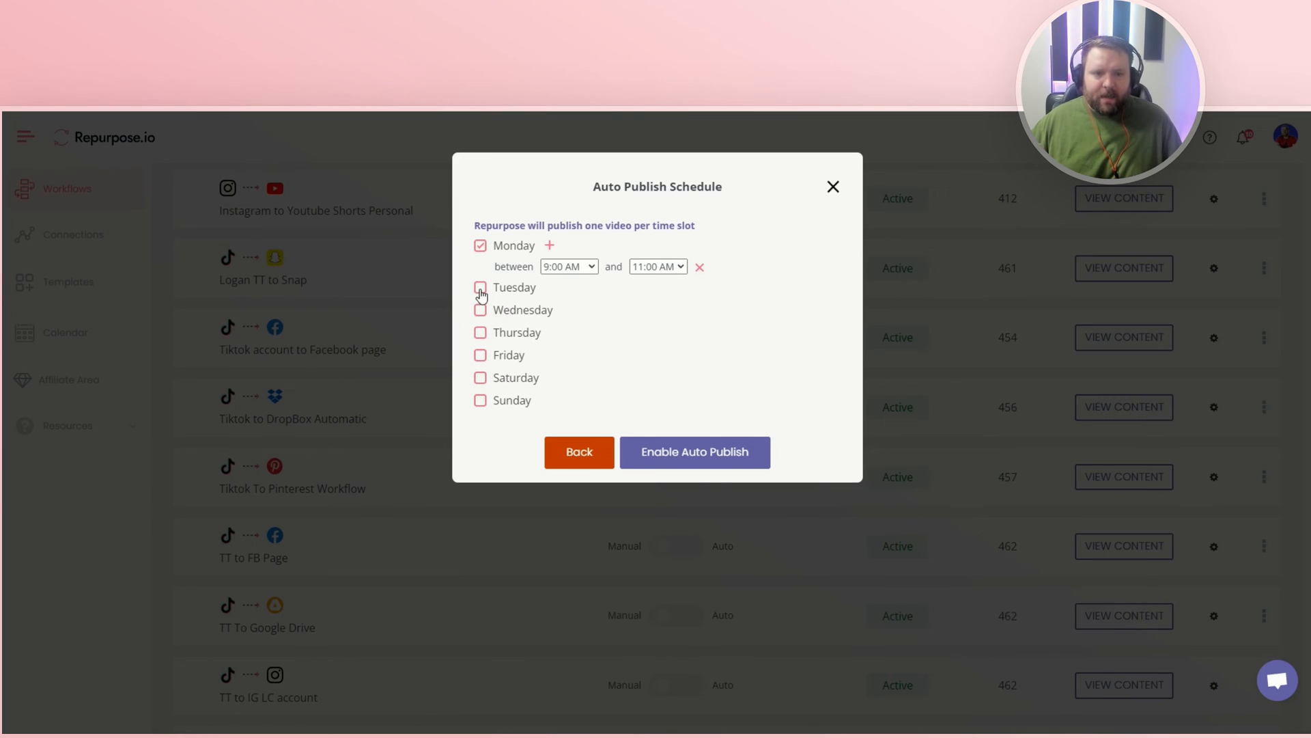
pyautogui.click(569, 308)
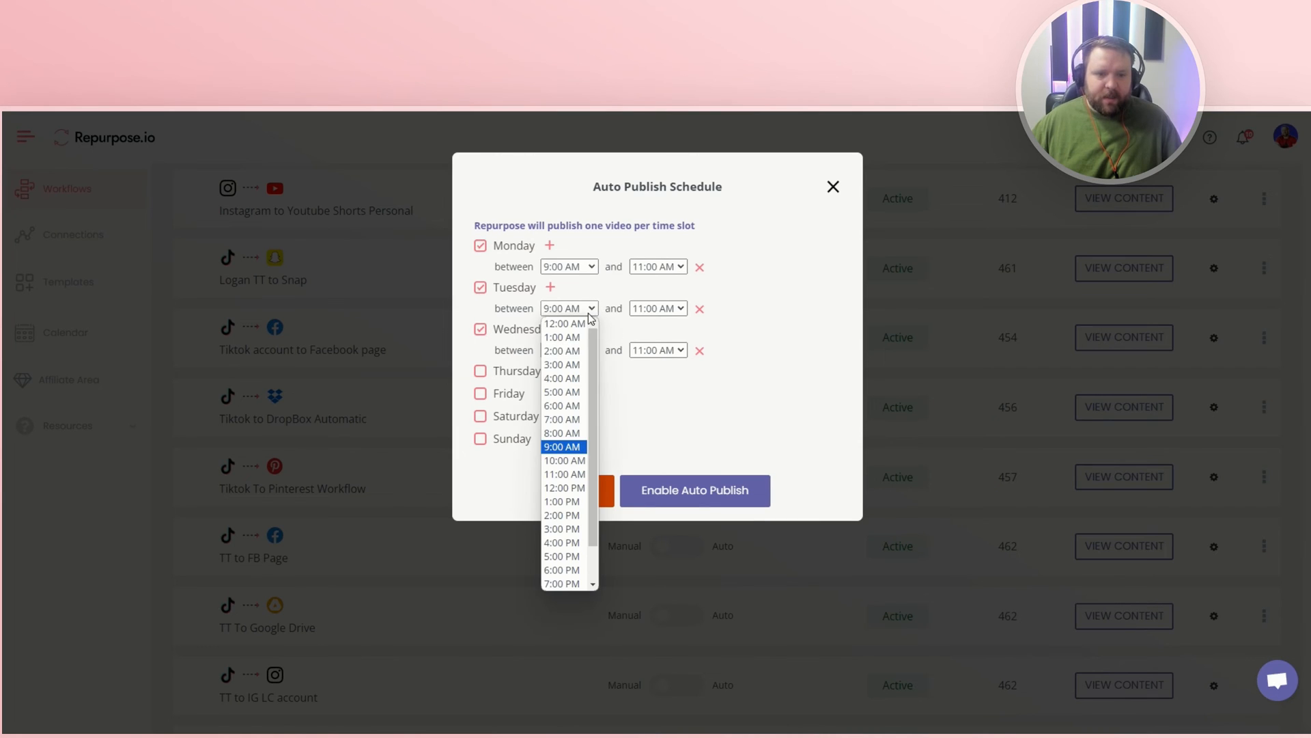
pyautogui.click(564, 460)
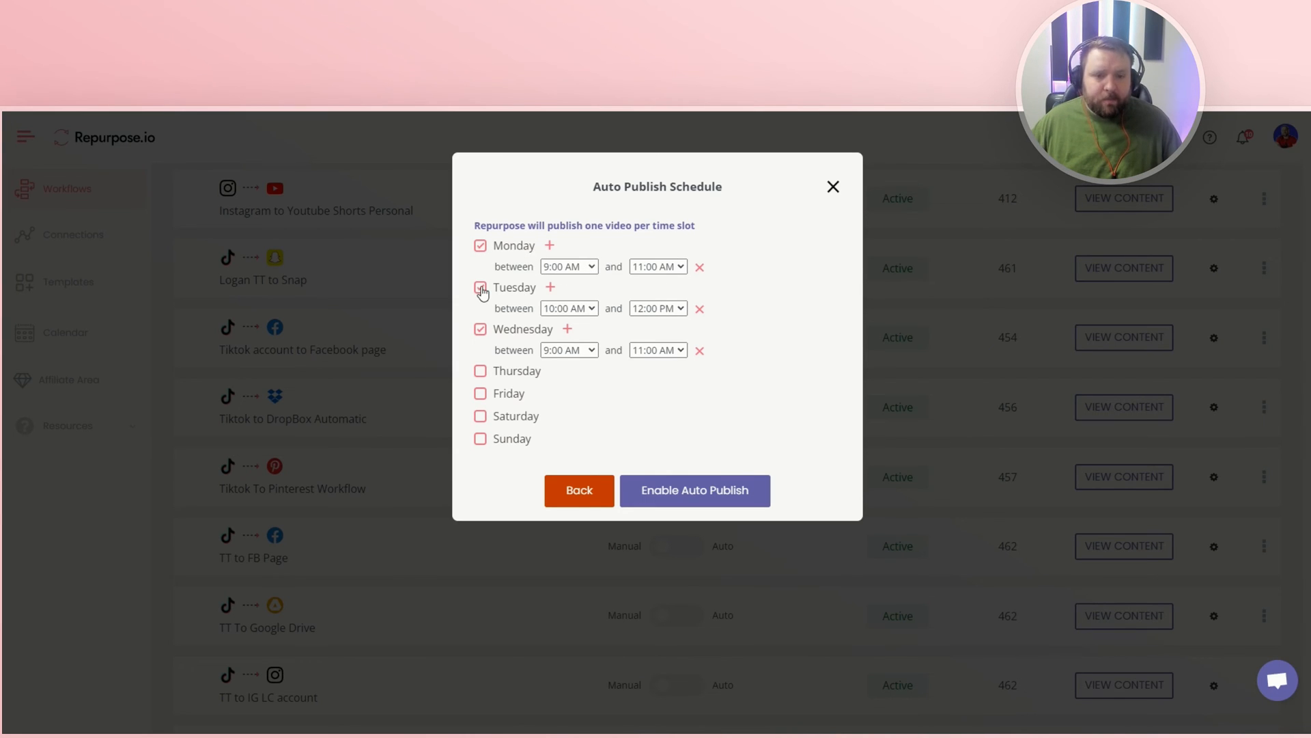
pyautogui.click(480, 286)
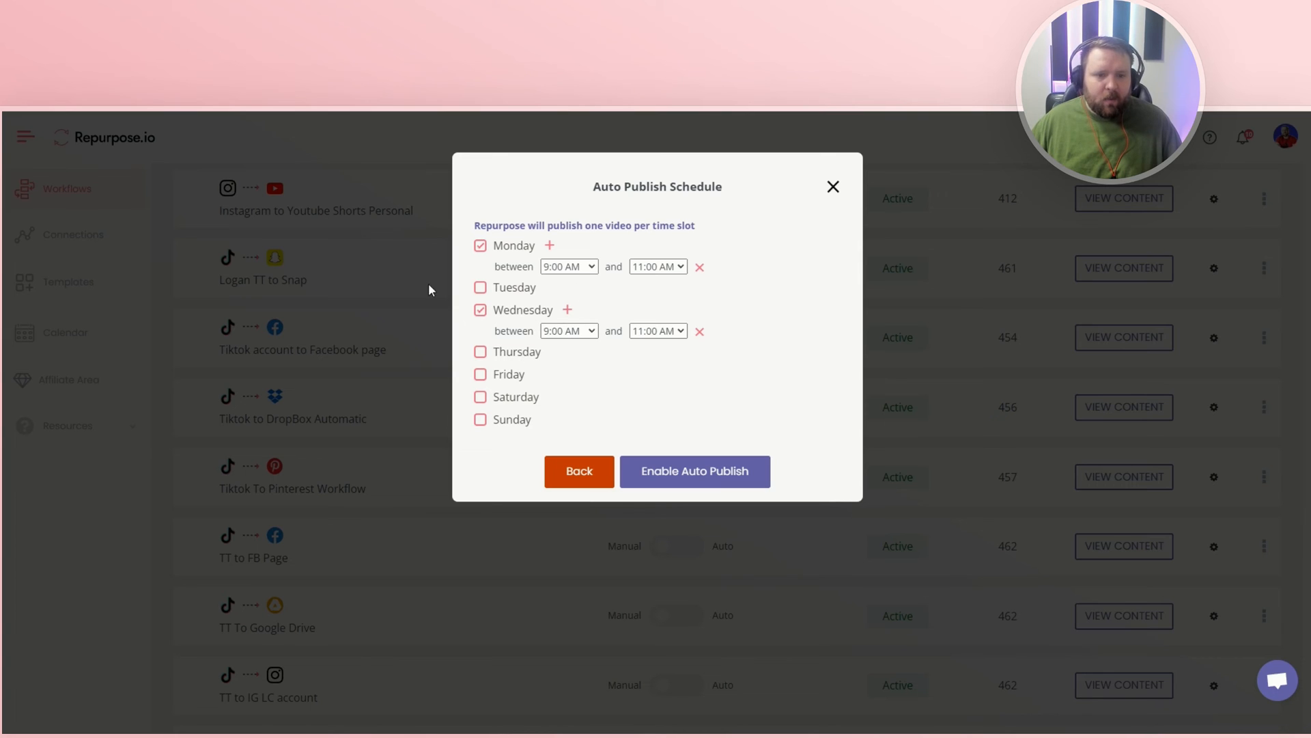
pyautogui.moveTo(481, 379)
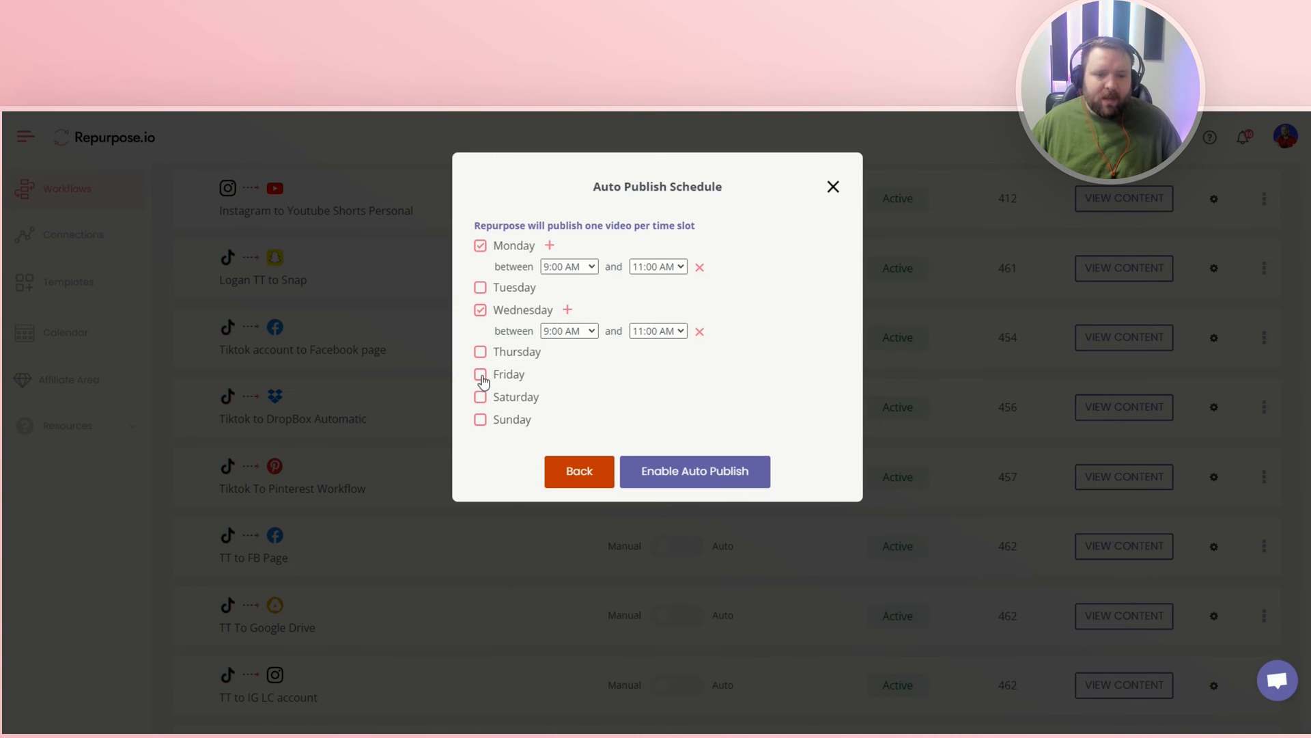
pyautogui.click(480, 373)
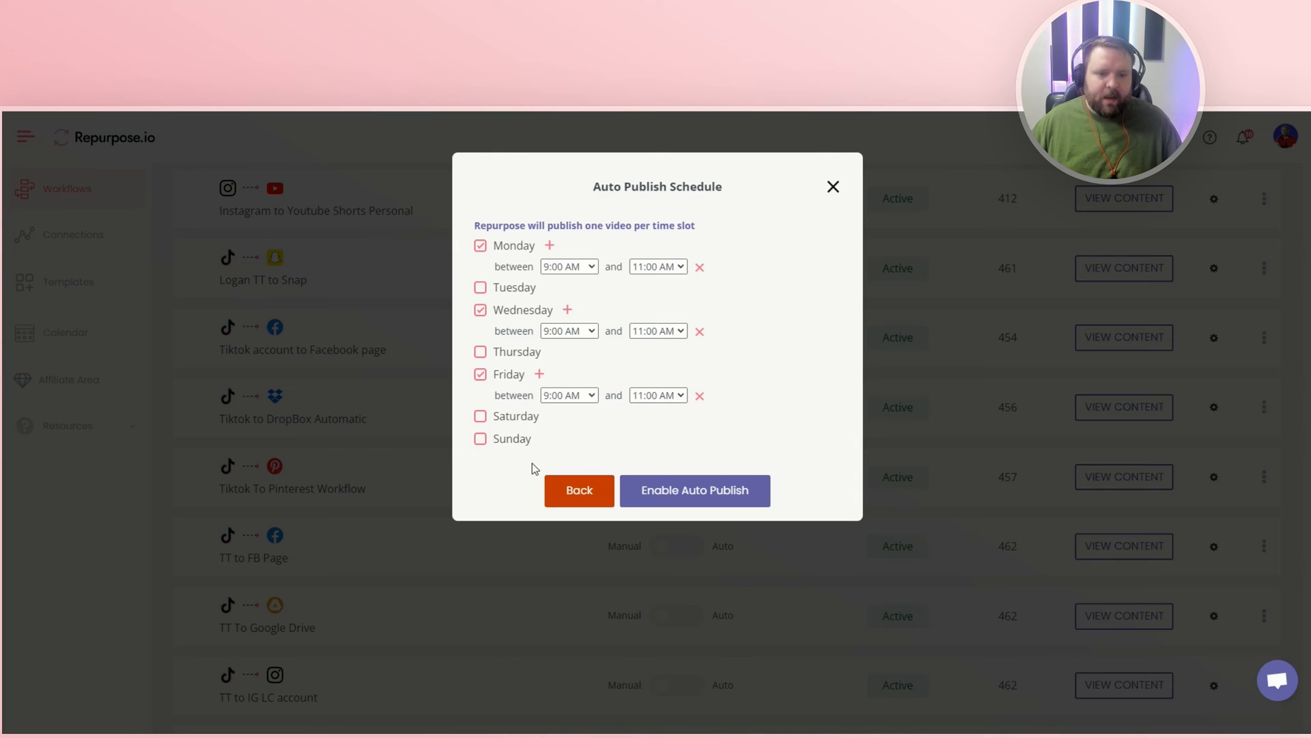
pyautogui.click(569, 394)
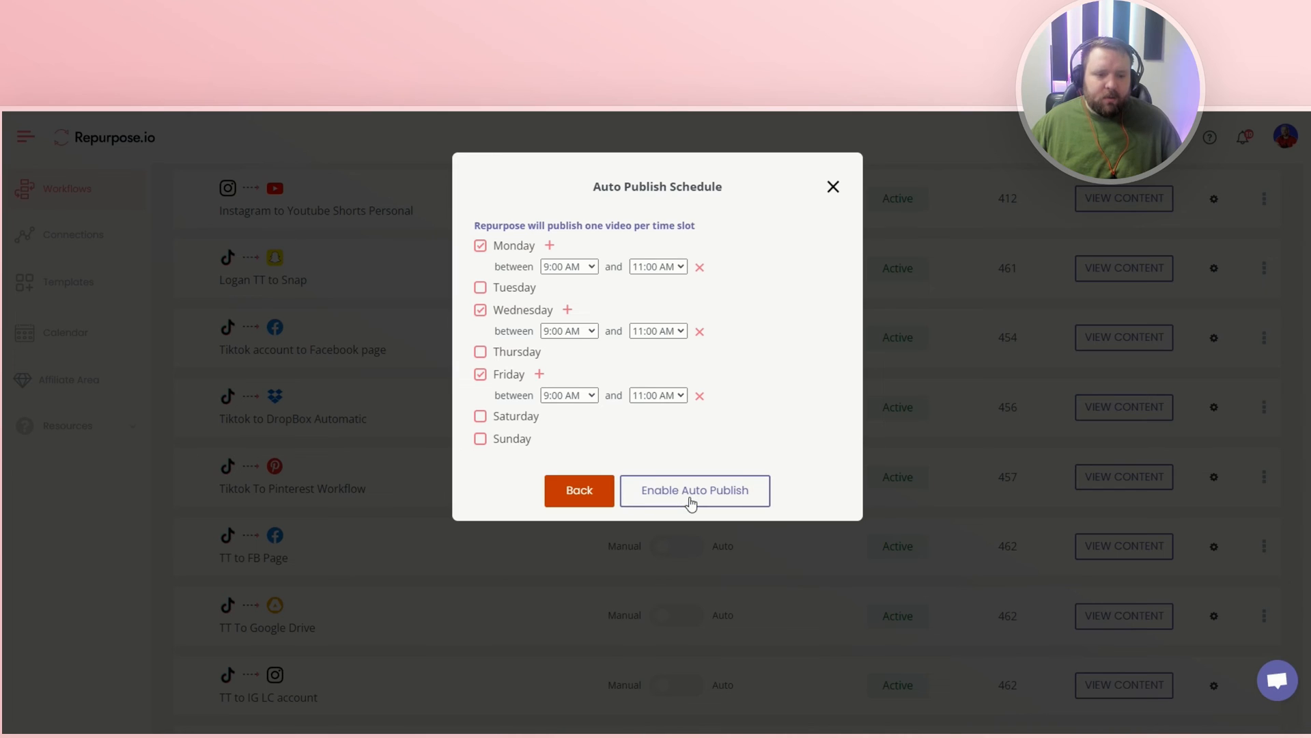
pyautogui.moveTo(580, 491)
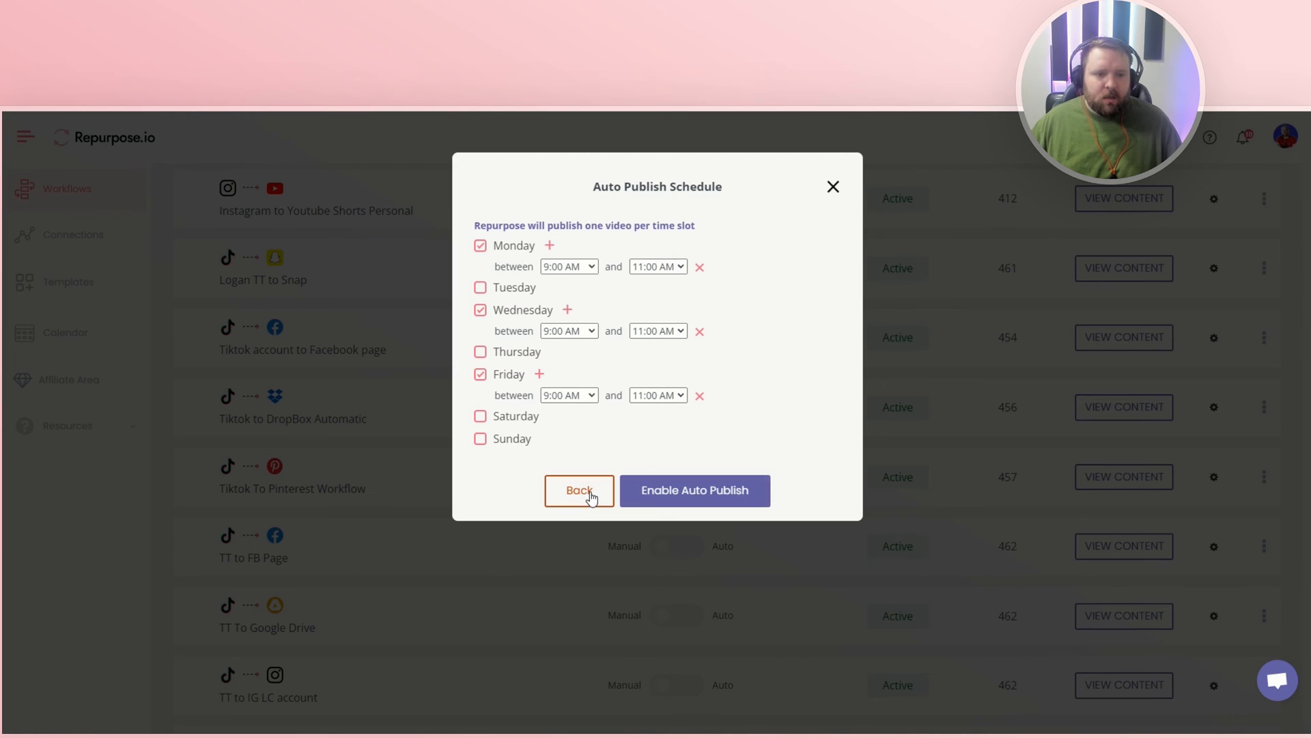
pyautogui.moveTo(675, 510)
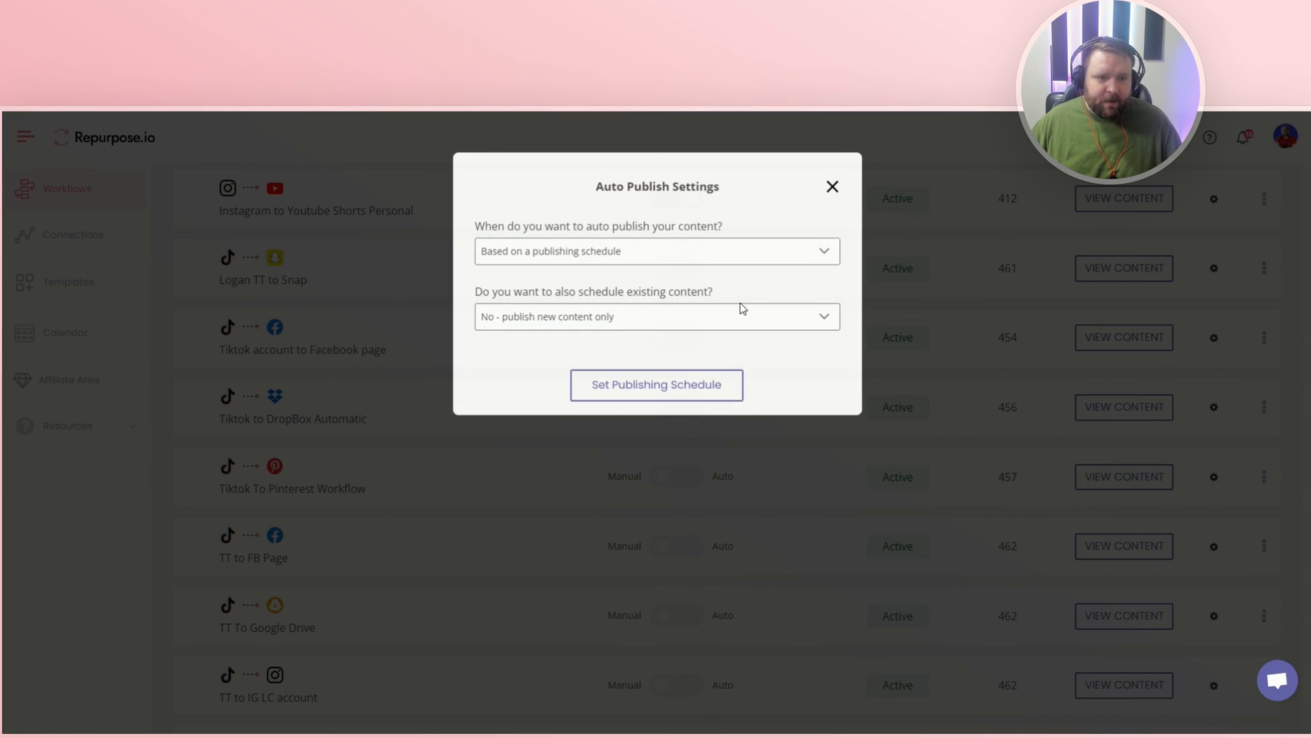
# Switch auto publish timing to 'As soon as possible' and enable auto publishing.
pyautogui.click(656, 251)
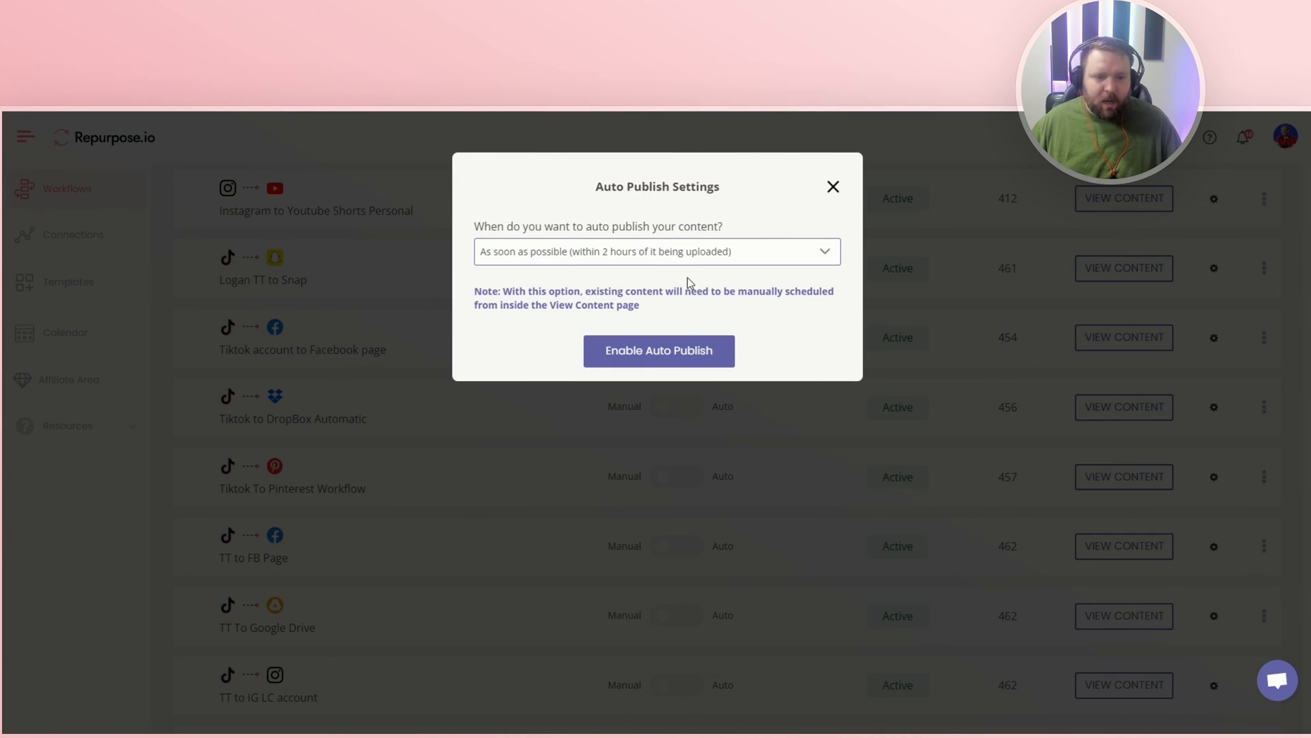
pyautogui.moveTo(659, 351)
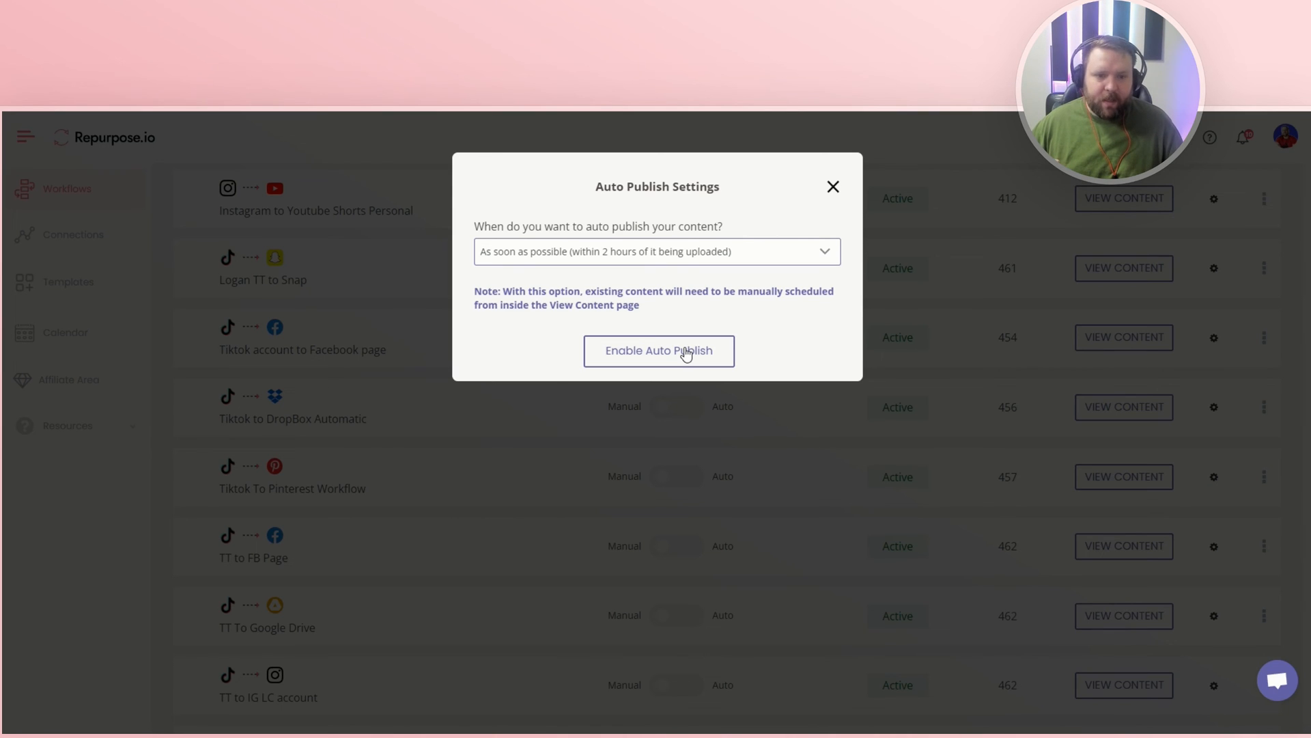
pyautogui.click(659, 350)
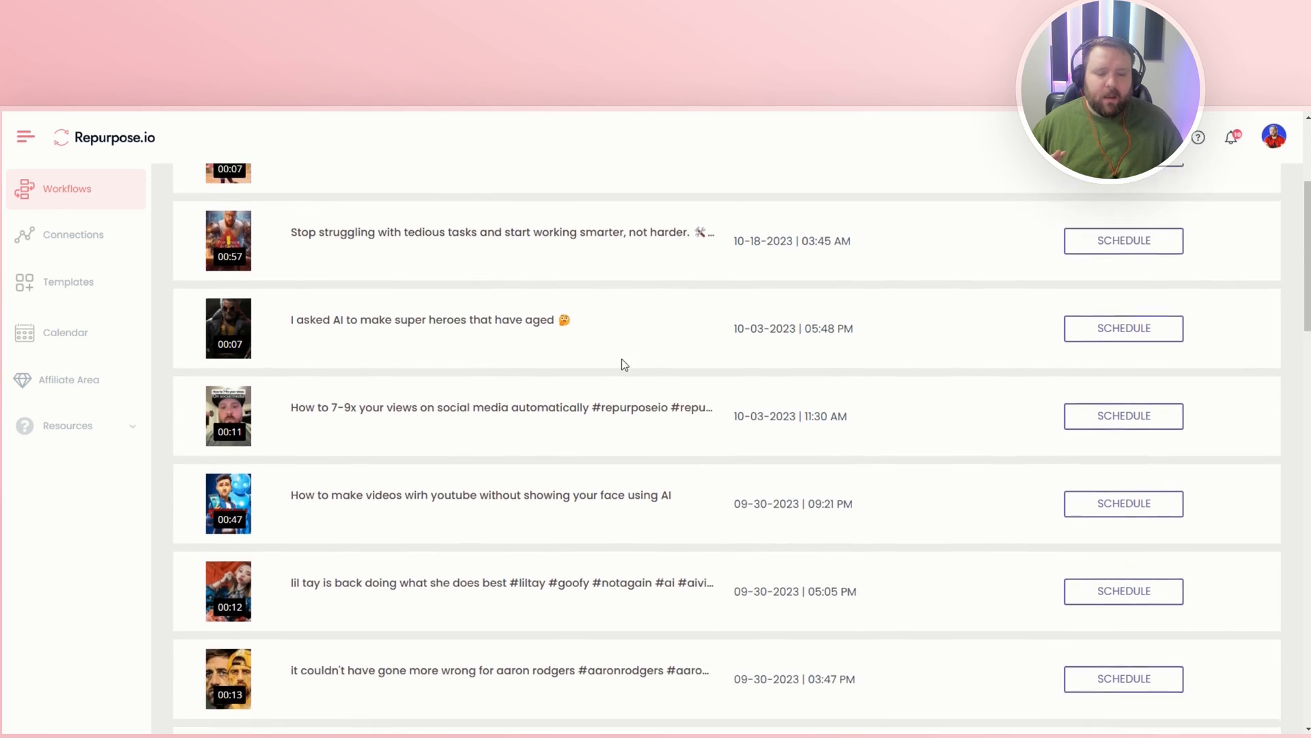
pyautogui.scroll(-3)
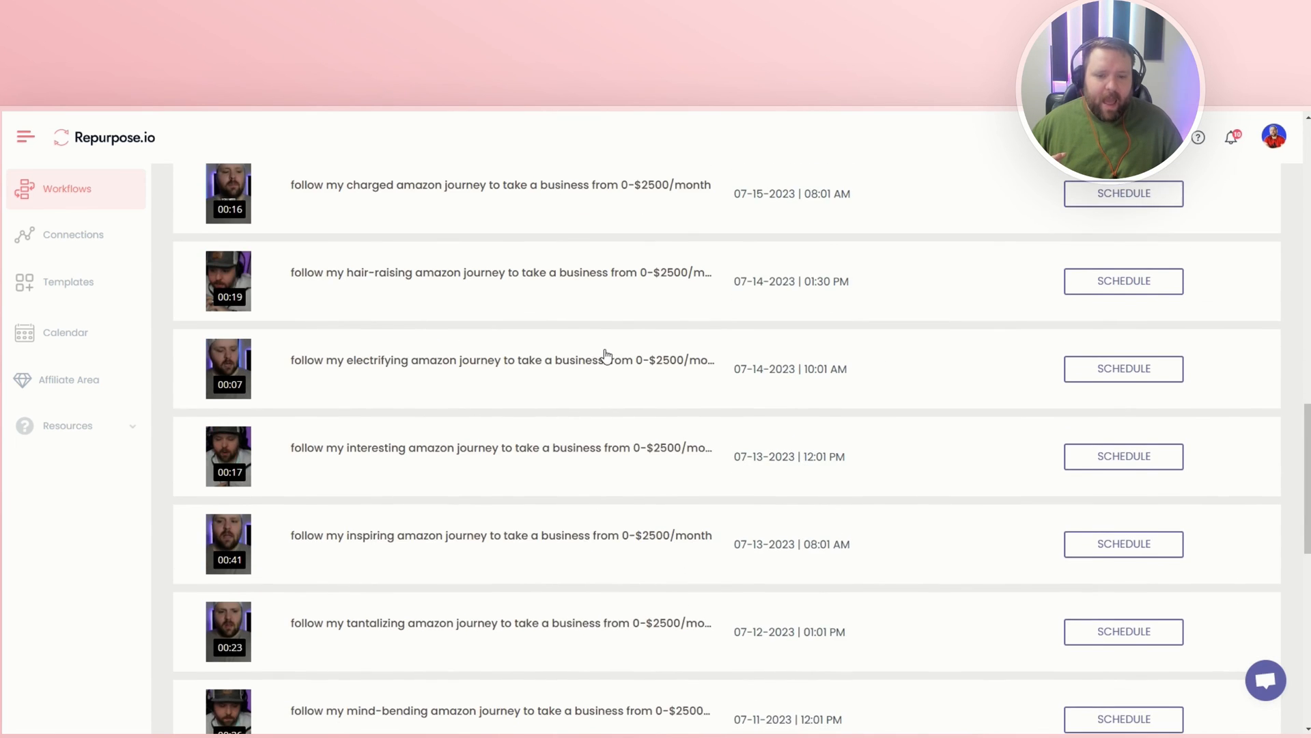
pyautogui.scroll(-3)
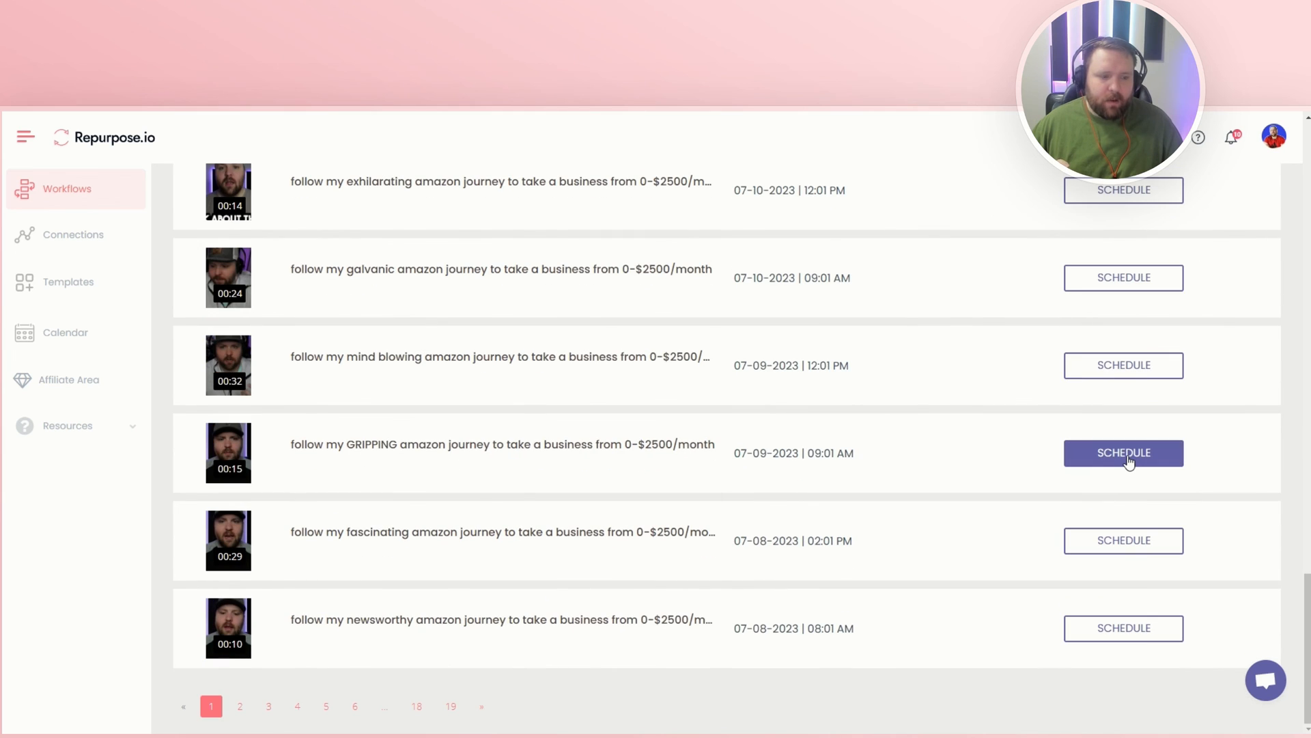
pyautogui.moveTo(983, 439)
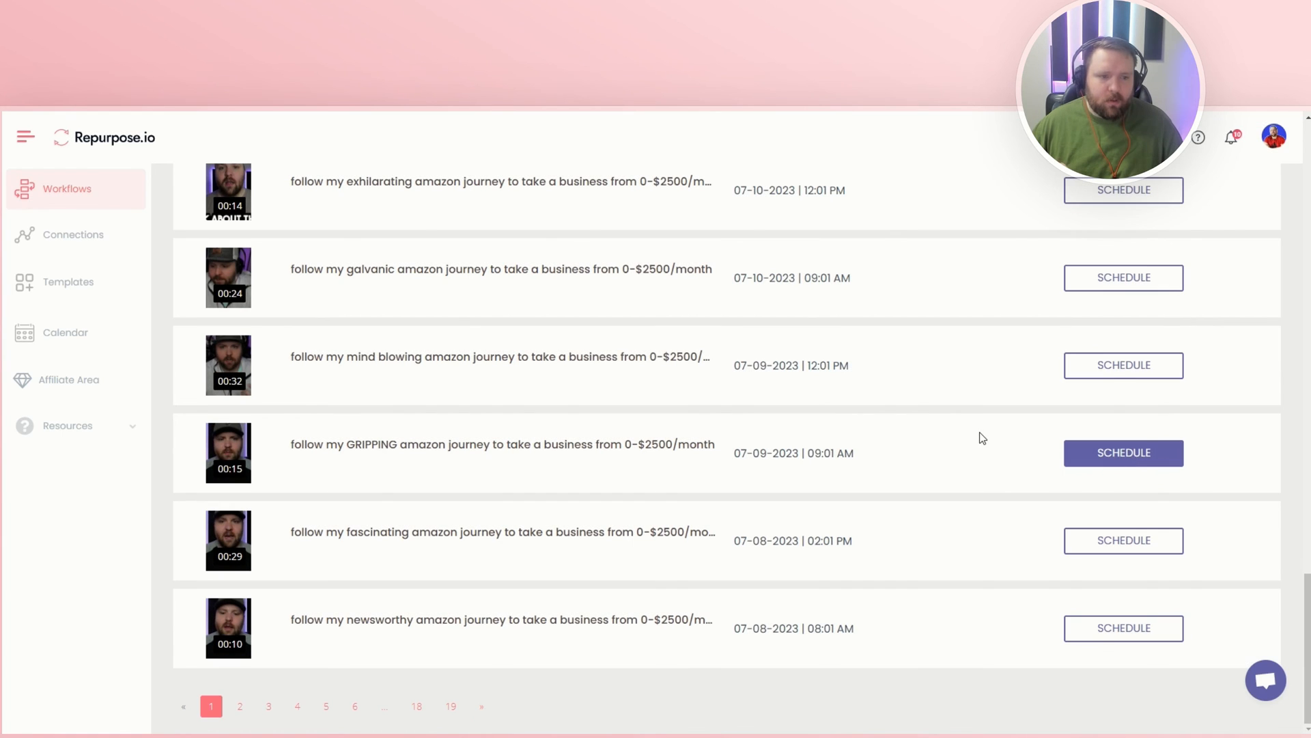
# Open publish settings for the GRIPPING Amazon journey video and generate an AI Reels caption.
pyautogui.click(1123, 452)
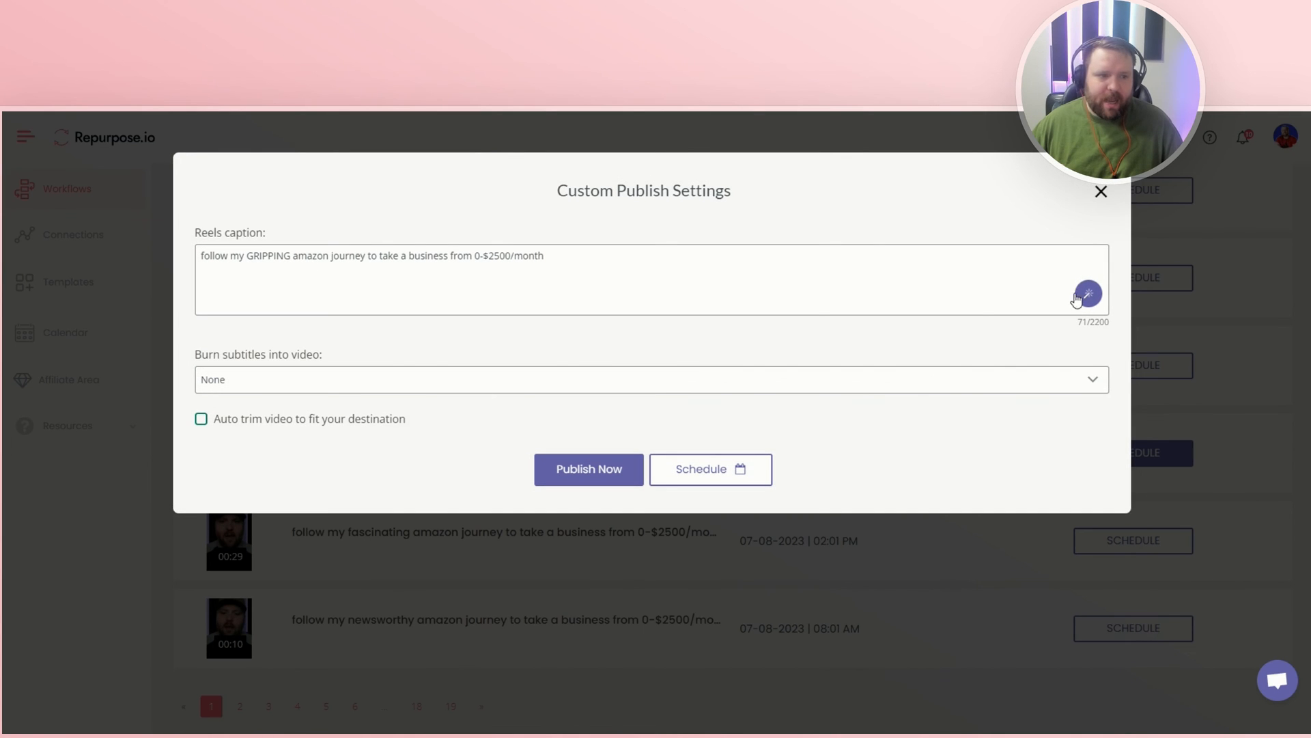
pyautogui.moveTo(1088, 294)
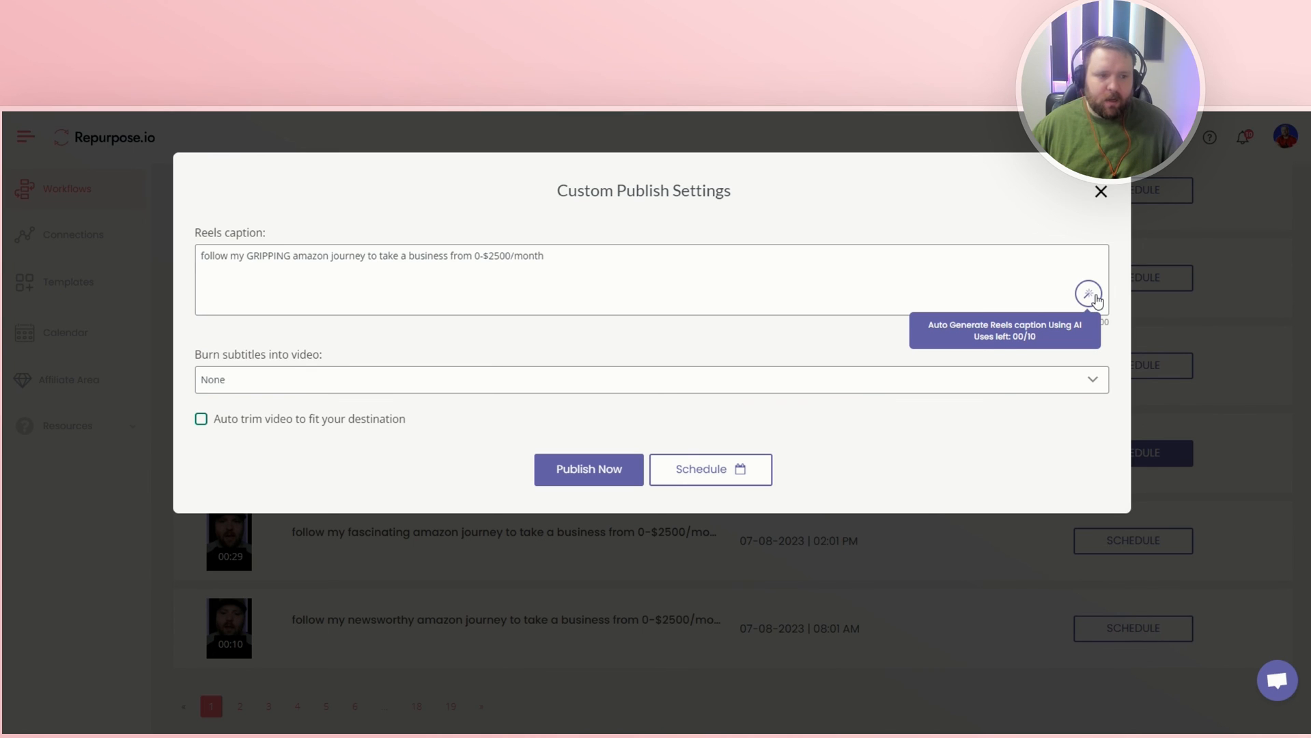
pyautogui.moveTo(519, 346)
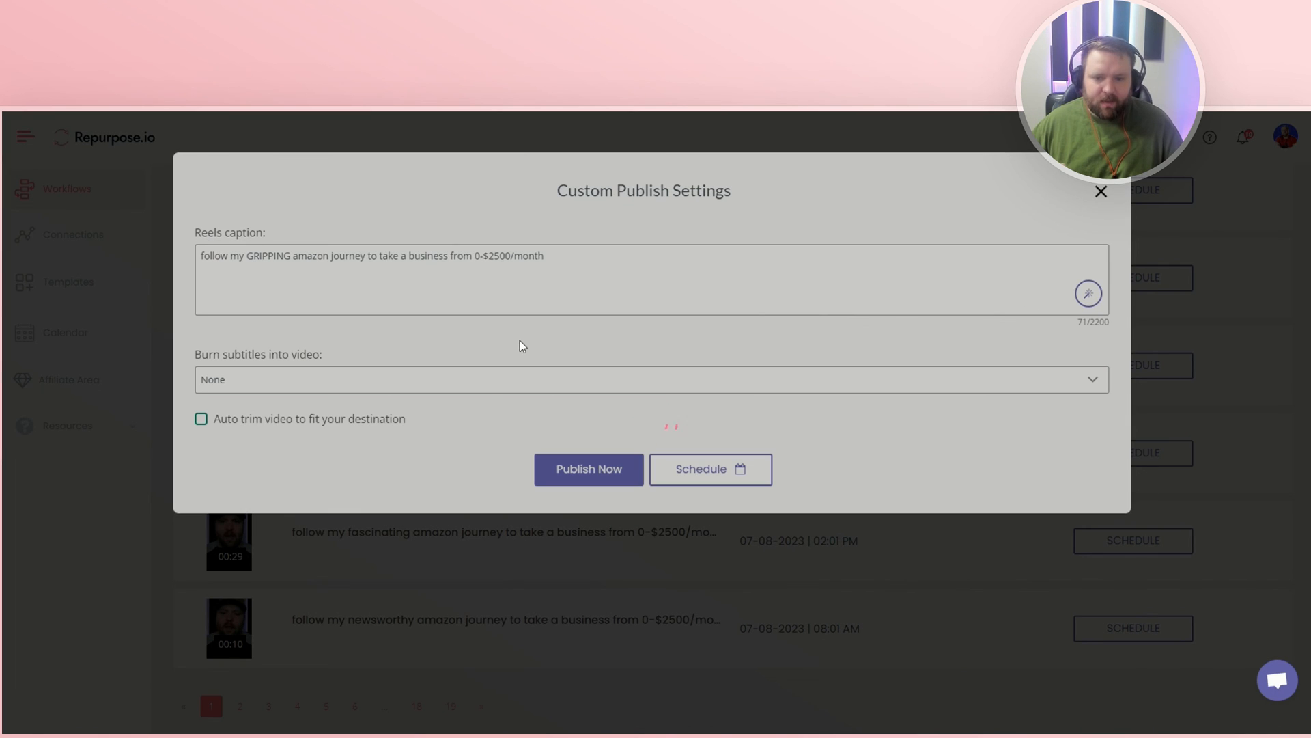
pyautogui.click(1088, 293)
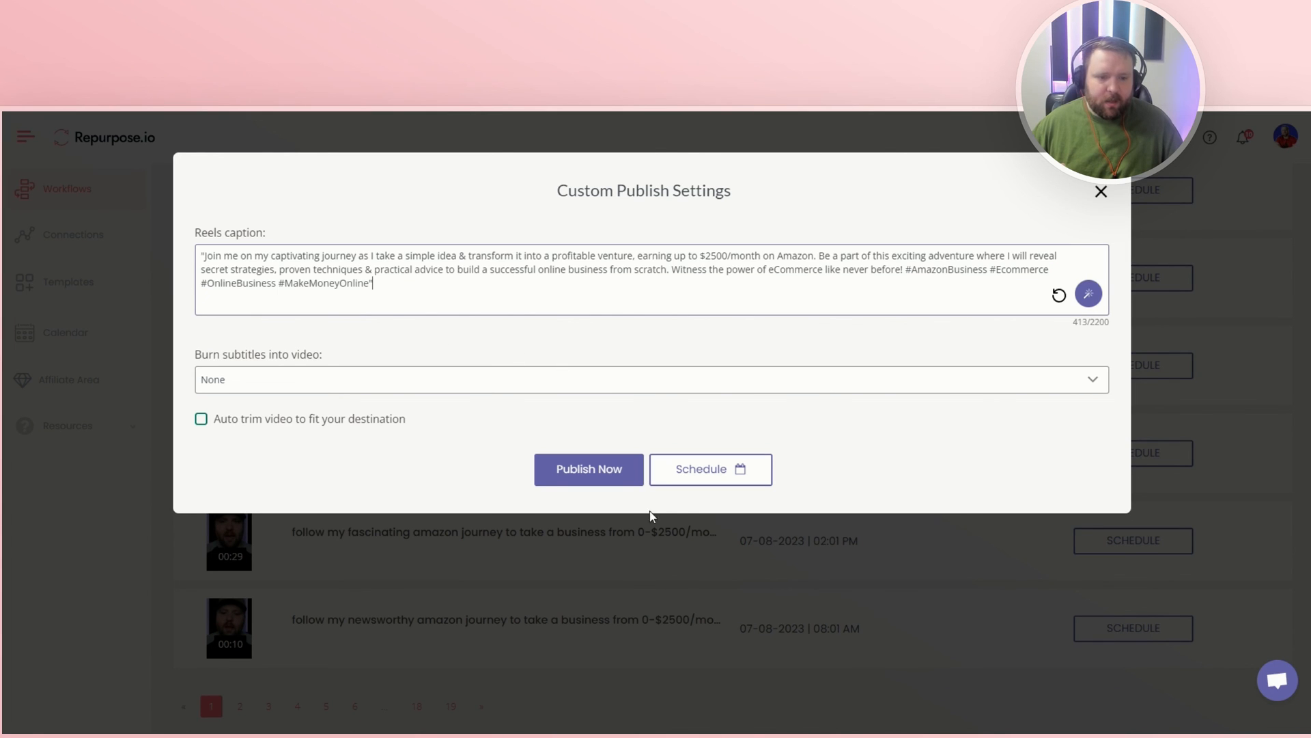
pyautogui.moveTo(710, 468)
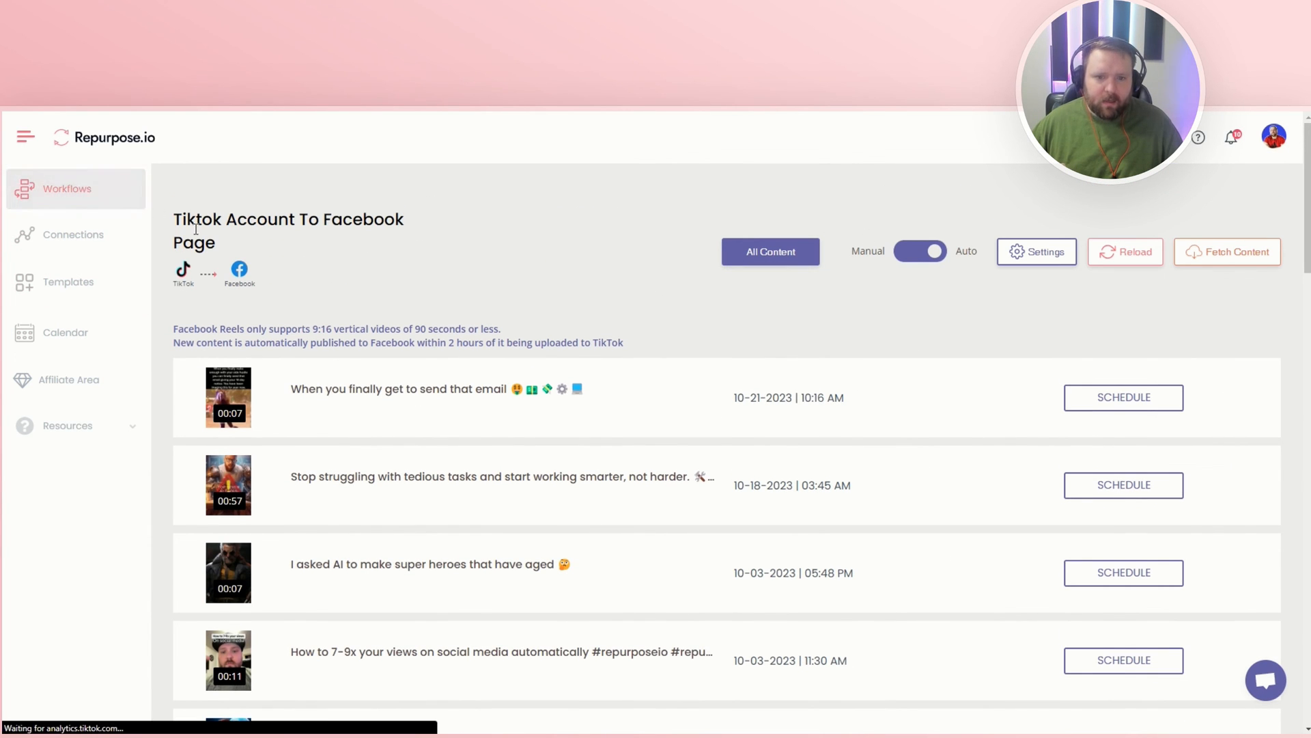
# Go back to the Workflows list and scroll down to the TikTok-based workflows.
pyautogui.click(67, 189)
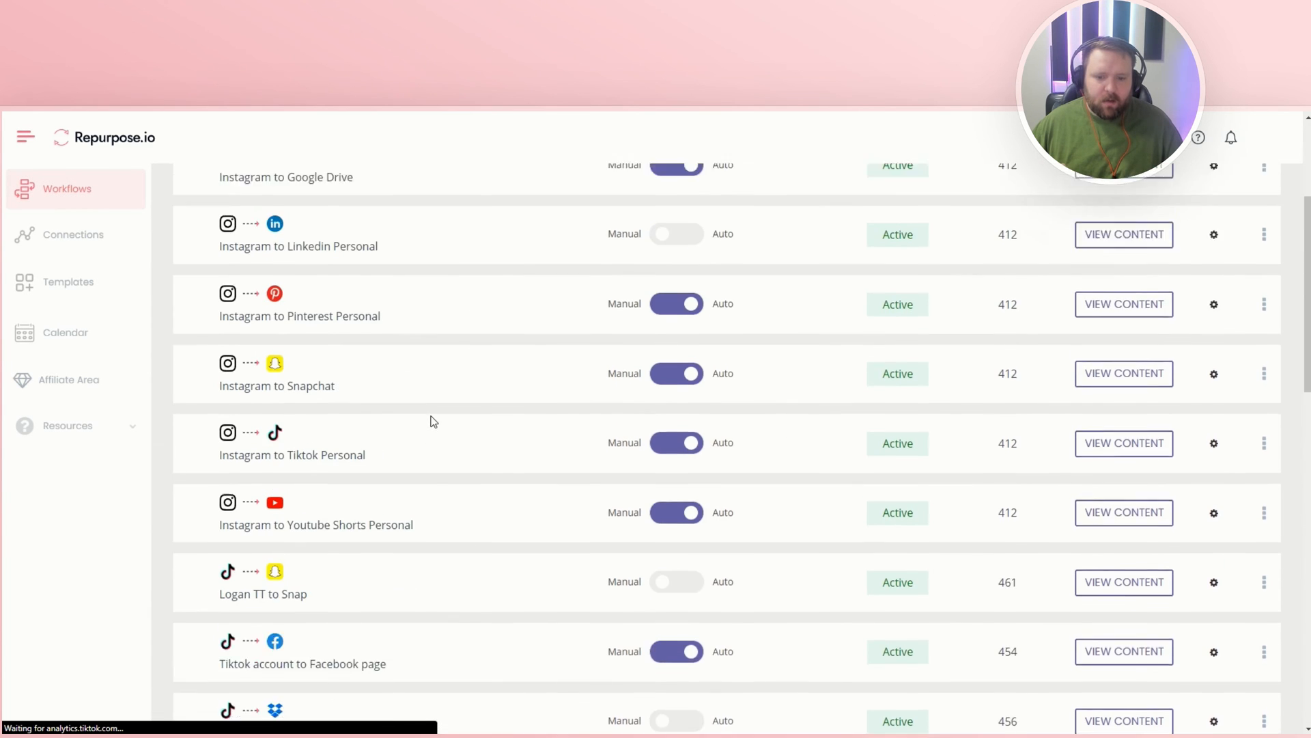
pyautogui.scroll(-3)
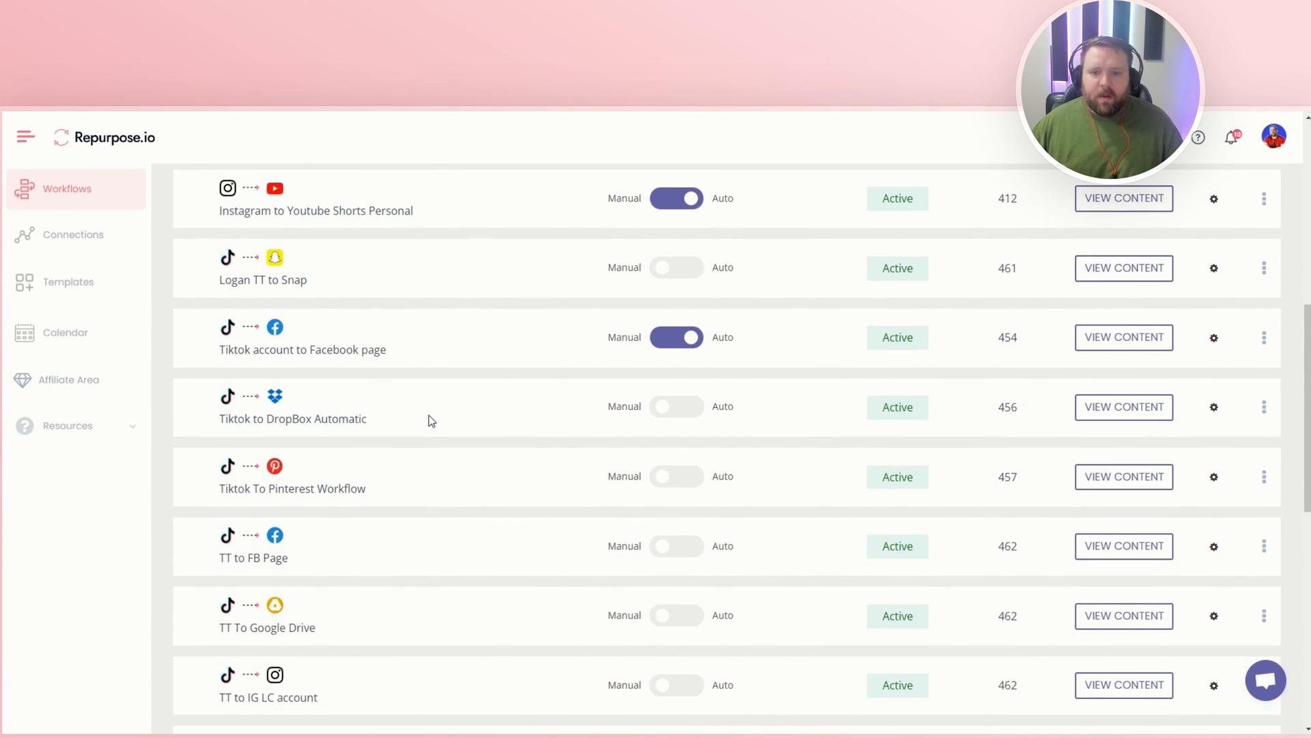
pyautogui.moveTo(327, 356)
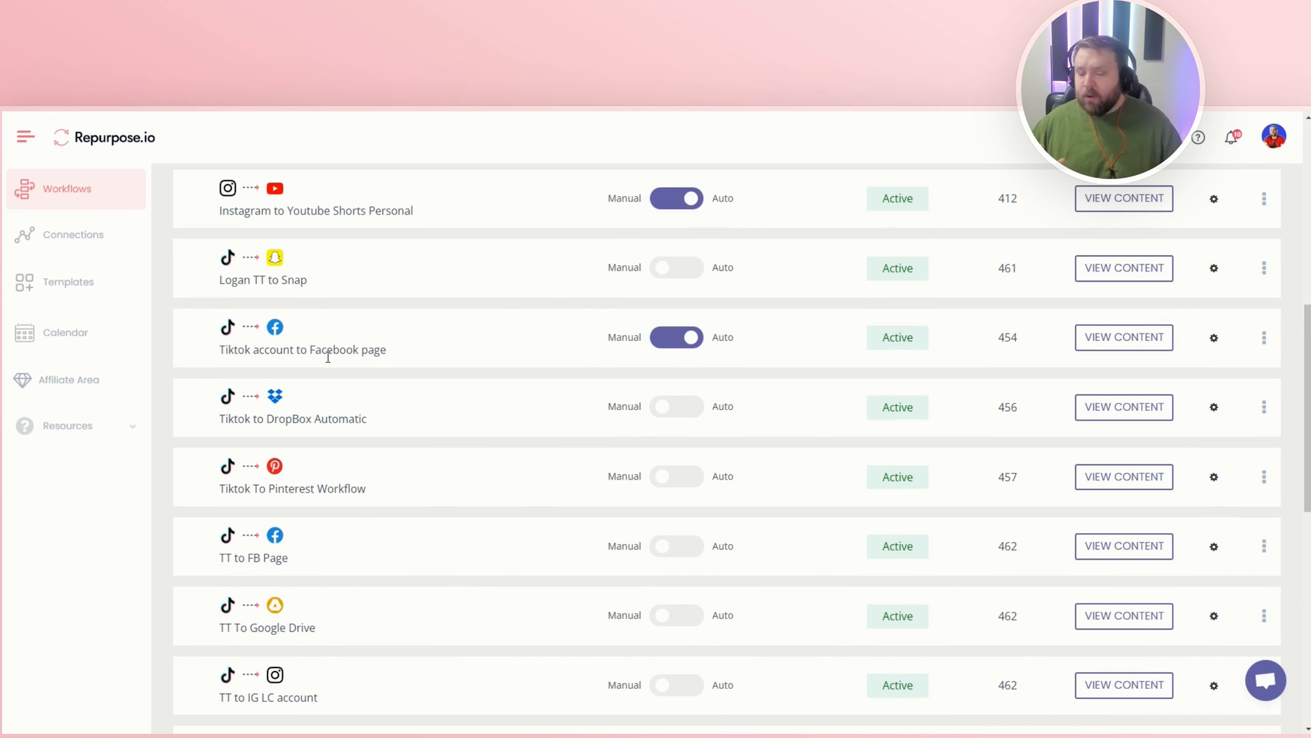